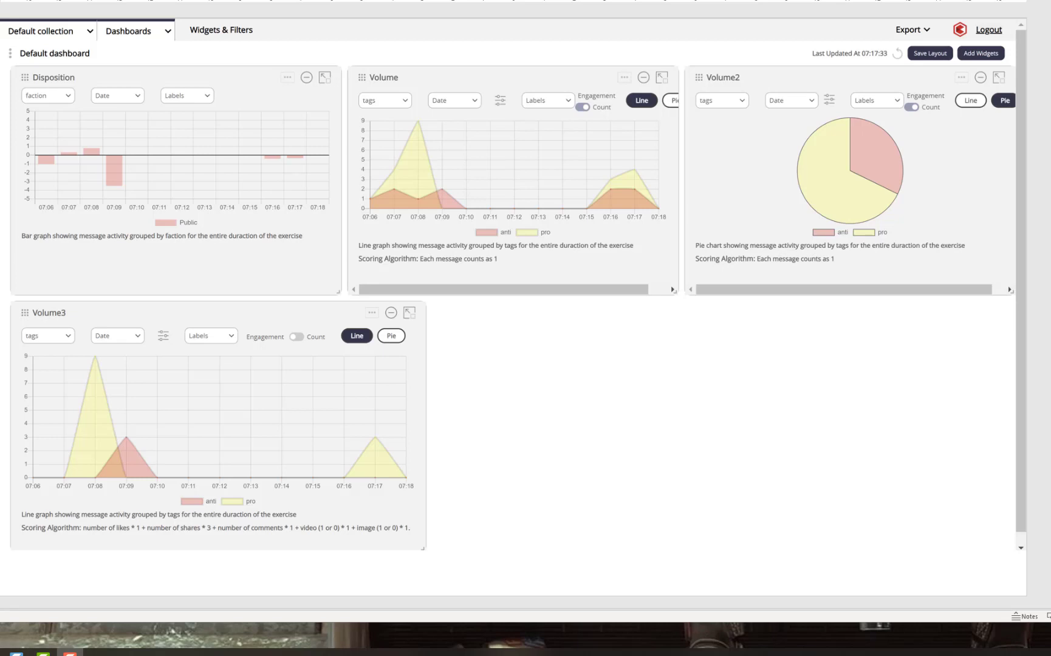
{"action": "mouse_move", "coordinate": [663, 518]}
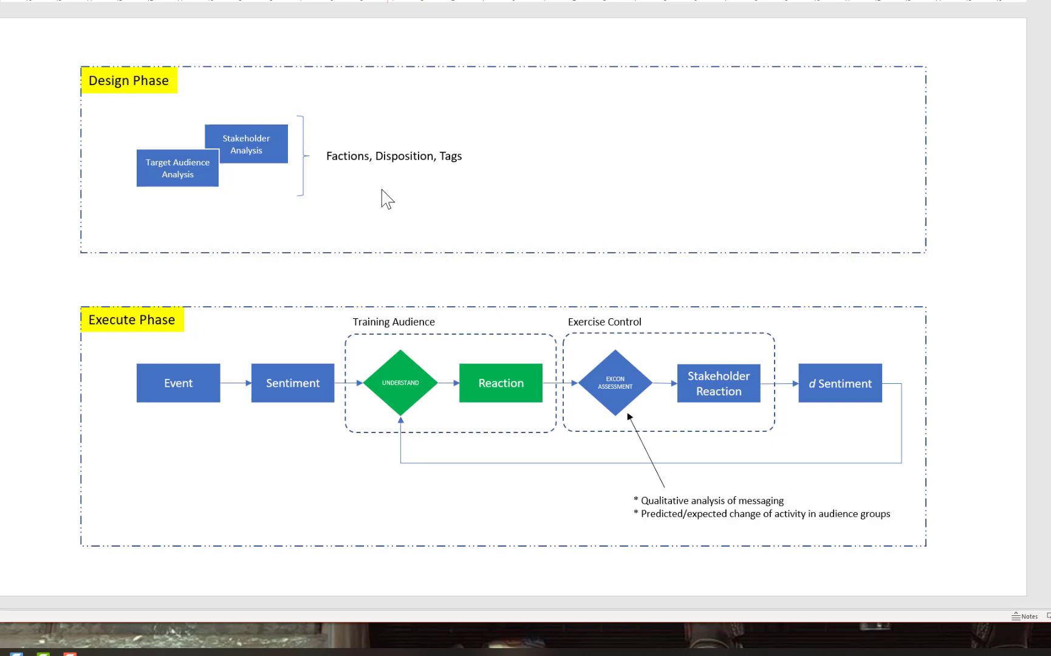
{"action": "mouse_move", "coordinate": [442, 186]}
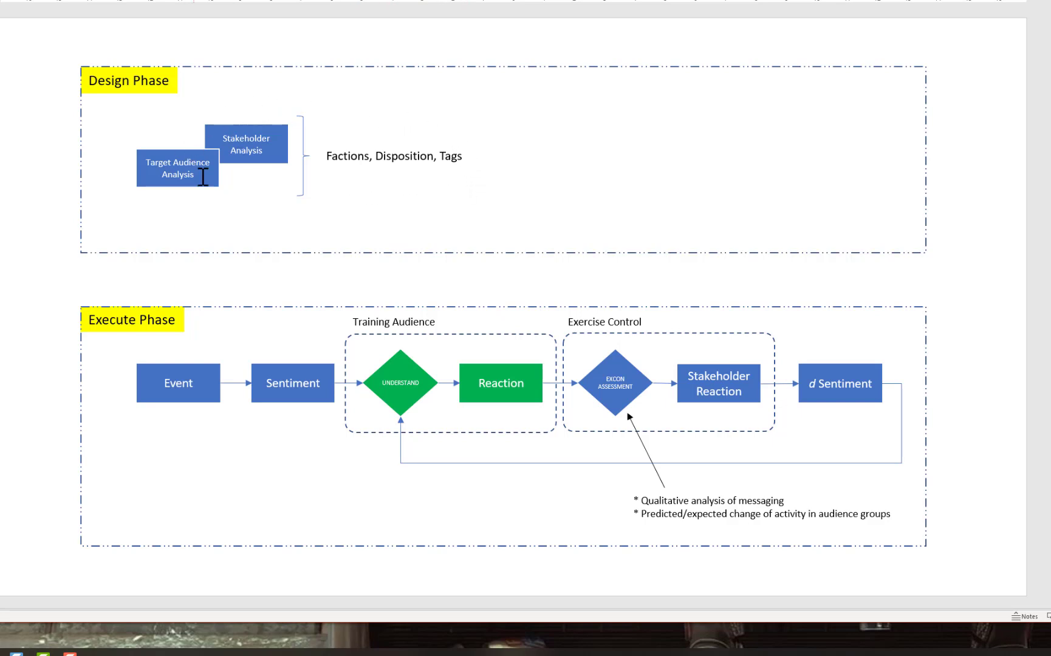
{"action": "mouse_move", "coordinate": [260, 201]}
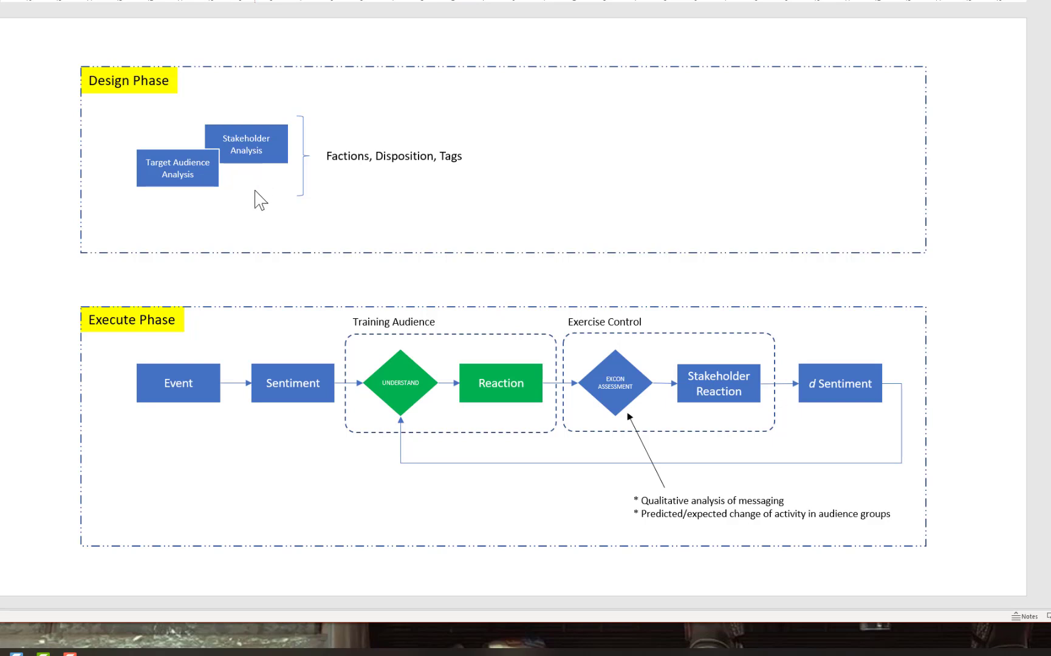
{"action": "mouse_move", "coordinate": [264, 139]}
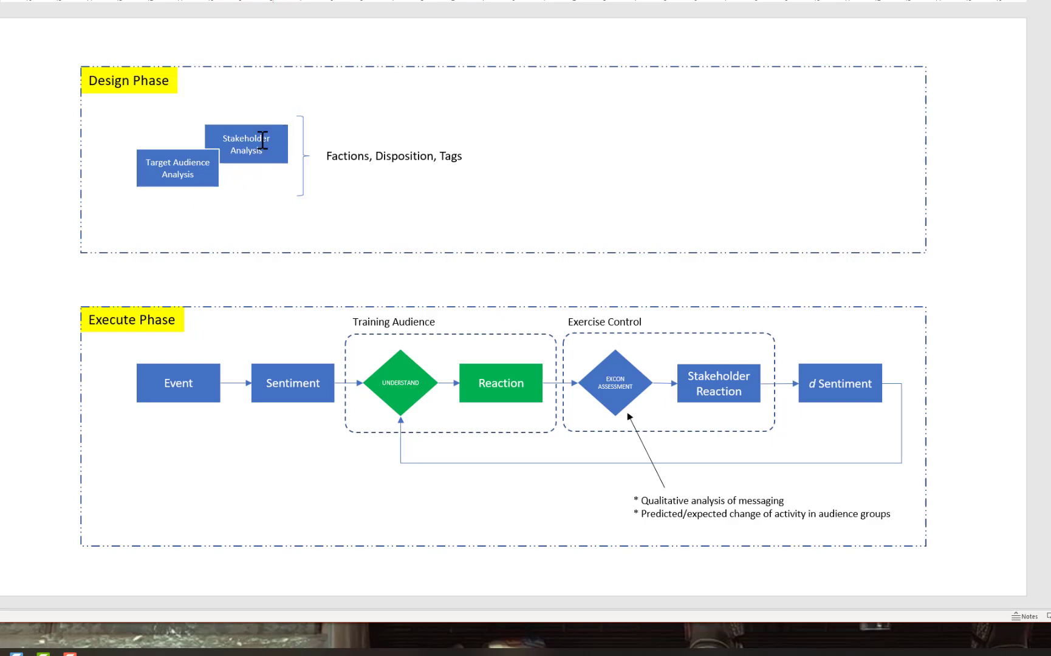
{"action": "mouse_move", "coordinate": [361, 226]}
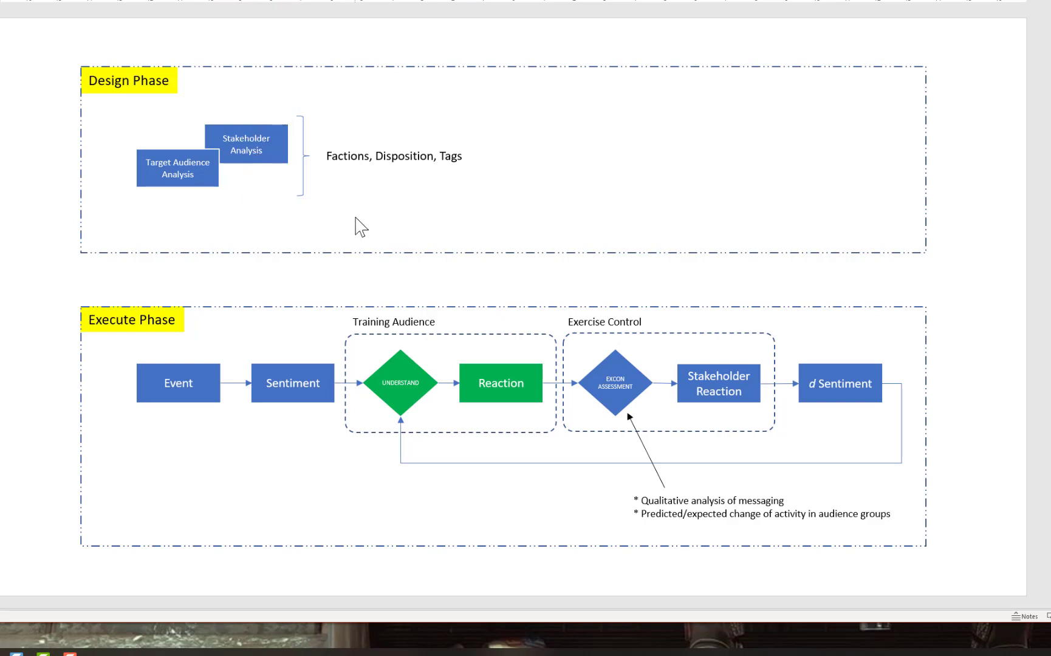
{"action": "mouse_move", "coordinate": [362, 216]}
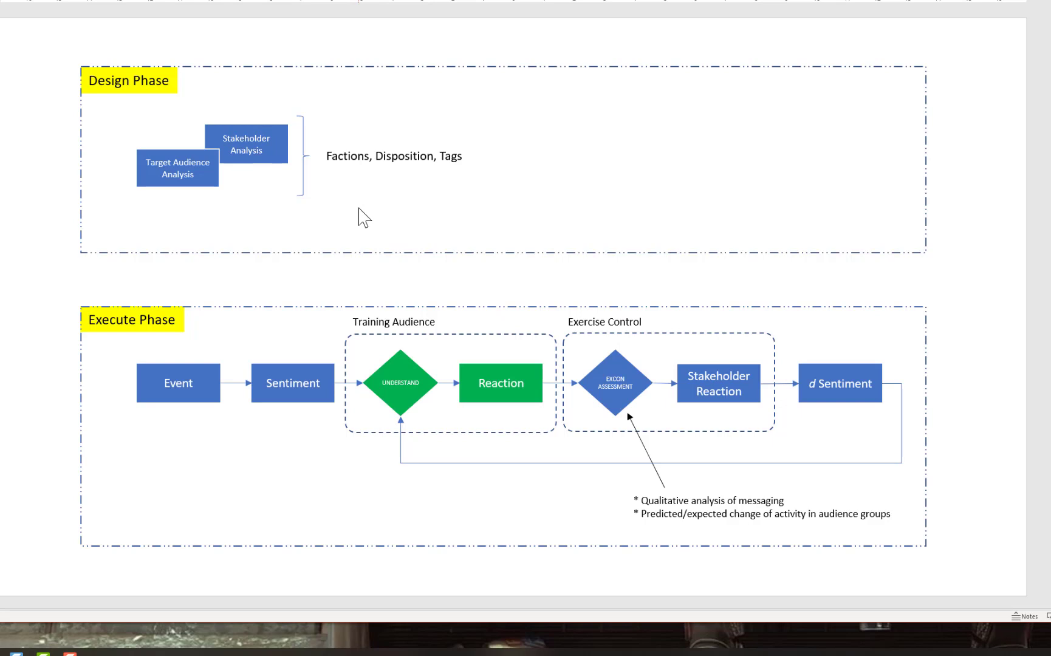
{"action": "mouse_move", "coordinate": [162, 354]}
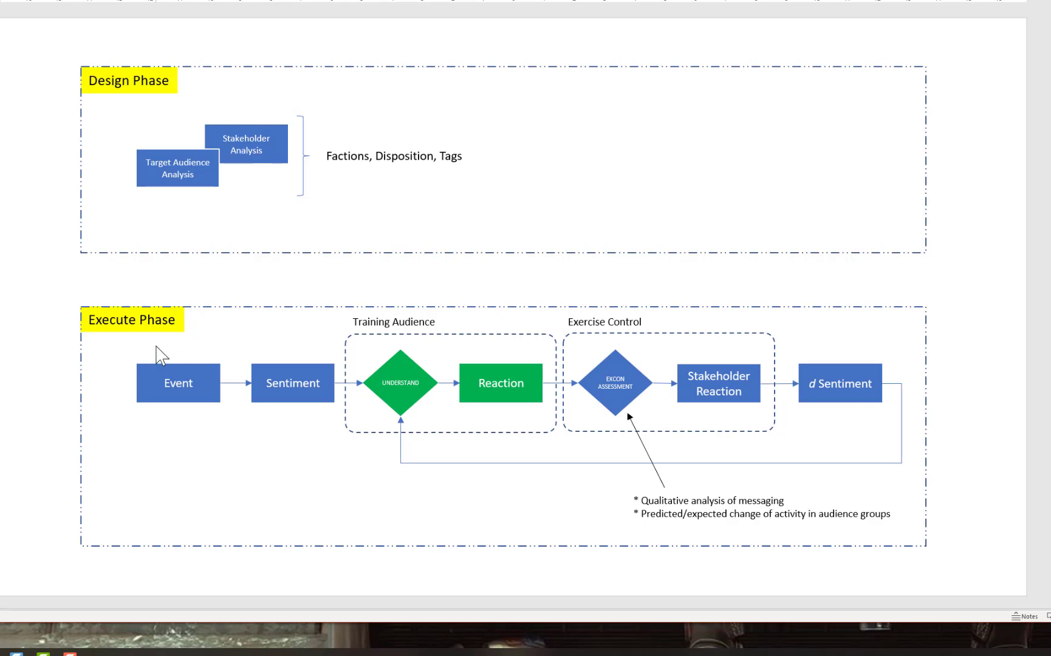
{"action": "mouse_move", "coordinate": [177, 402]}
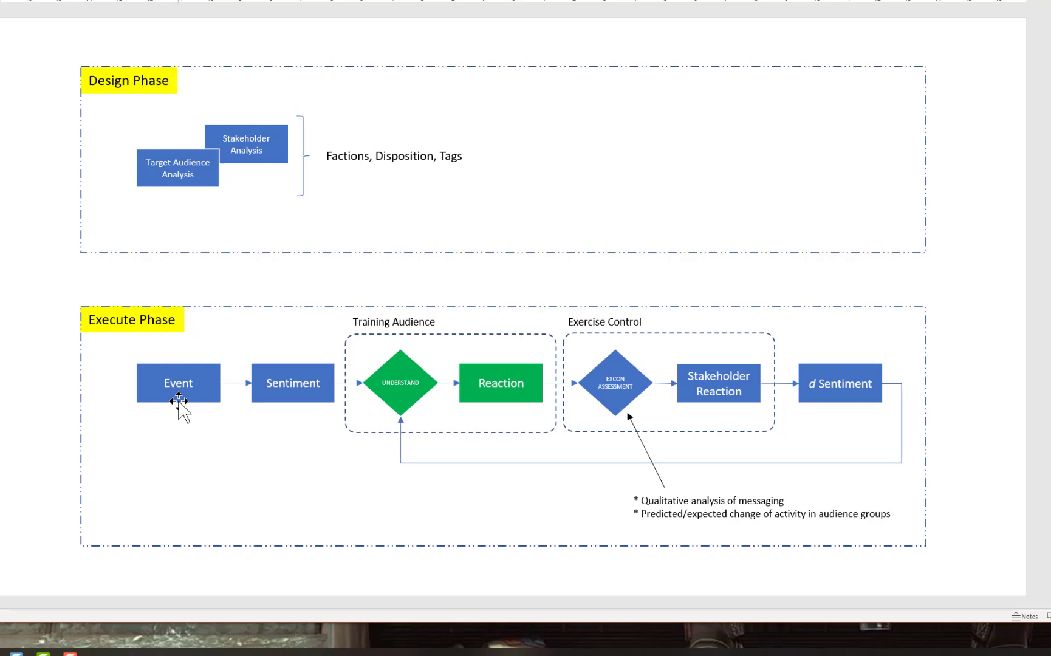
{"action": "mouse_move", "coordinate": [156, 393]}
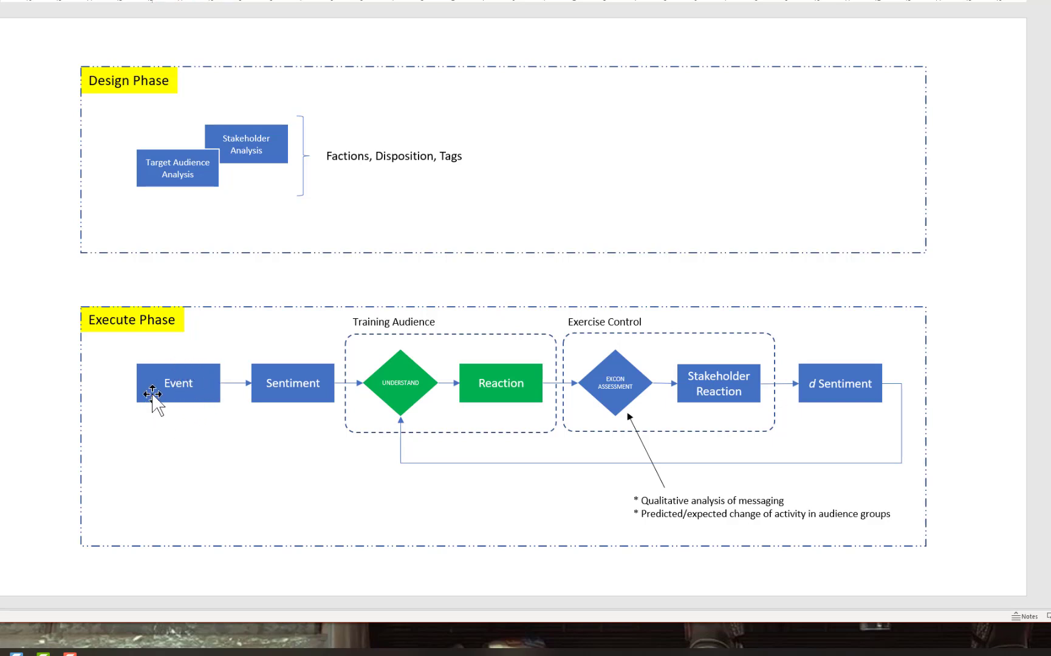
{"action": "mouse_move", "coordinate": [205, 418]}
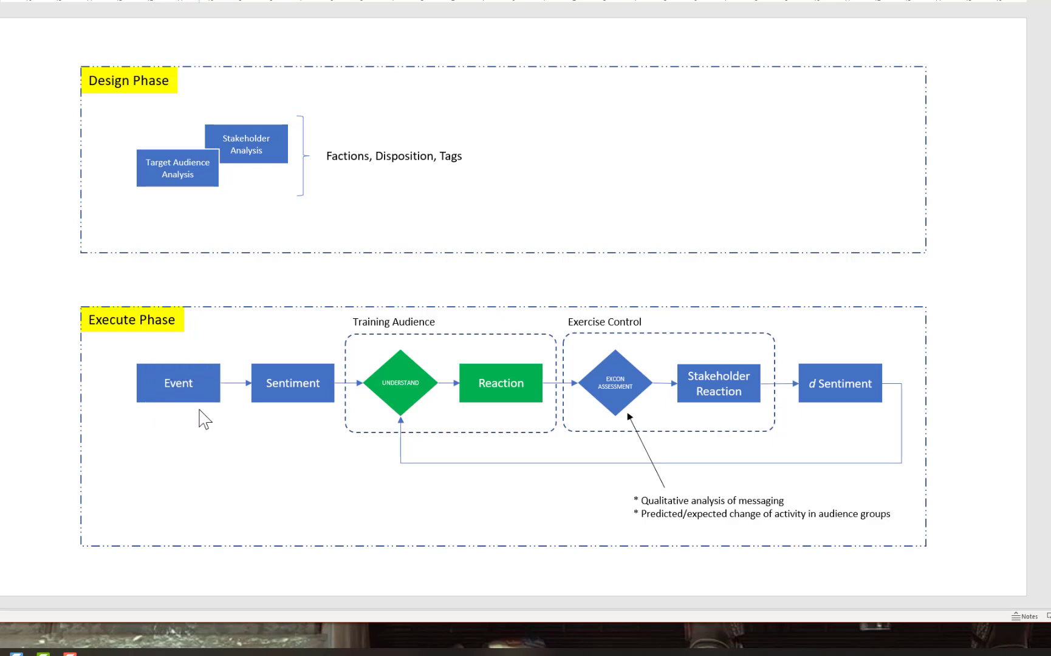
{"action": "mouse_move", "coordinate": [258, 368]}
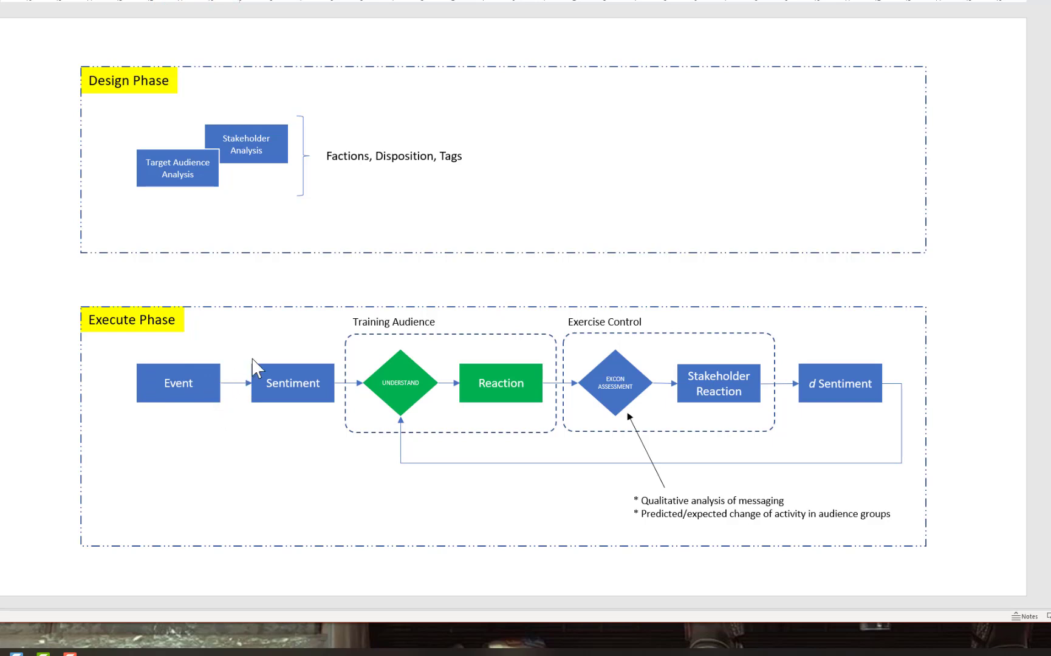
{"action": "mouse_move", "coordinate": [263, 372]}
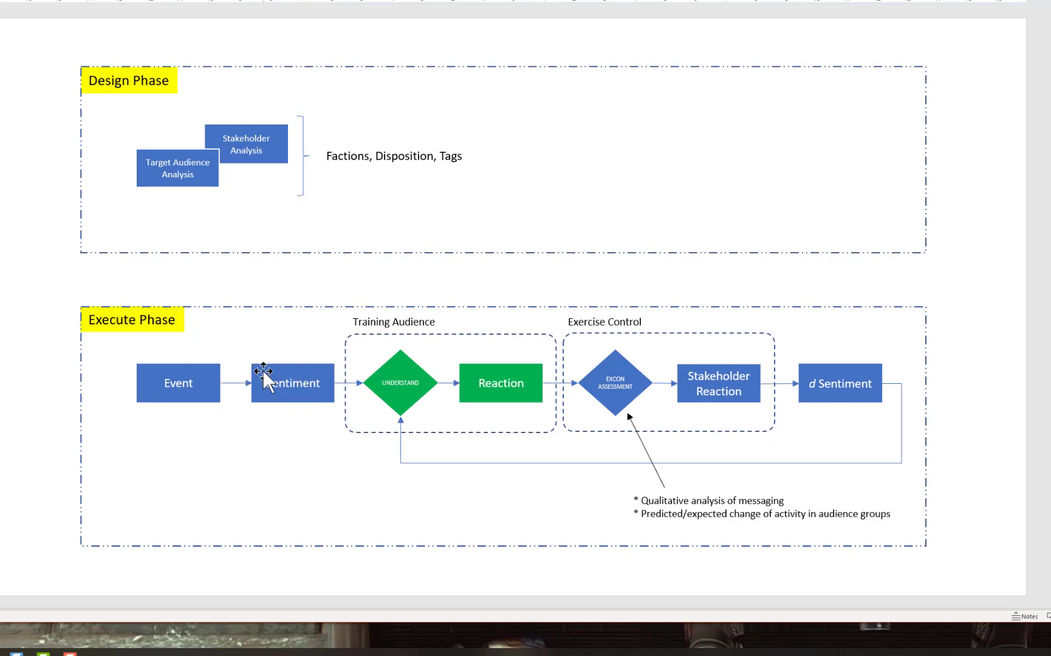
{"action": "mouse_move", "coordinate": [261, 288]}
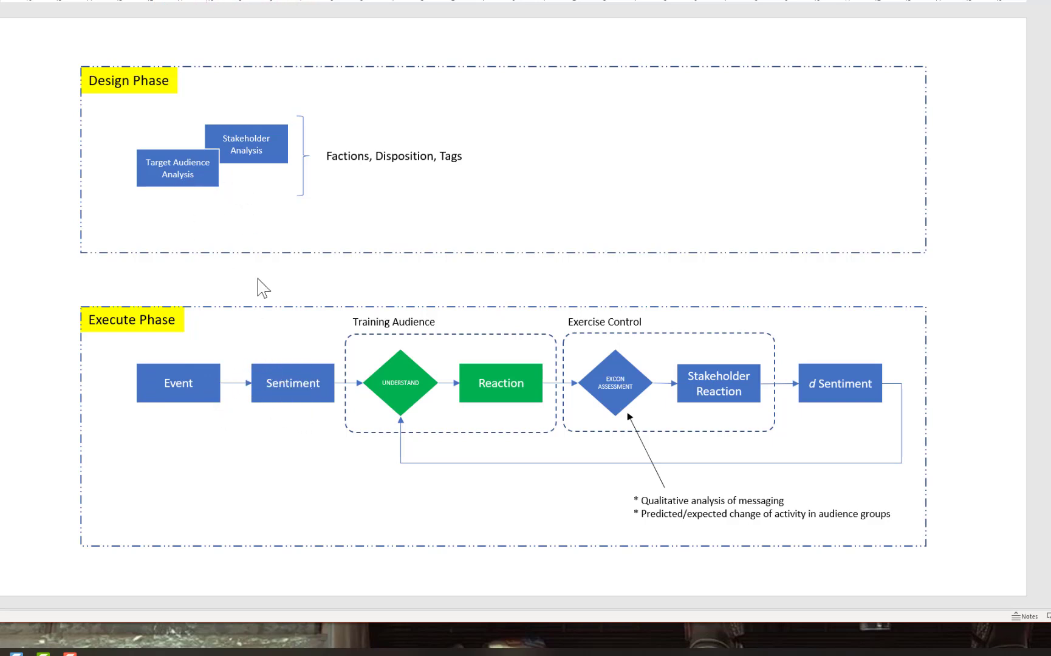
{"action": "mouse_move", "coordinate": [277, 396]}
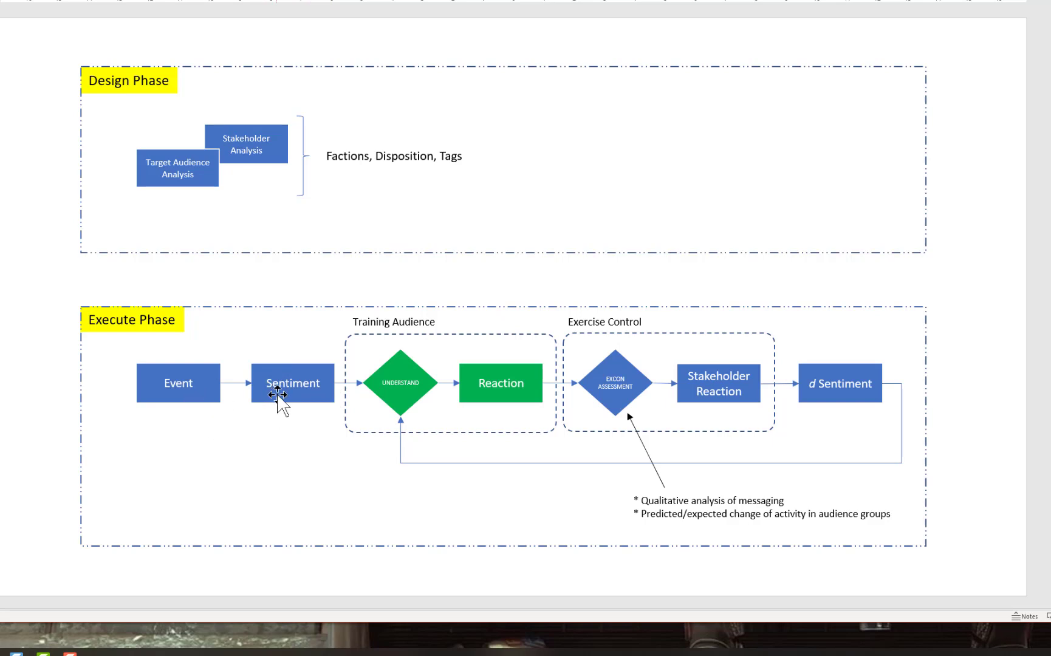
{"action": "mouse_move", "coordinate": [301, 438]}
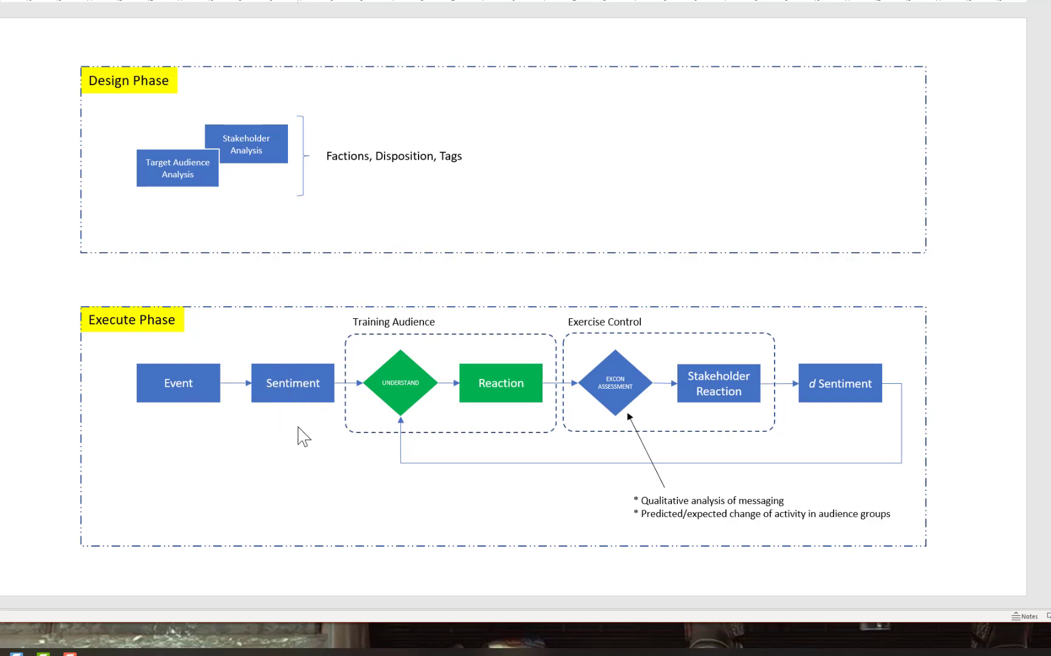
{"action": "mouse_move", "coordinate": [399, 399]}
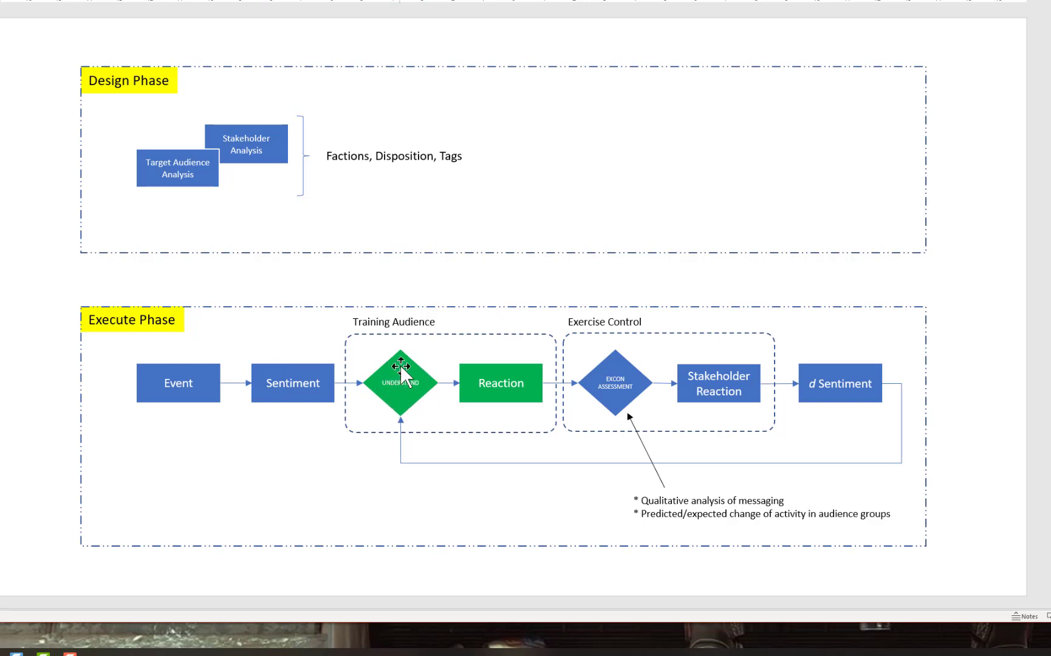
{"action": "mouse_move", "coordinate": [419, 422]}
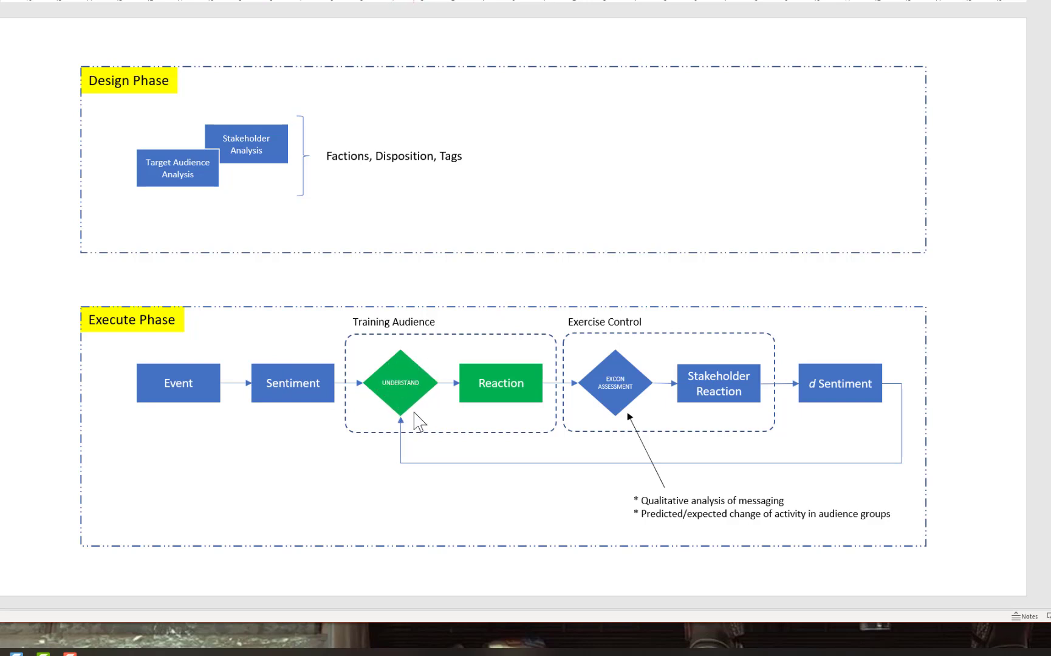
{"action": "mouse_move", "coordinate": [359, 364]}
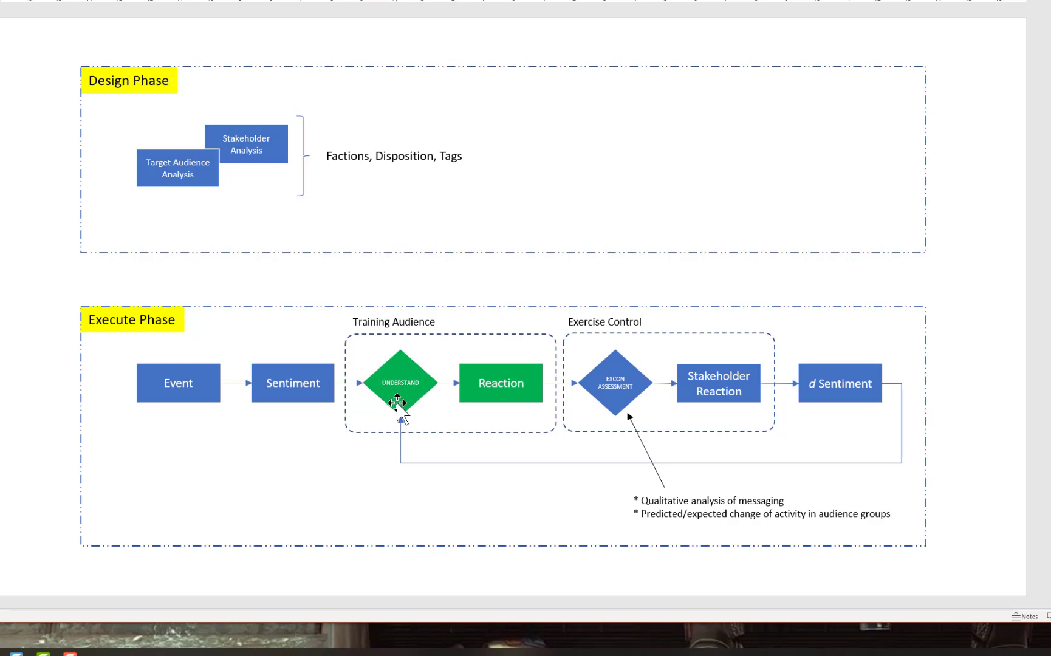
{"action": "mouse_move", "coordinate": [540, 373]}
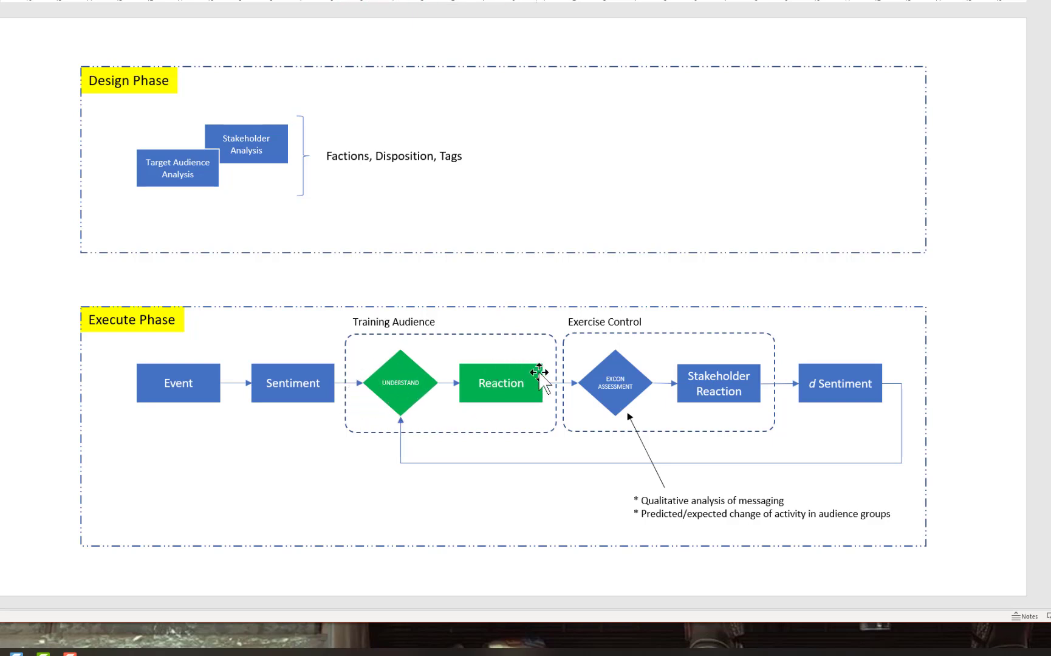
{"action": "mouse_move", "coordinate": [523, 418]}
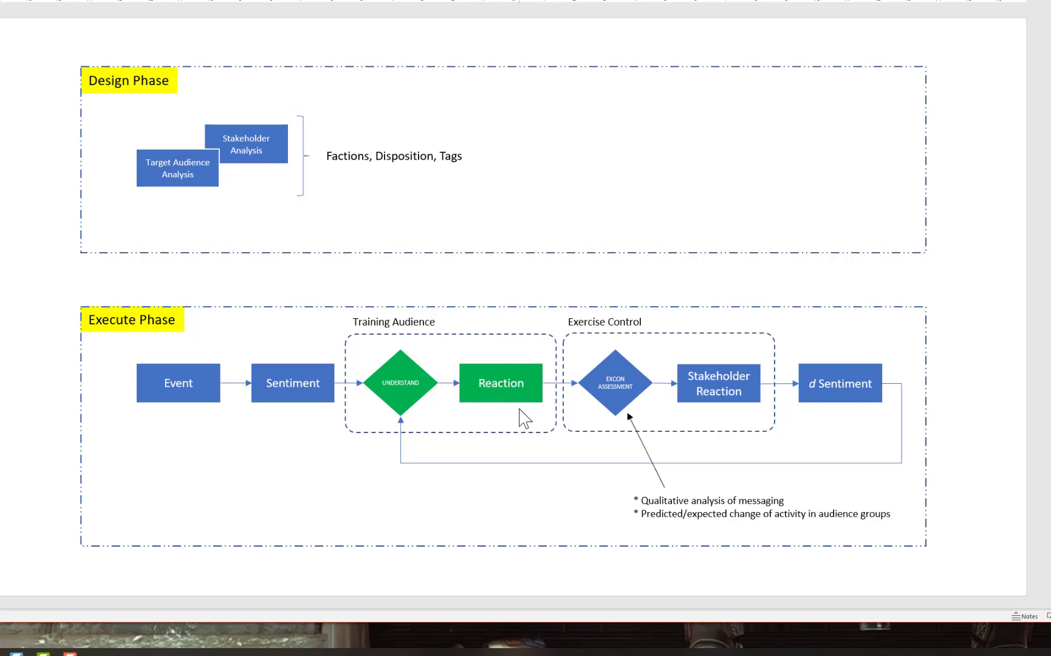
{"action": "mouse_move", "coordinate": [421, 422]}
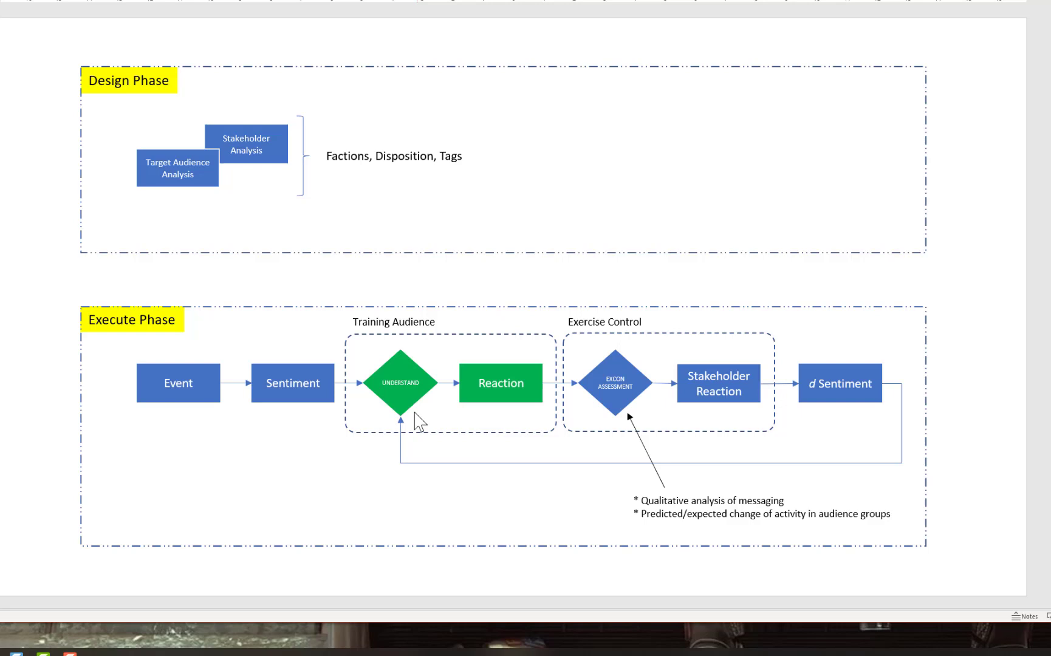
{"action": "mouse_move", "coordinate": [497, 363]}
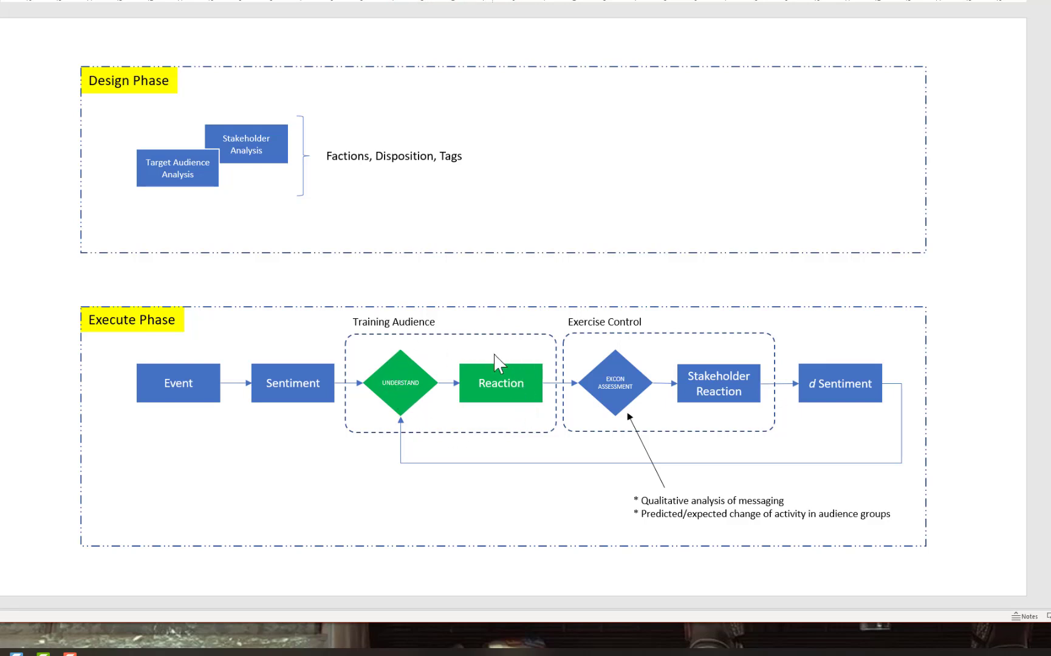
{"action": "mouse_move", "coordinate": [633, 417]}
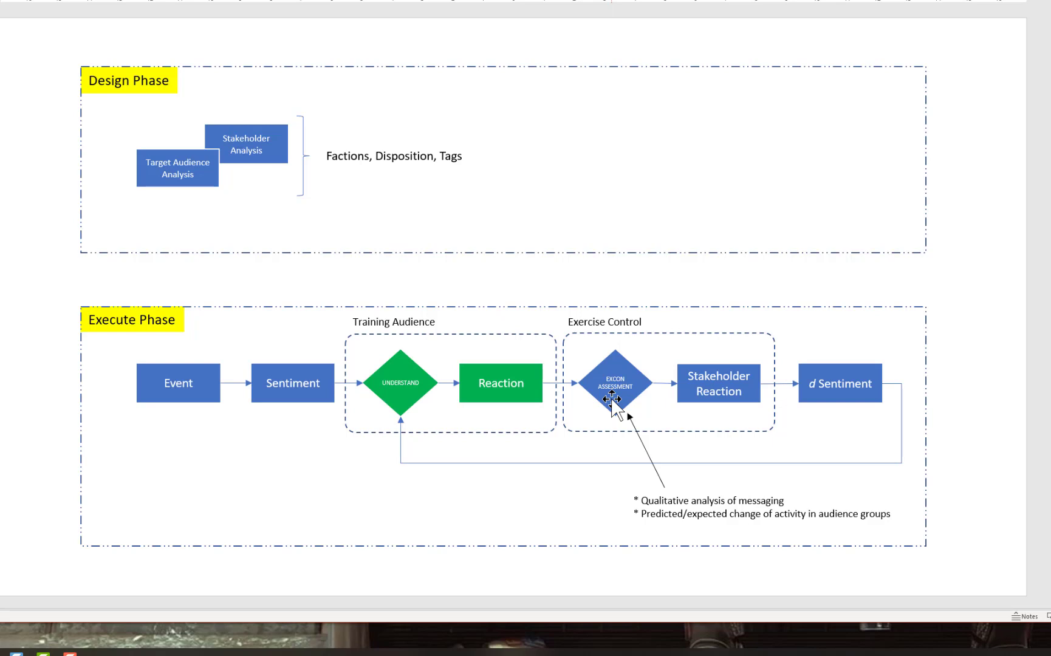
{"action": "mouse_move", "coordinate": [597, 396]}
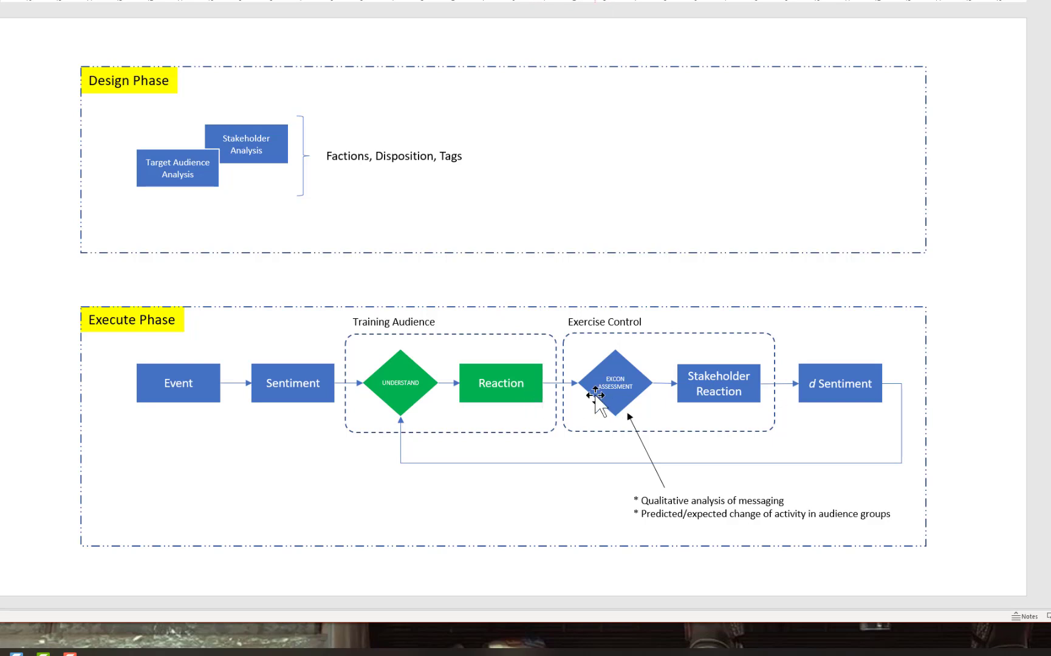
{"action": "mouse_move", "coordinate": [835, 508]}
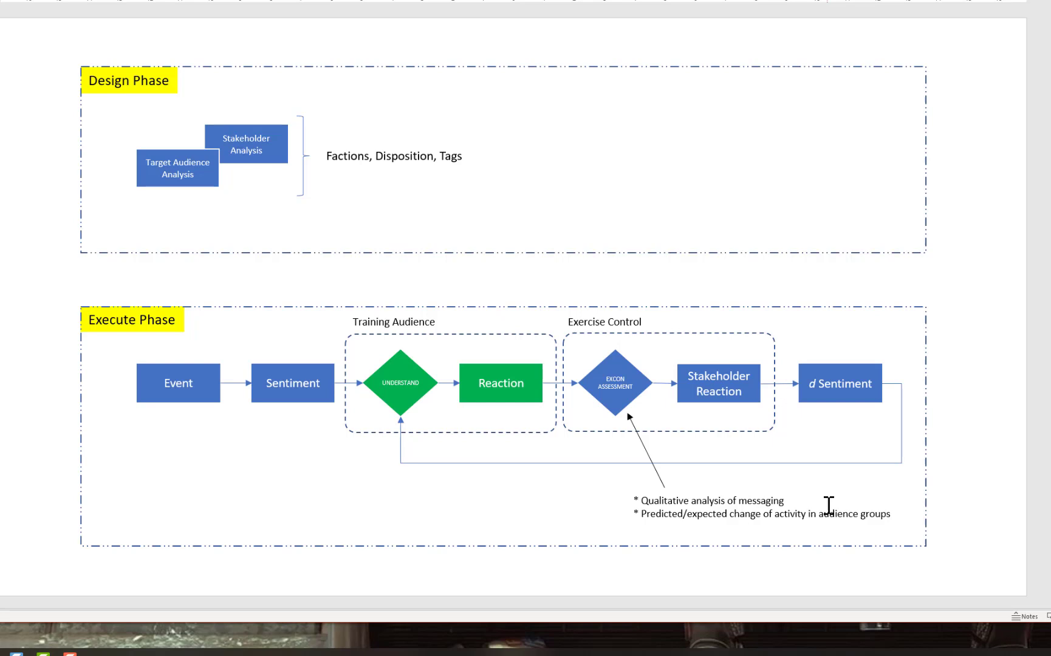
{"action": "mouse_move", "coordinate": [699, 527]}
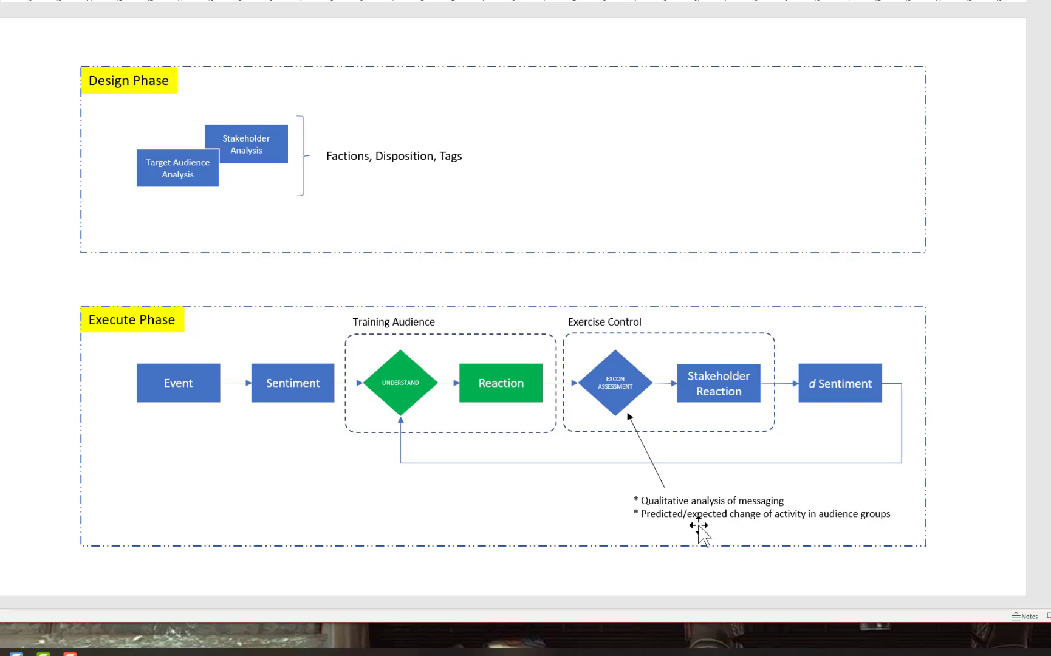
{"action": "mouse_move", "coordinate": [708, 533]}
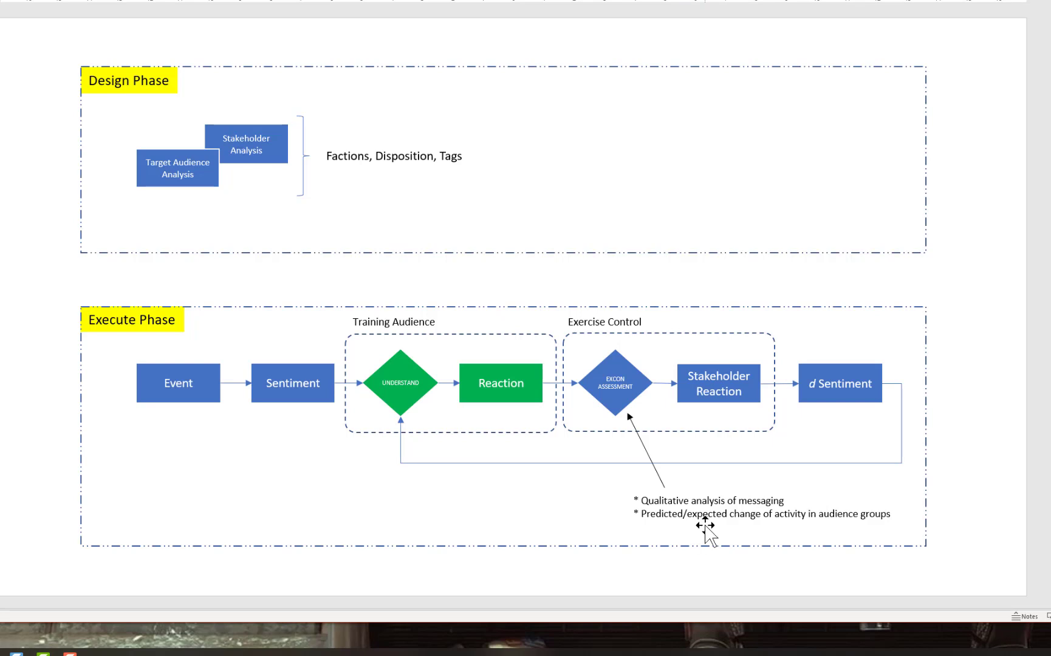
{"action": "mouse_move", "coordinate": [730, 487]}
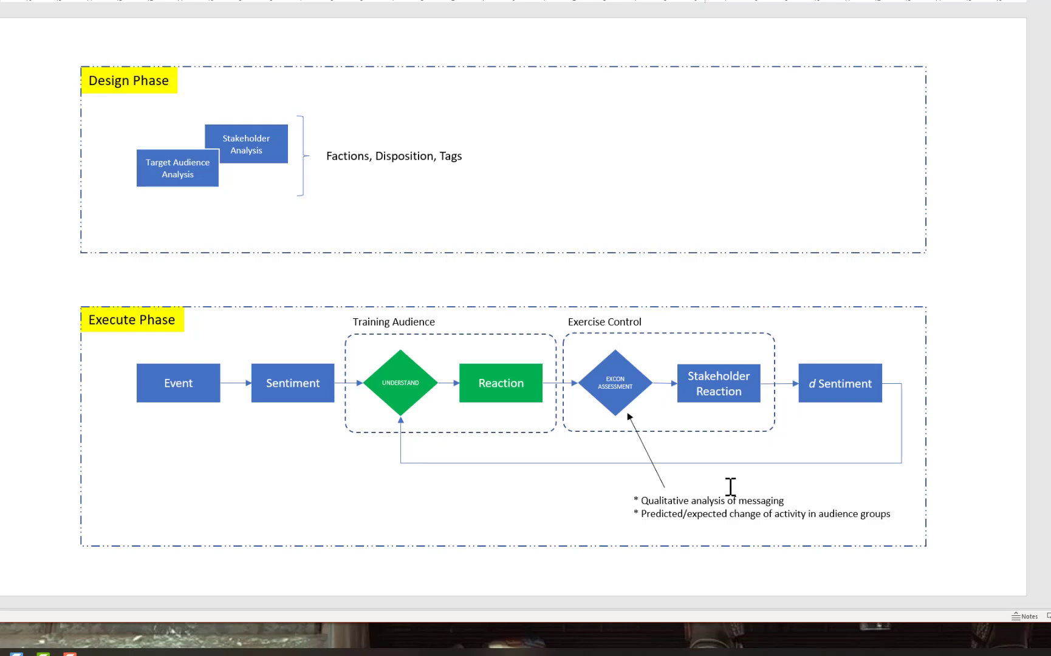
{"action": "mouse_move", "coordinate": [744, 374]}
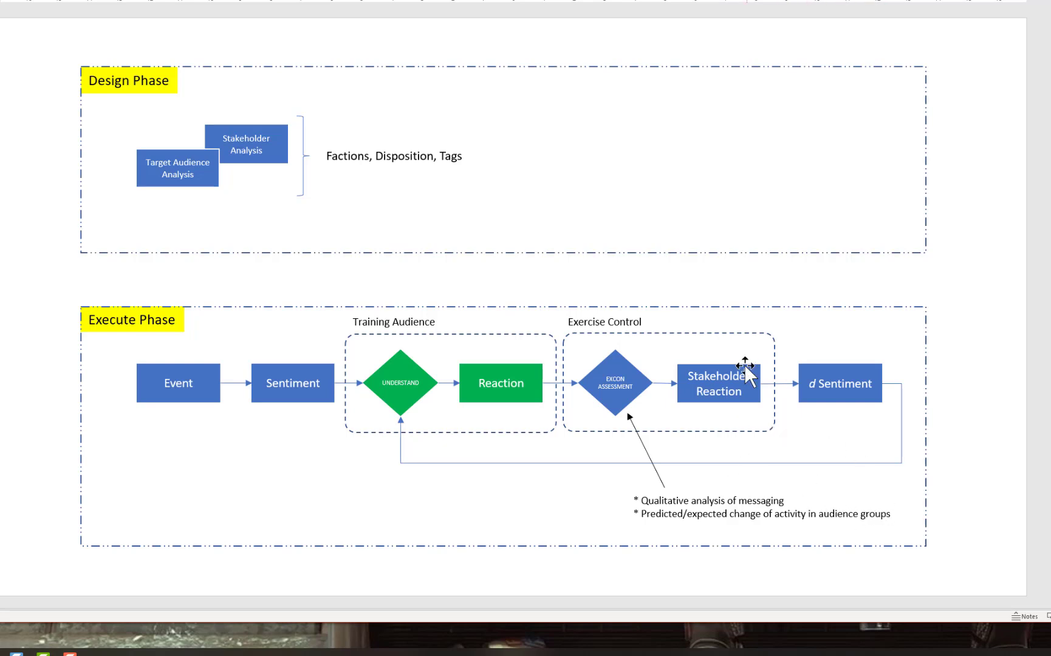
{"action": "mouse_move", "coordinate": [717, 424]}
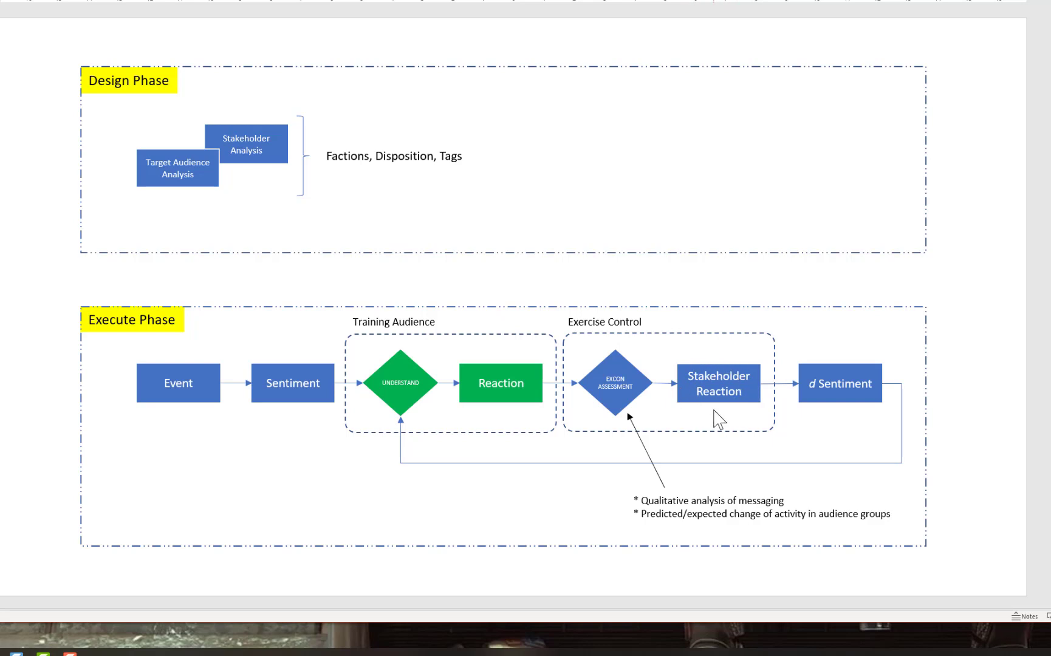
{"action": "mouse_move", "coordinate": [726, 421]}
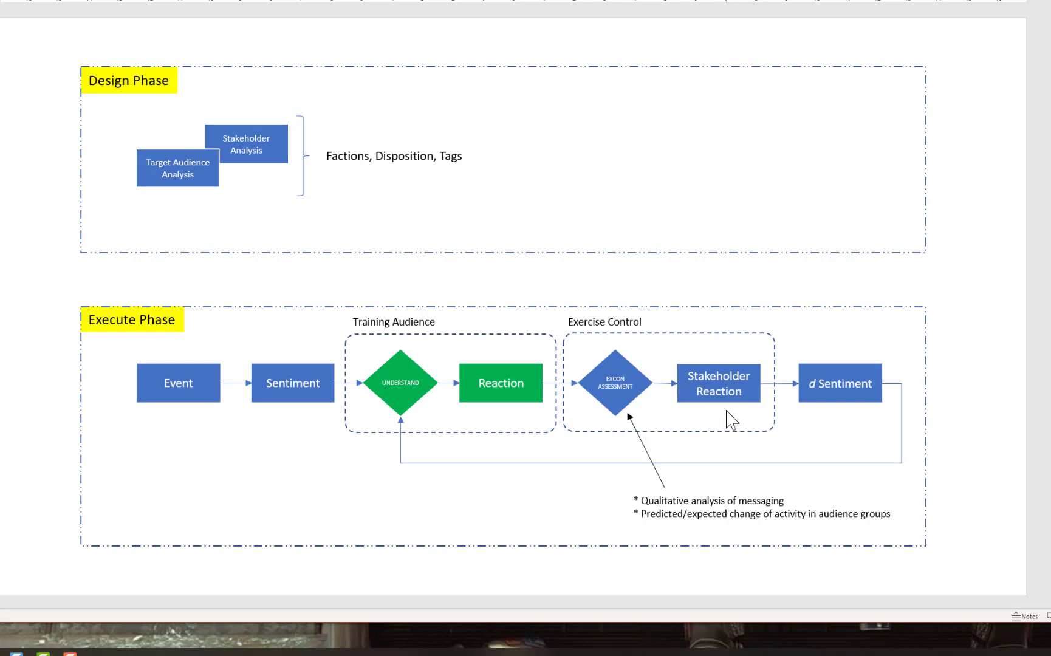
{"action": "mouse_move", "coordinate": [832, 419]}
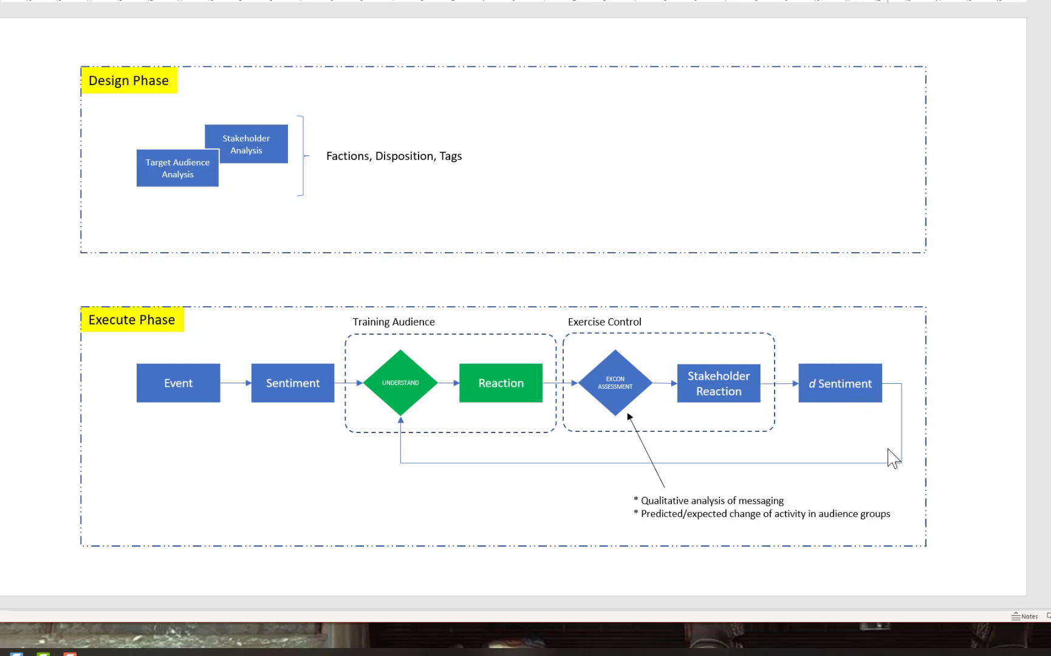
{"action": "mouse_move", "coordinate": [456, 405]}
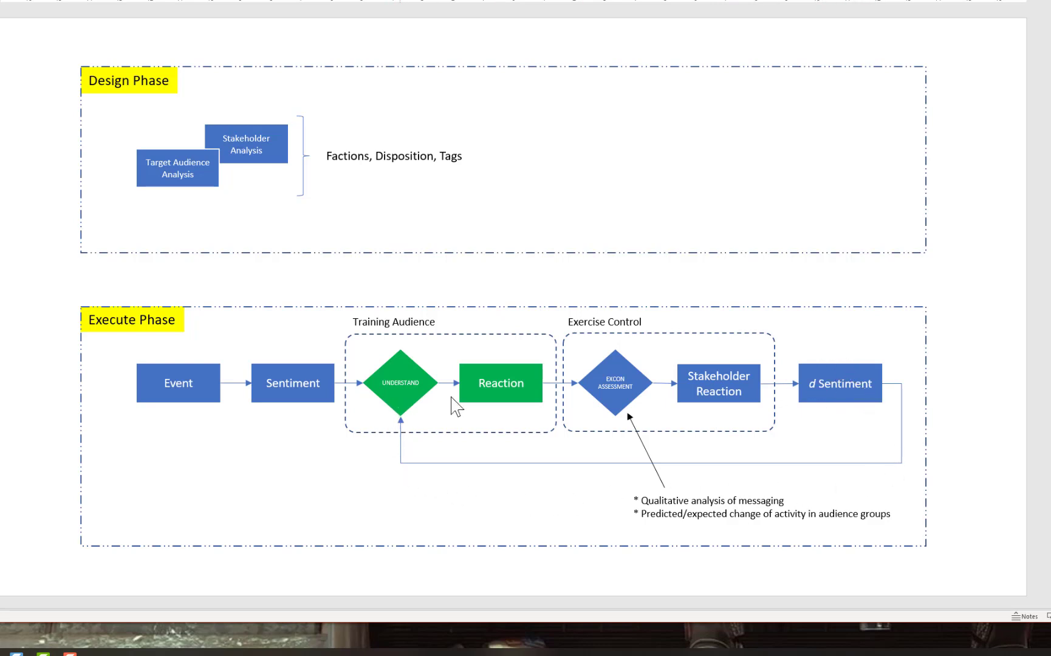
{"action": "mouse_move", "coordinate": [839, 433]}
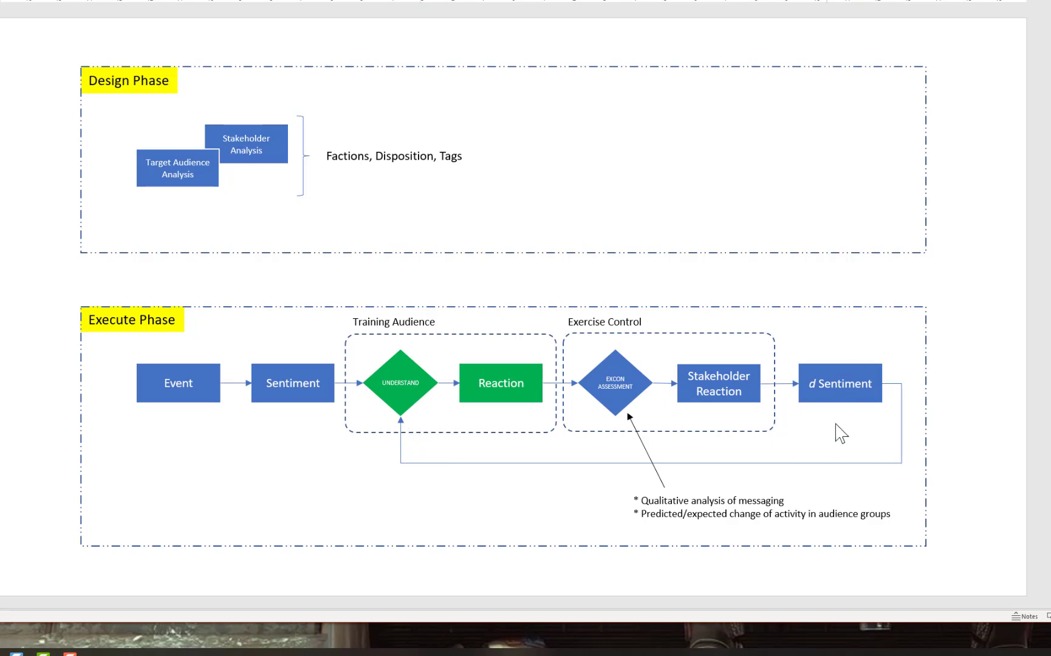
{"action": "mouse_move", "coordinate": [858, 438]}
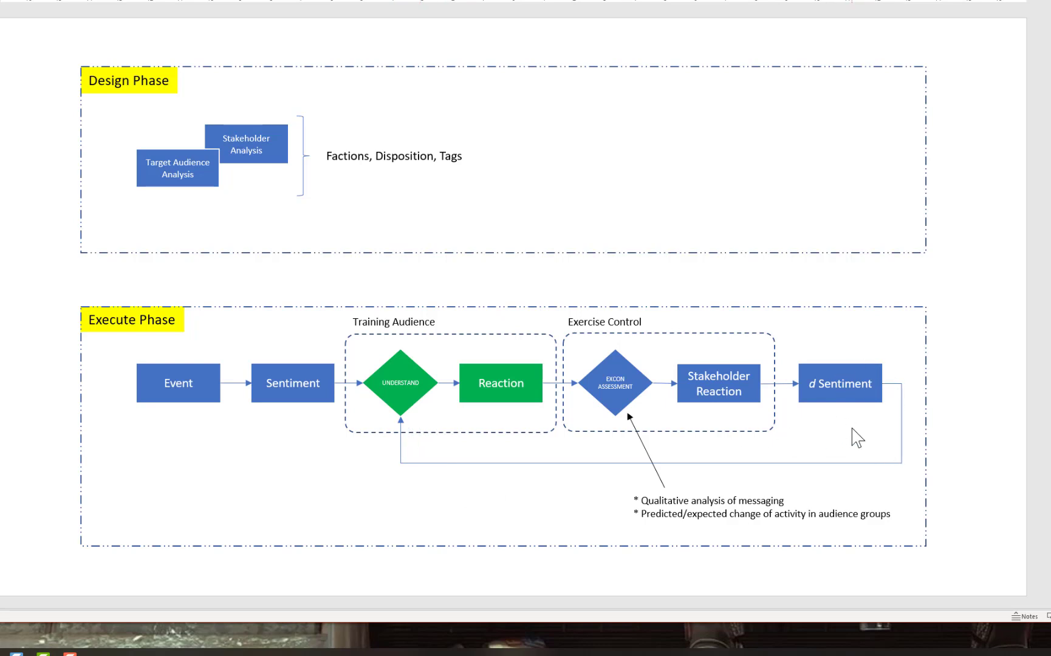
{"action": "mouse_move", "coordinate": [399, 362]}
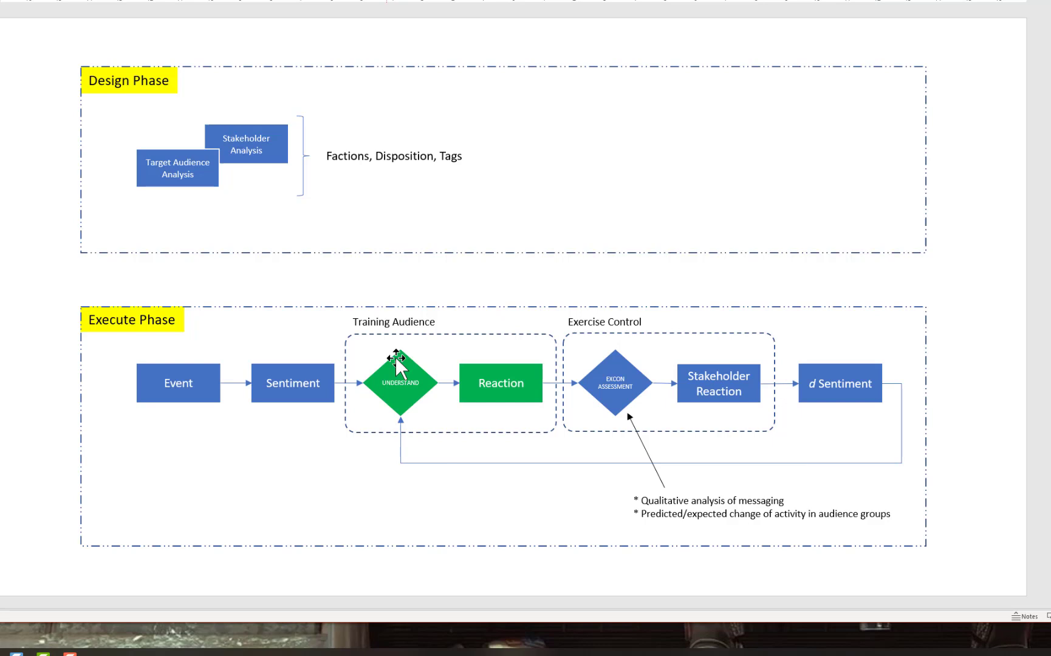
{"action": "mouse_move", "coordinate": [426, 364]}
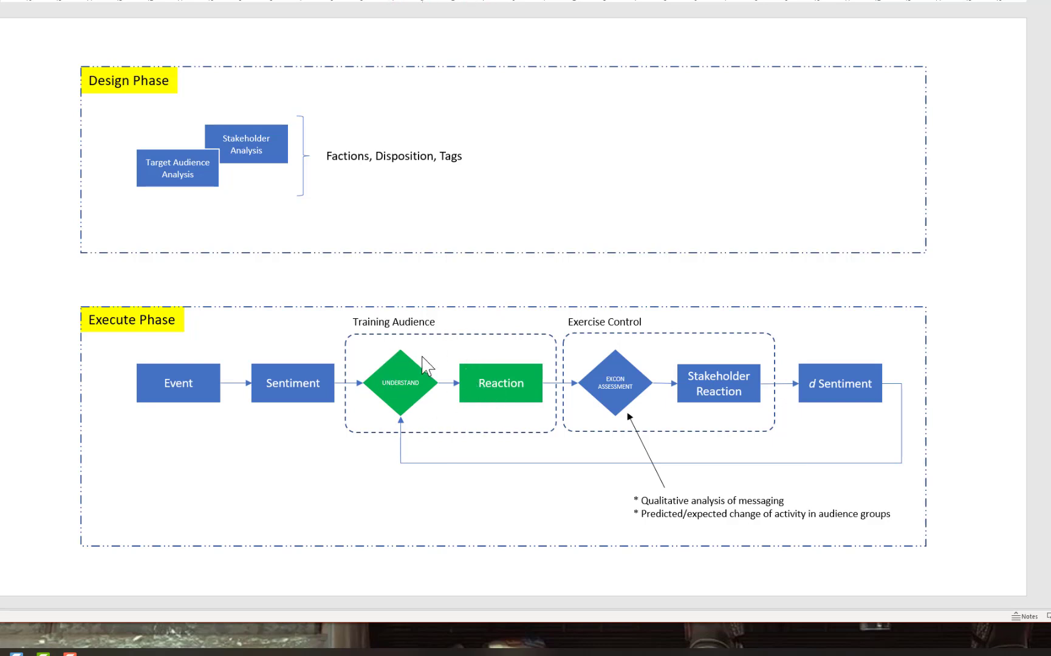
{"action": "mouse_move", "coordinate": [487, 373]}
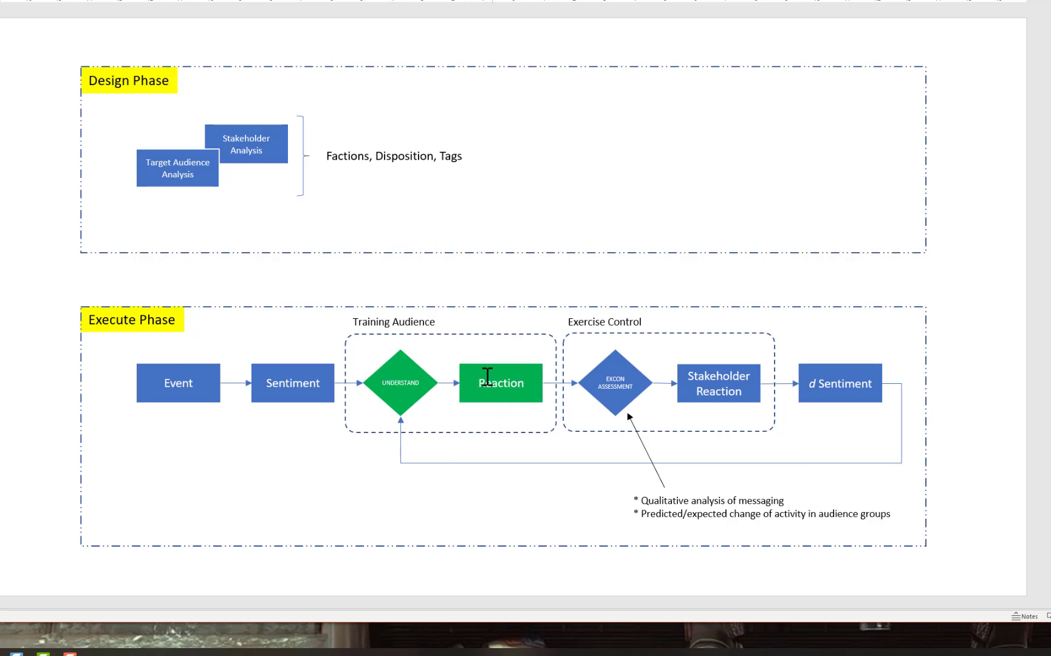
{"action": "mouse_move", "coordinate": [695, 481]}
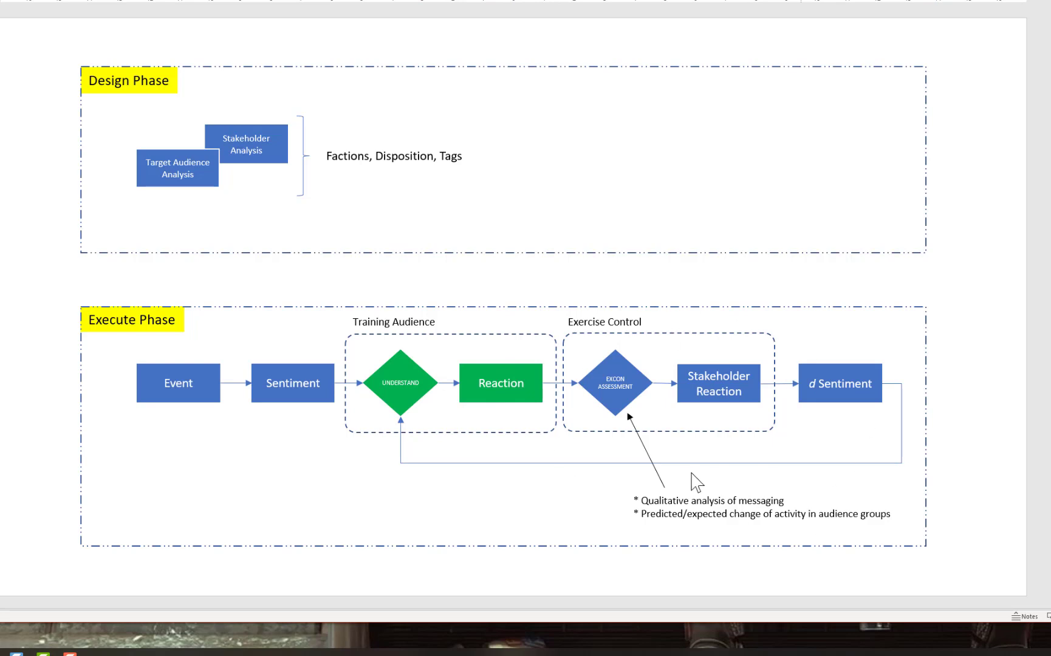
{"action": "mouse_move", "coordinate": [702, 486]}
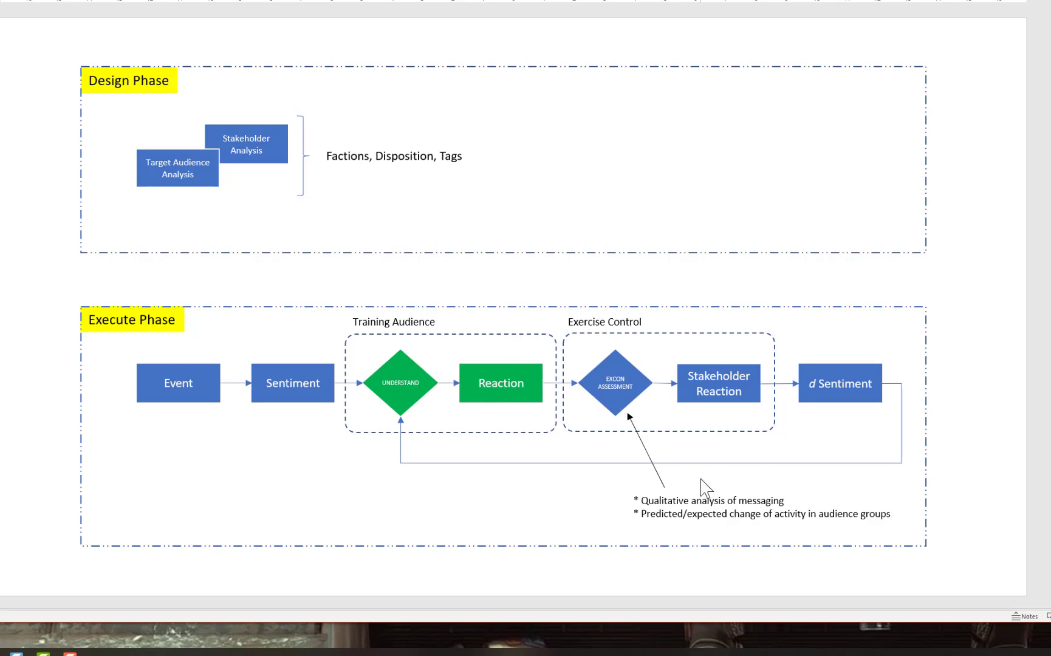
{"action": "mouse_move", "coordinate": [693, 464]}
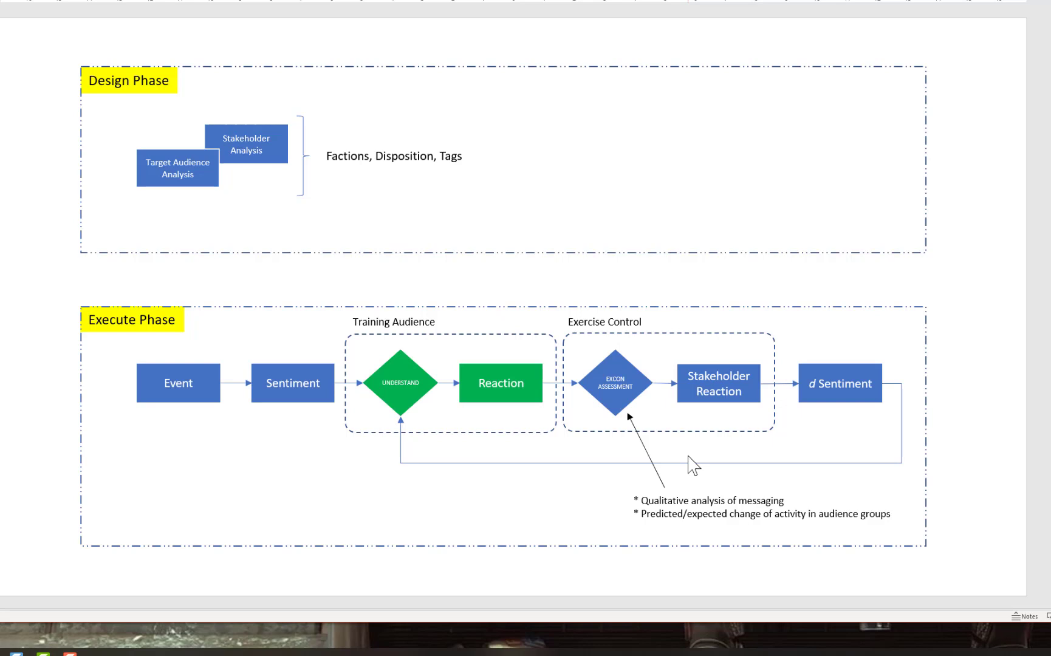
{"action": "mouse_move", "coordinate": [662, 429]}
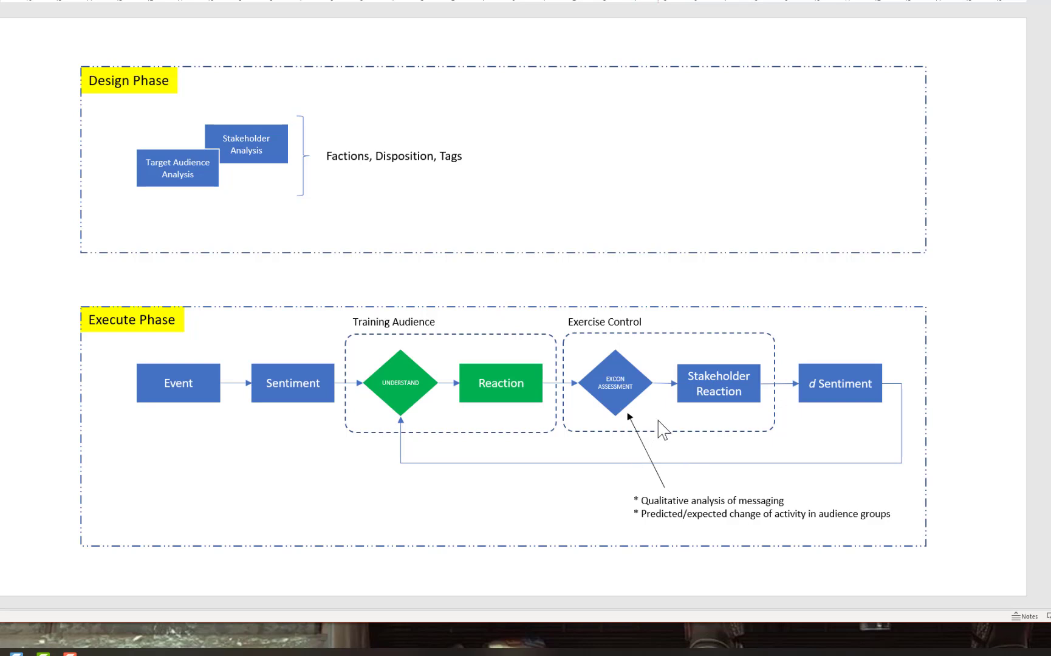
{"action": "mouse_move", "coordinate": [634, 362]}
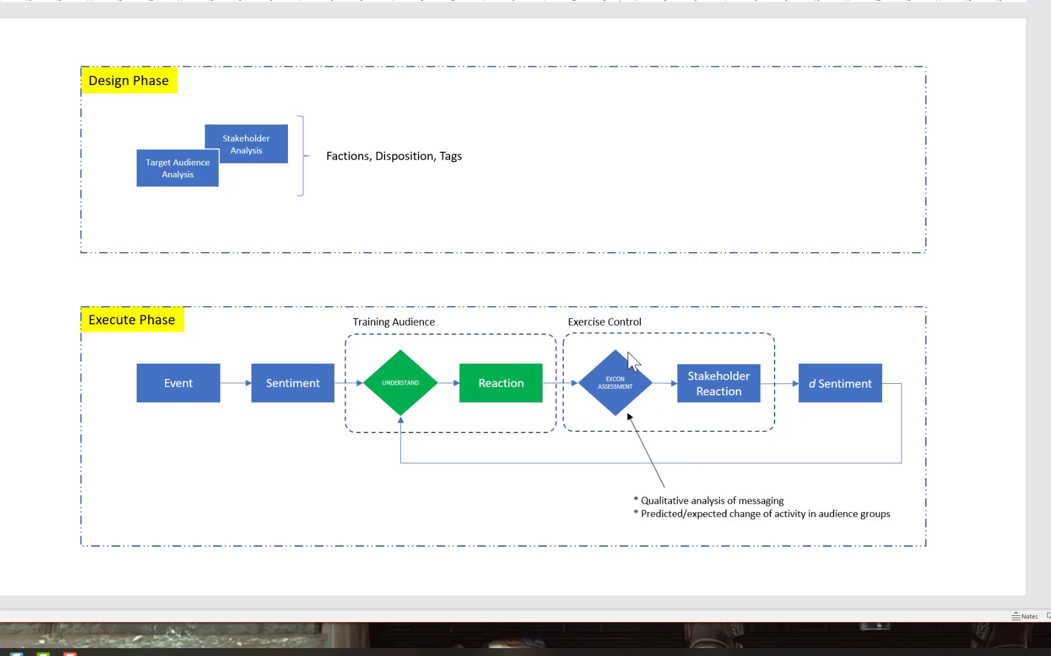
{"action": "mouse_move", "coordinate": [634, 421]}
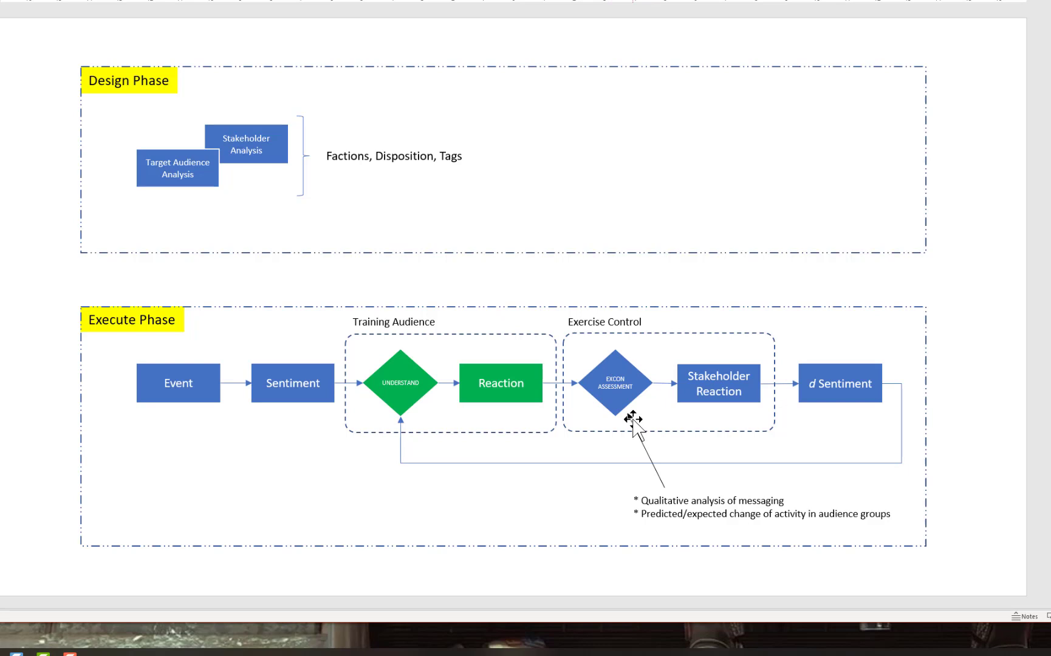
{"action": "mouse_move", "coordinate": [675, 409]}
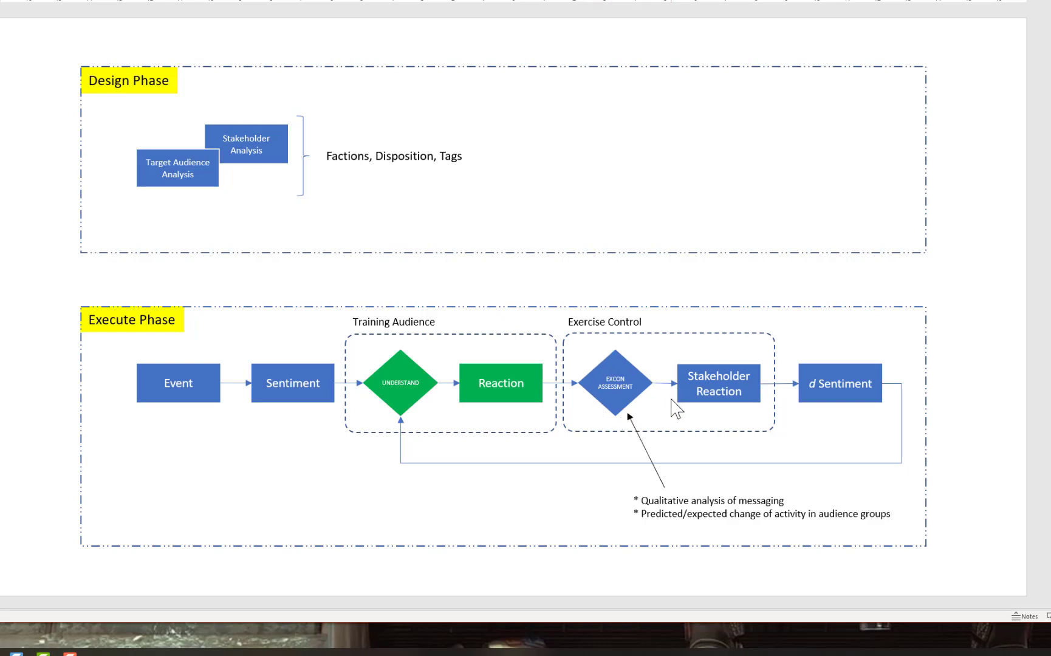
{"action": "mouse_move", "coordinate": [730, 395]}
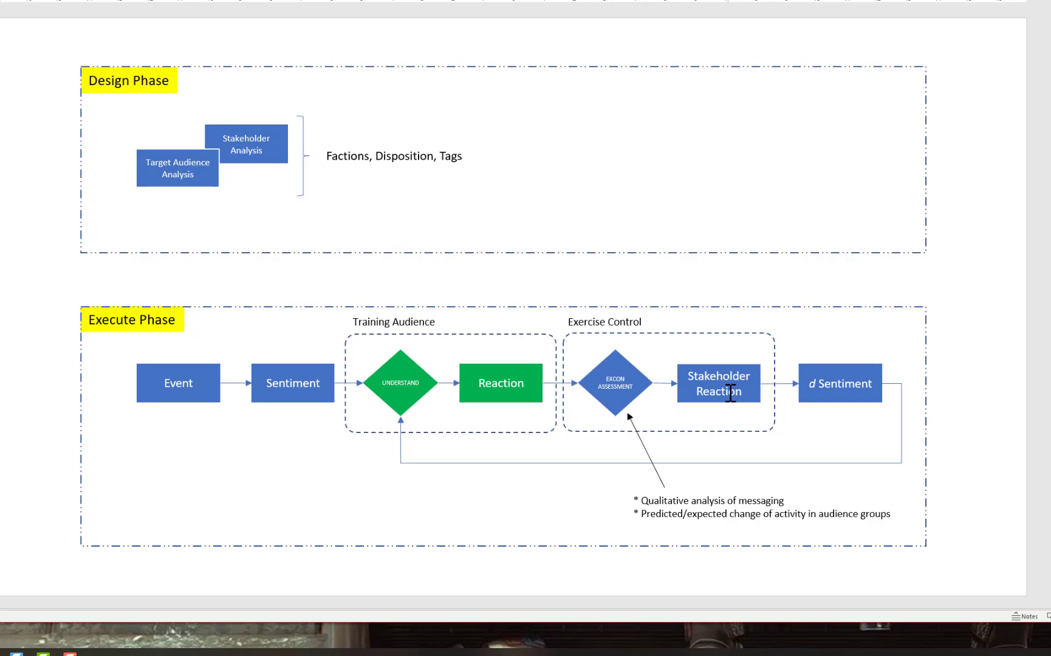
{"action": "mouse_move", "coordinate": [732, 421]}
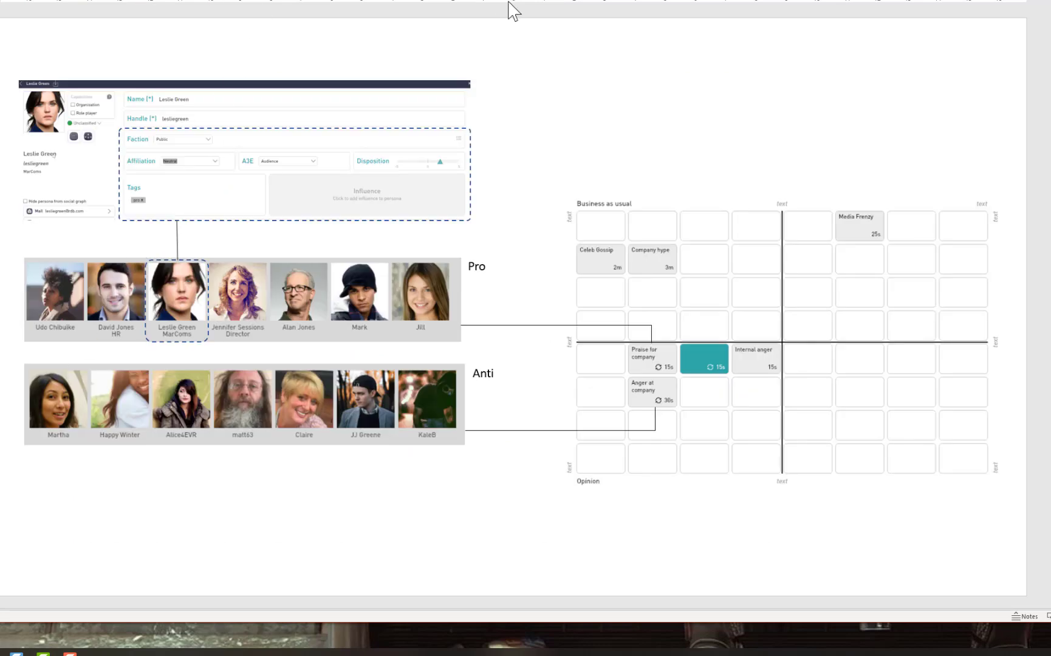
{"action": "mouse_move", "coordinate": [115, 125]}
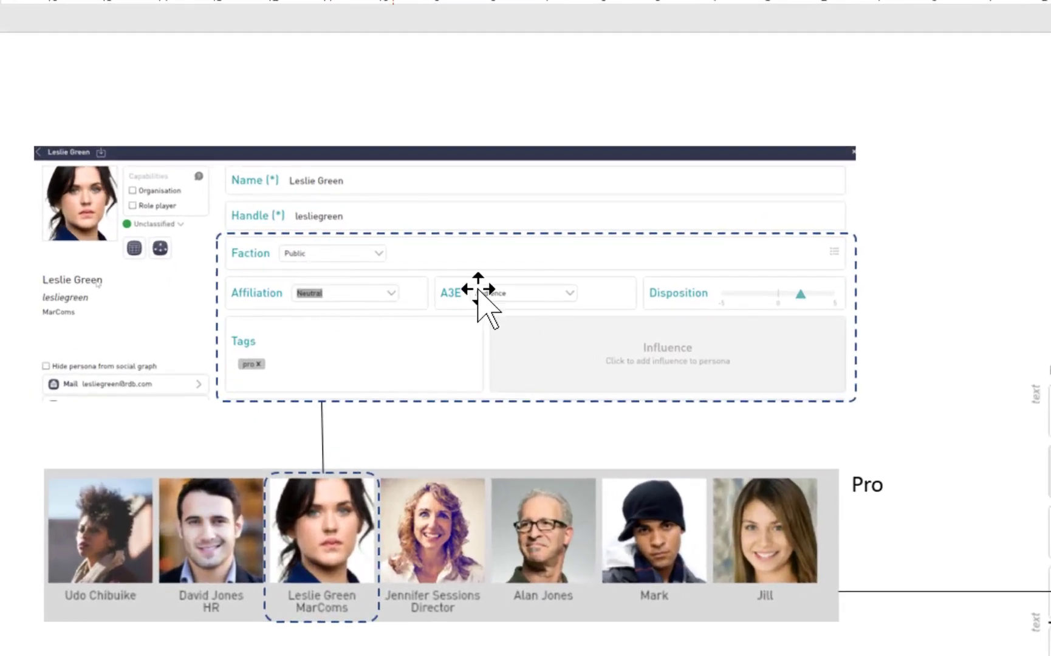
{"action": "mouse_move", "coordinate": [697, 314]}
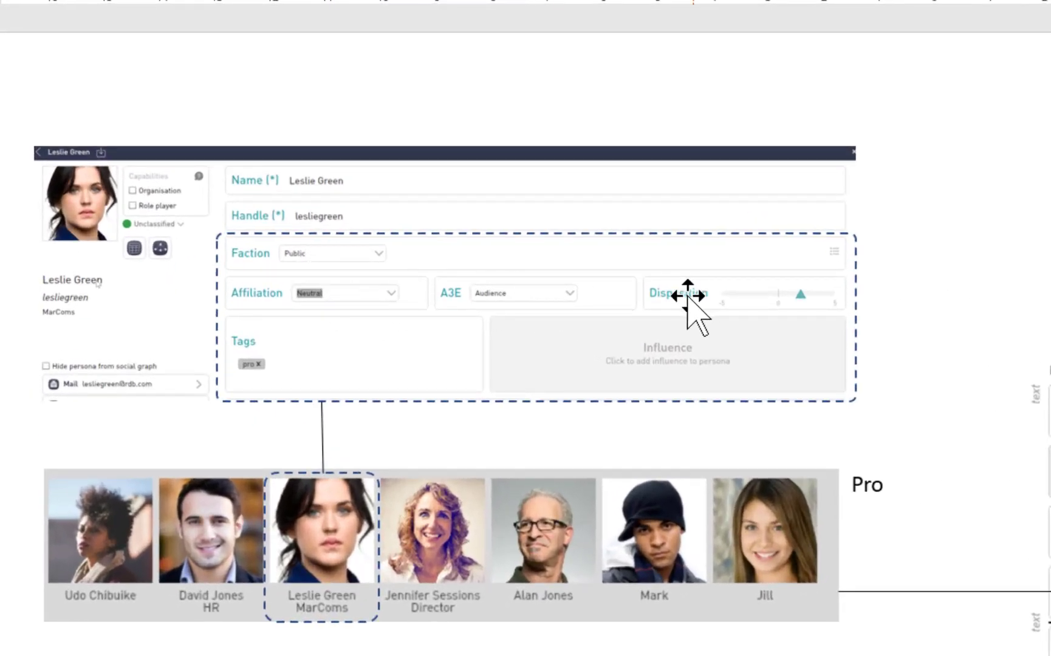
{"action": "mouse_move", "coordinate": [359, 353]}
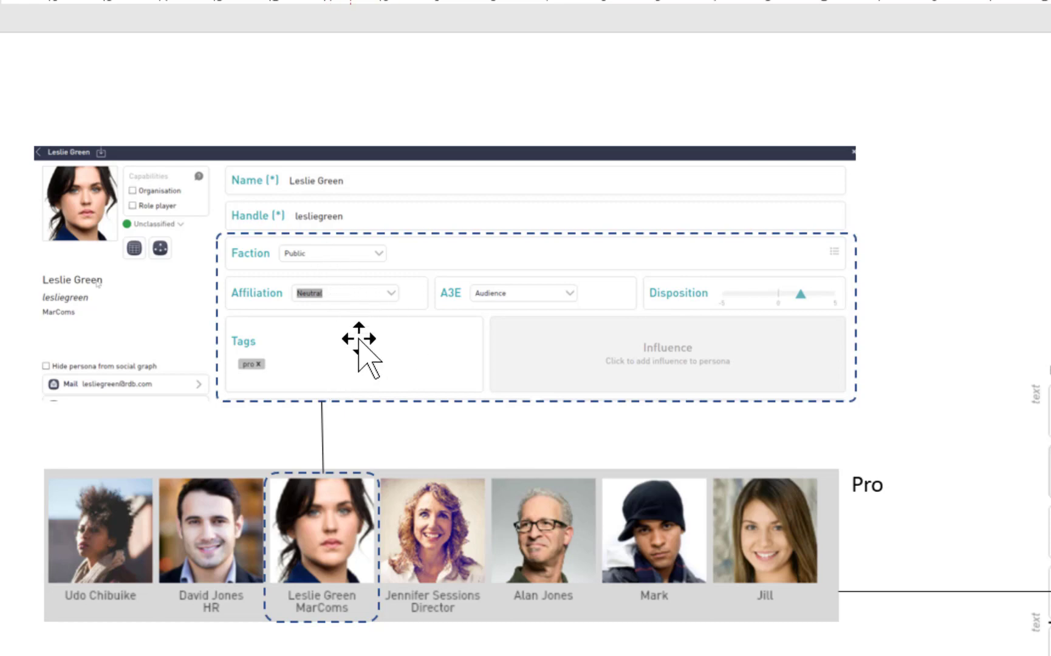
{"action": "mouse_move", "coordinate": [530, 267]}
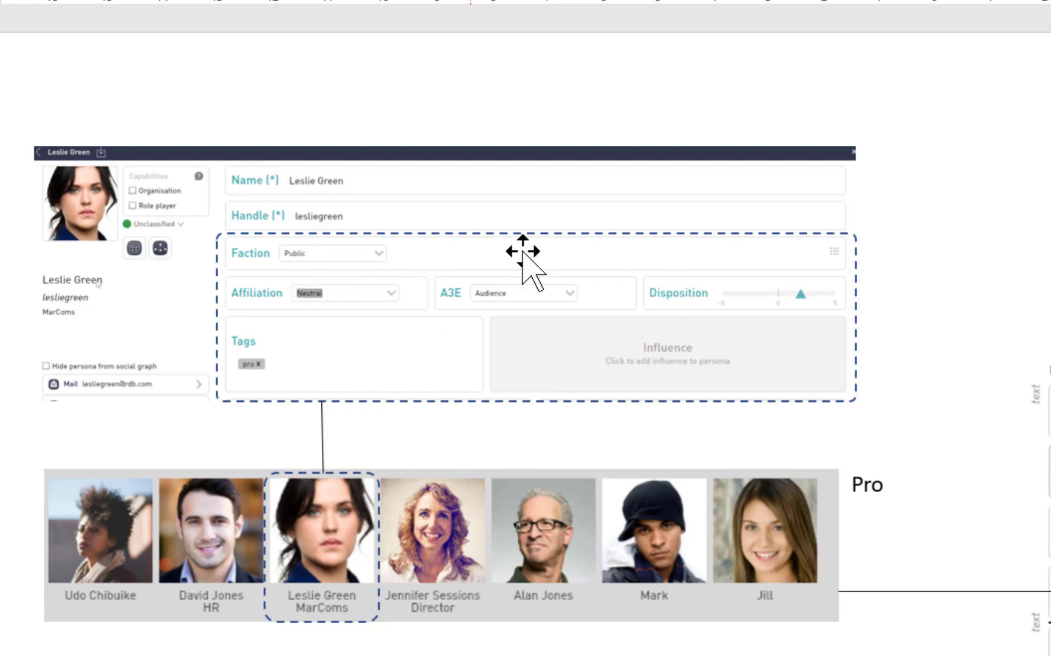
{"action": "mouse_move", "coordinate": [361, 372]}
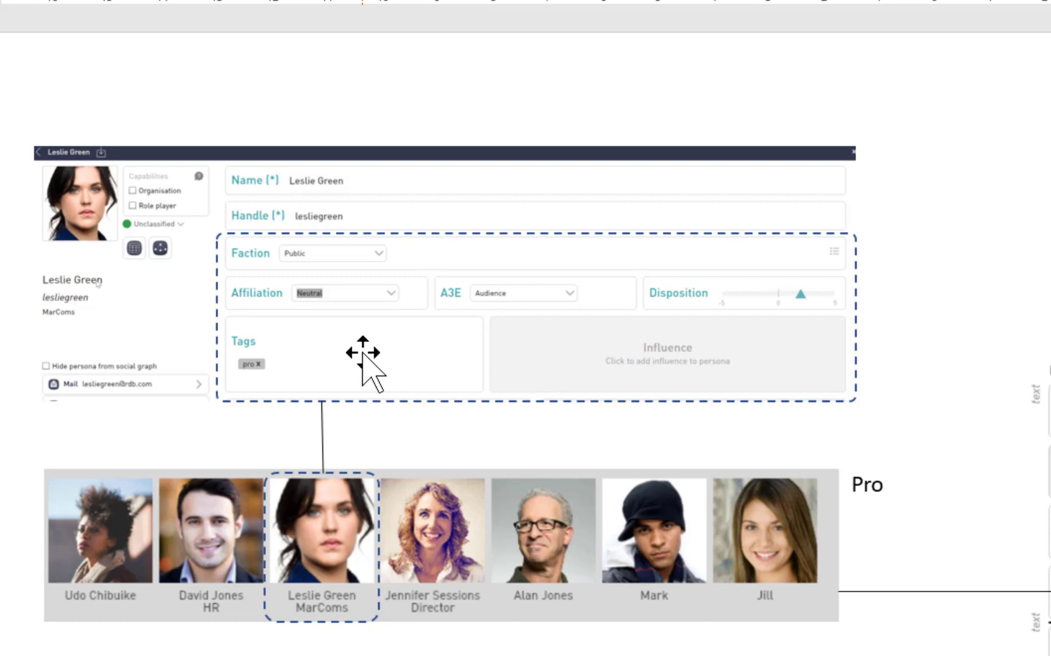
{"action": "mouse_move", "coordinate": [556, 439]}
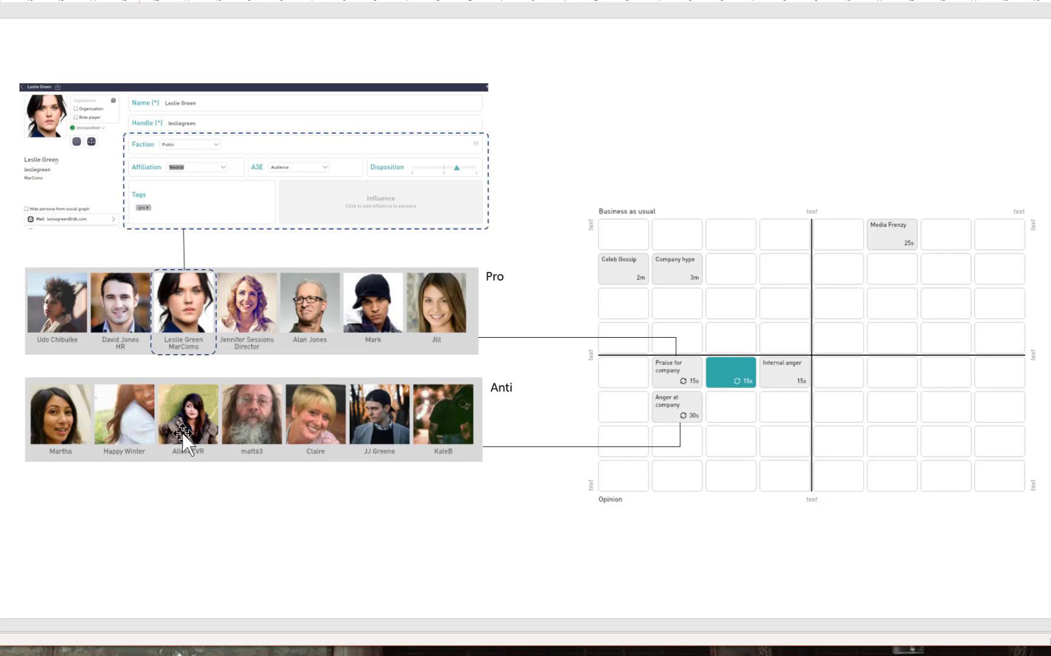
{"action": "mouse_move", "coordinate": [505, 307]}
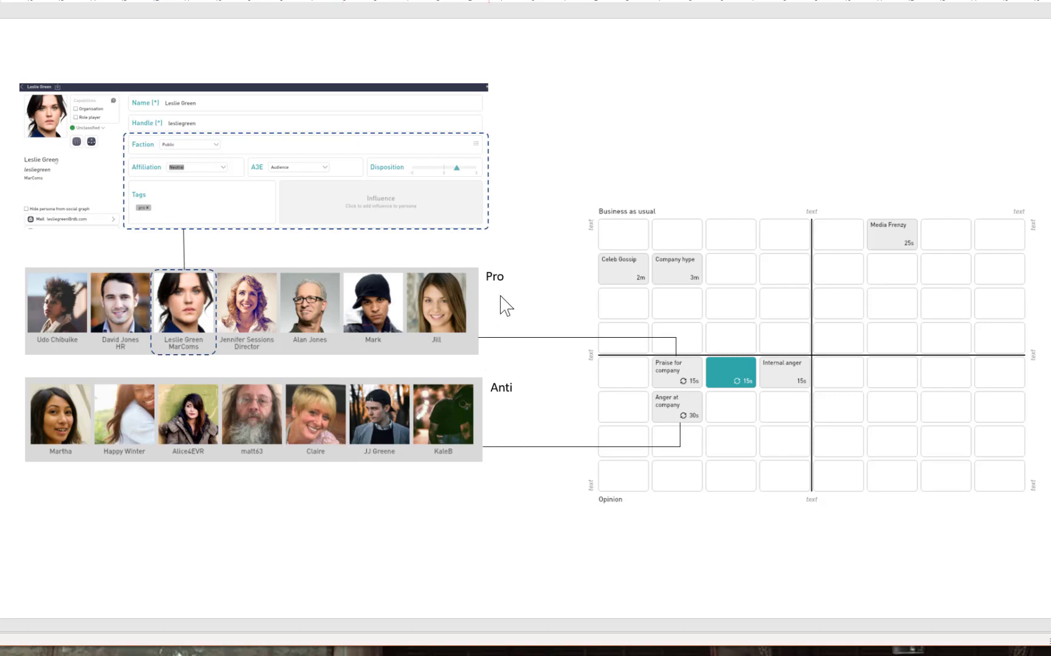
{"action": "mouse_move", "coordinate": [404, 318]}
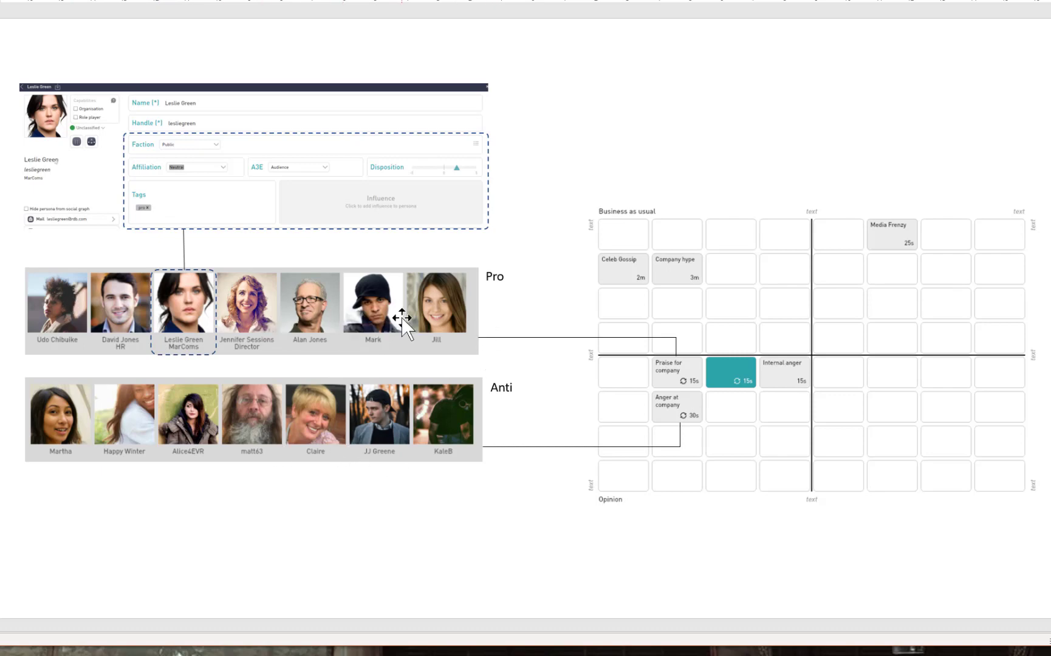
{"action": "mouse_move", "coordinate": [506, 419]}
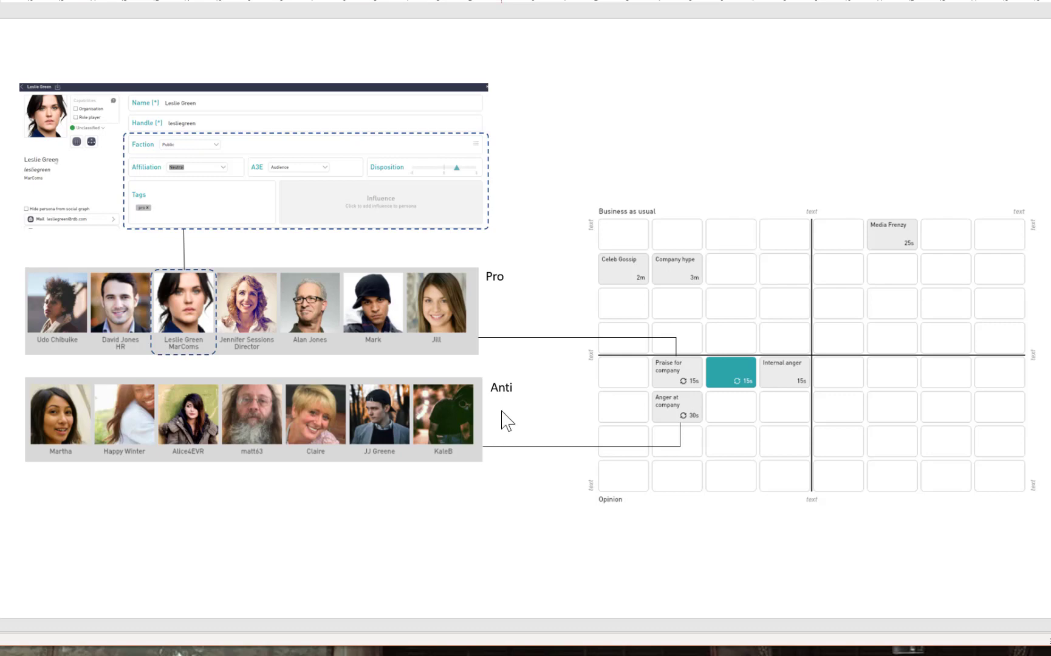
{"action": "mouse_move", "coordinate": [558, 429]}
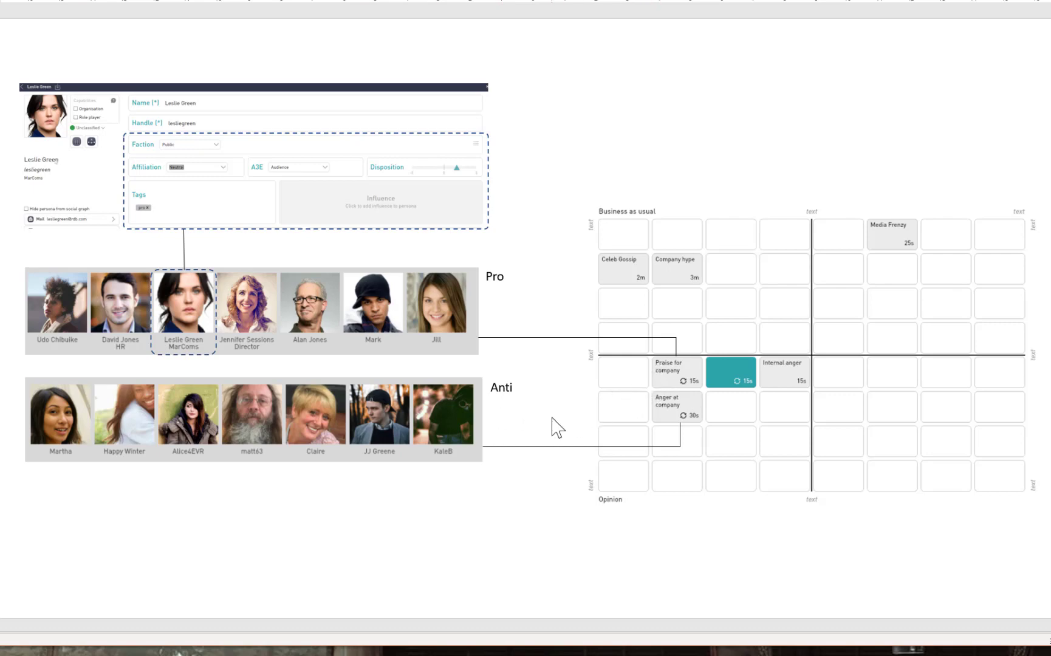
{"action": "mouse_move", "coordinate": [690, 378]}
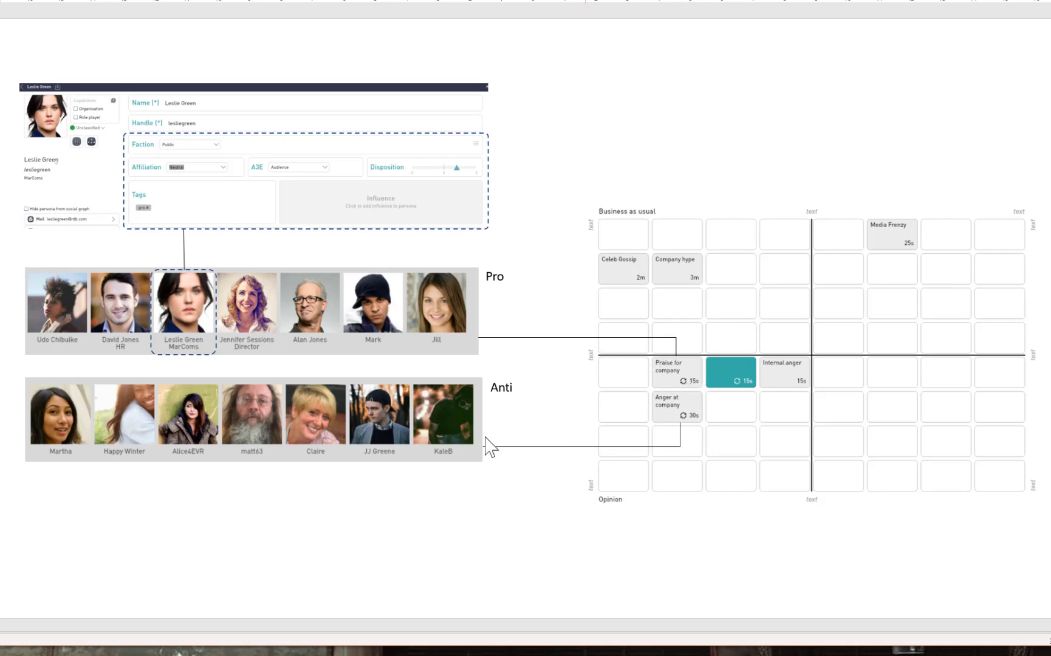
{"action": "mouse_move", "coordinate": [468, 428]}
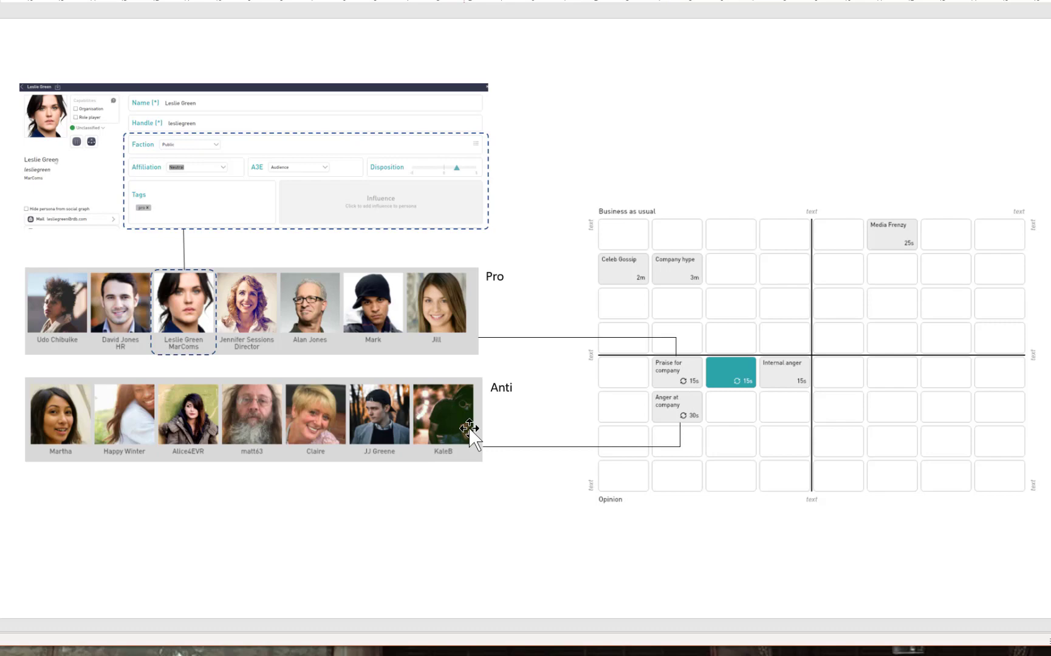
{"action": "mouse_move", "coordinate": [77, 409]}
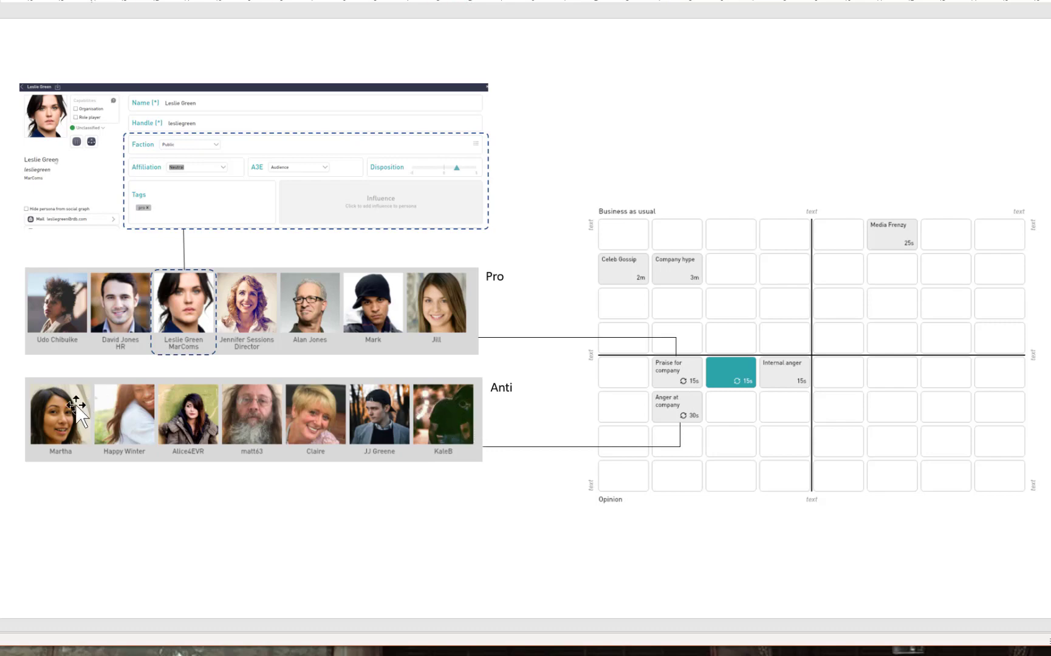
{"action": "mouse_move", "coordinate": [515, 405]}
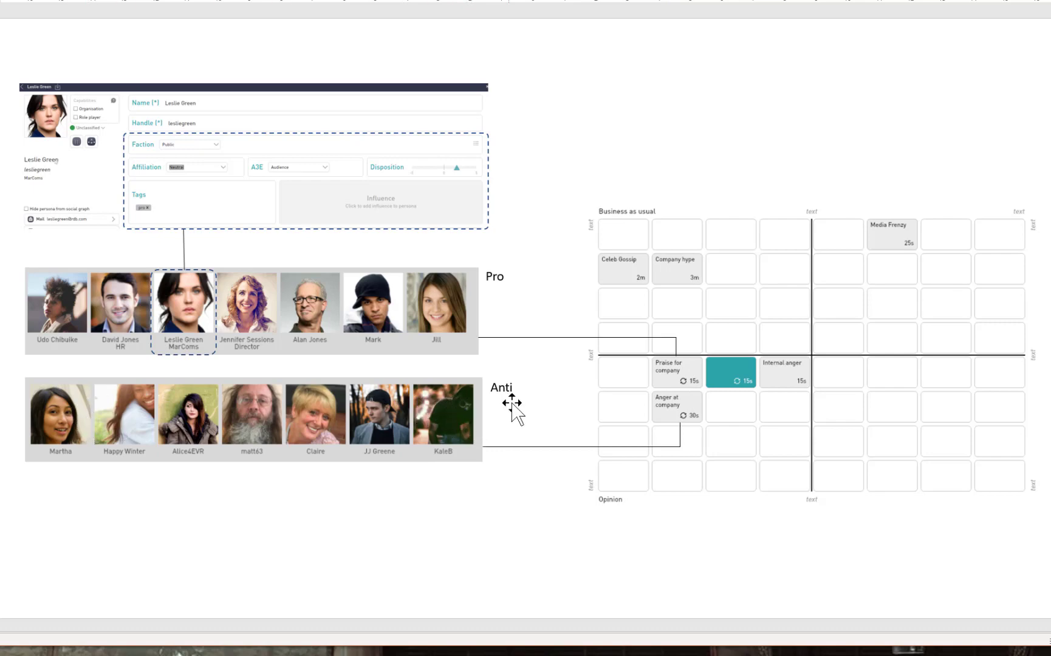
{"action": "mouse_move", "coordinate": [674, 439]}
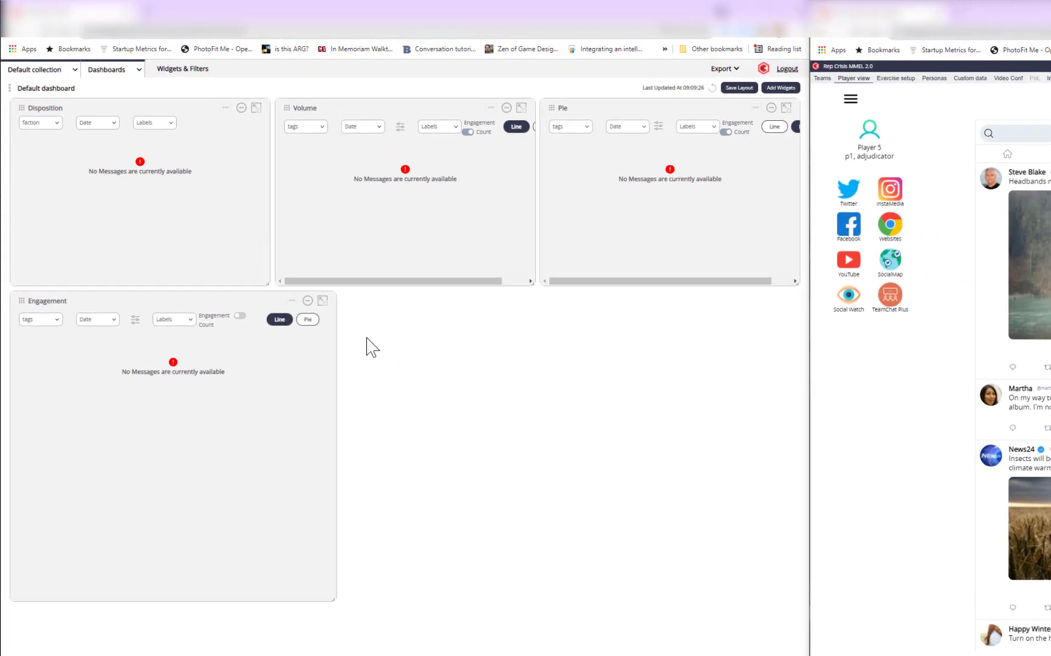
{"action": "mouse_move", "coordinate": [290, 223]}
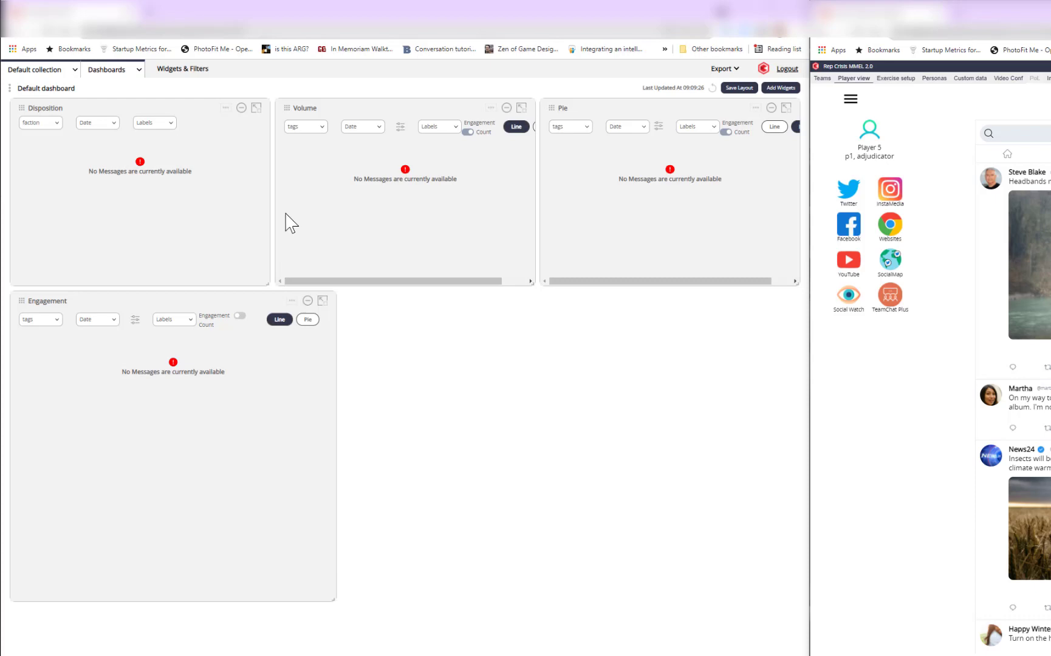
{"action": "mouse_move", "coordinate": [649, 235]}
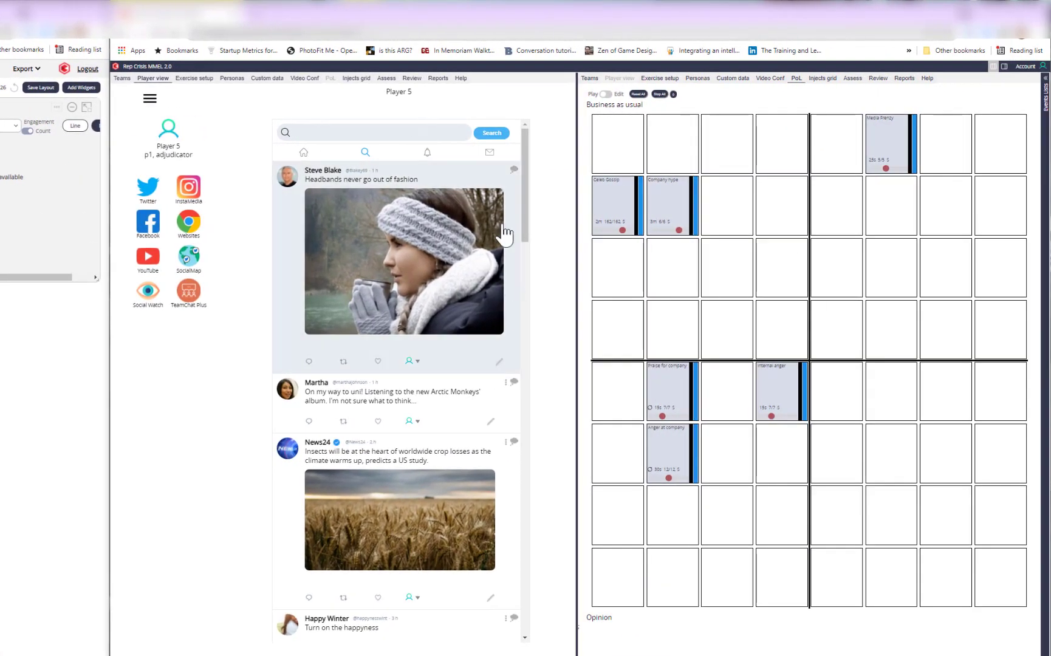
{"action": "mouse_move", "coordinate": [549, 375]}
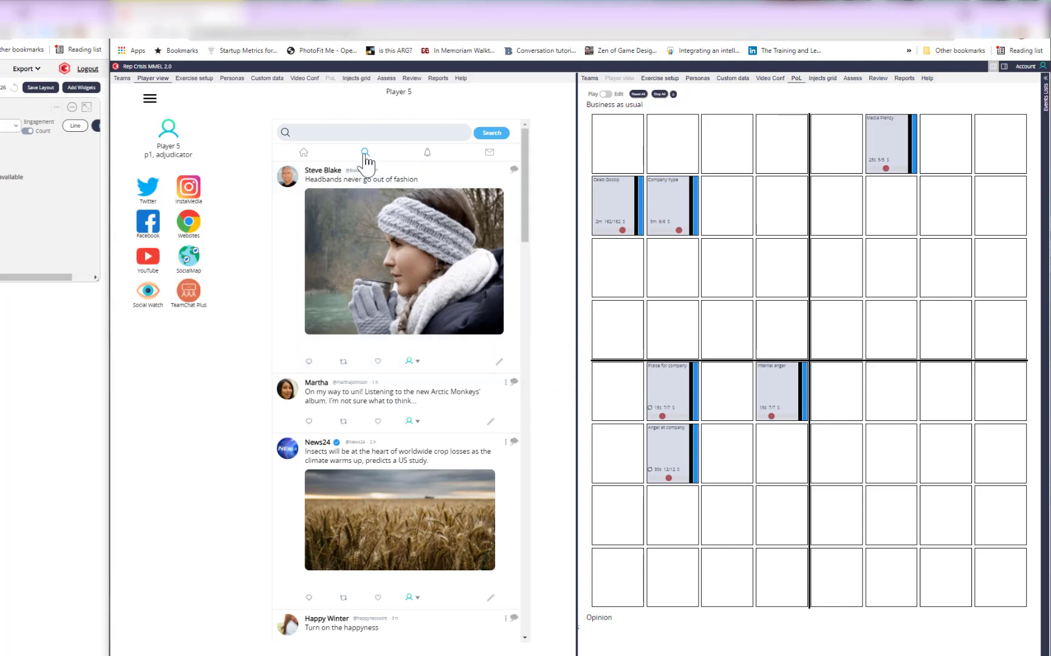
{"action": "mouse_move", "coordinate": [932, 506]}
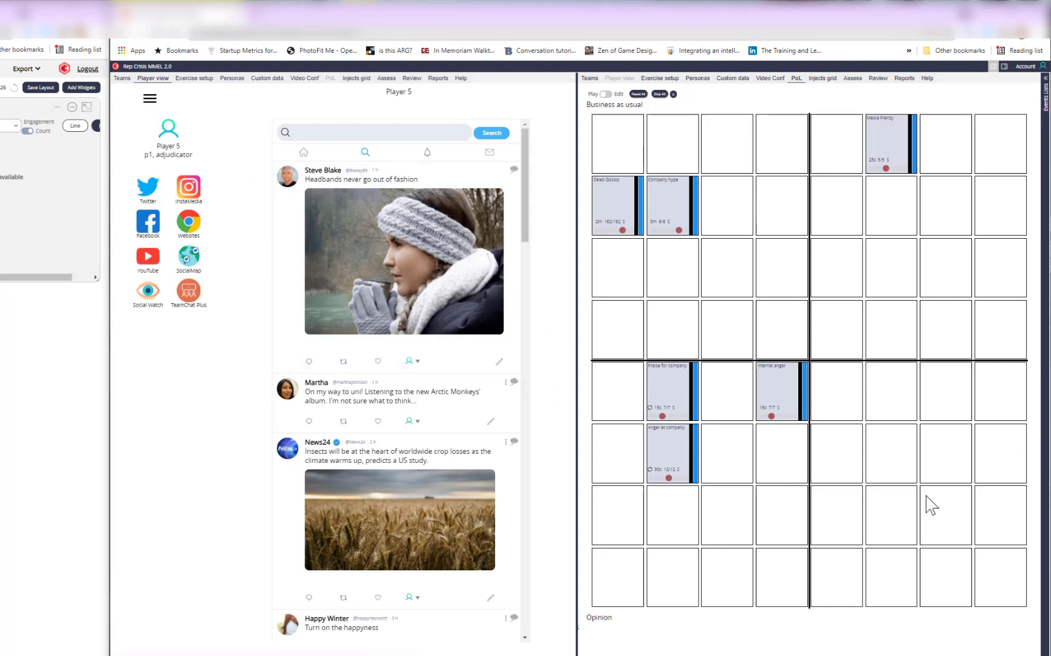
{"action": "mouse_move", "coordinate": [827, 347]}
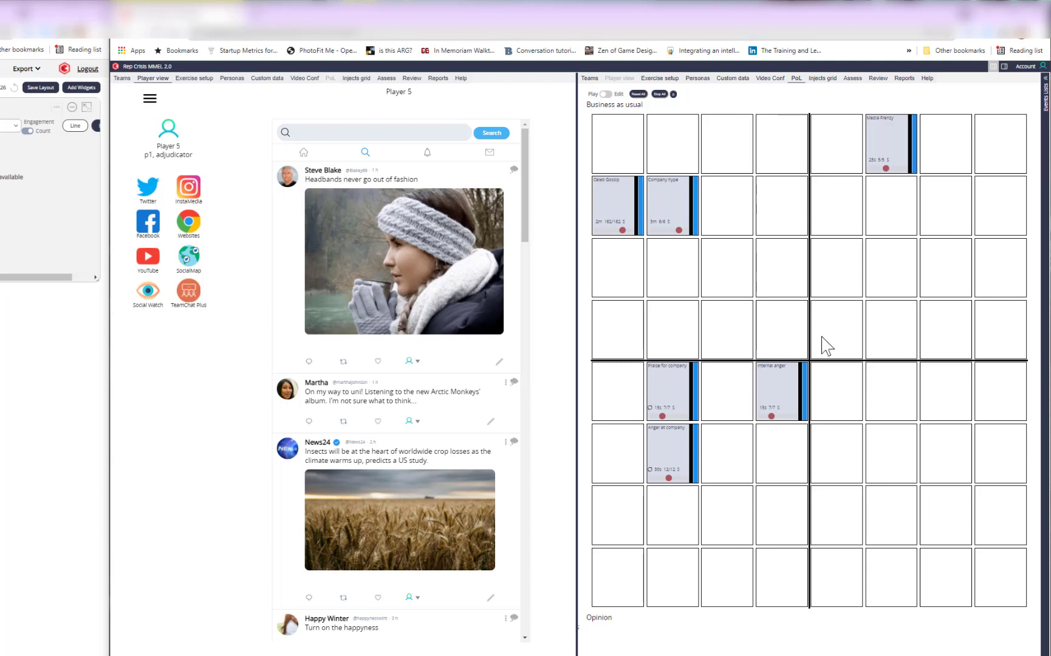
{"action": "mouse_move", "coordinate": [670, 388]}
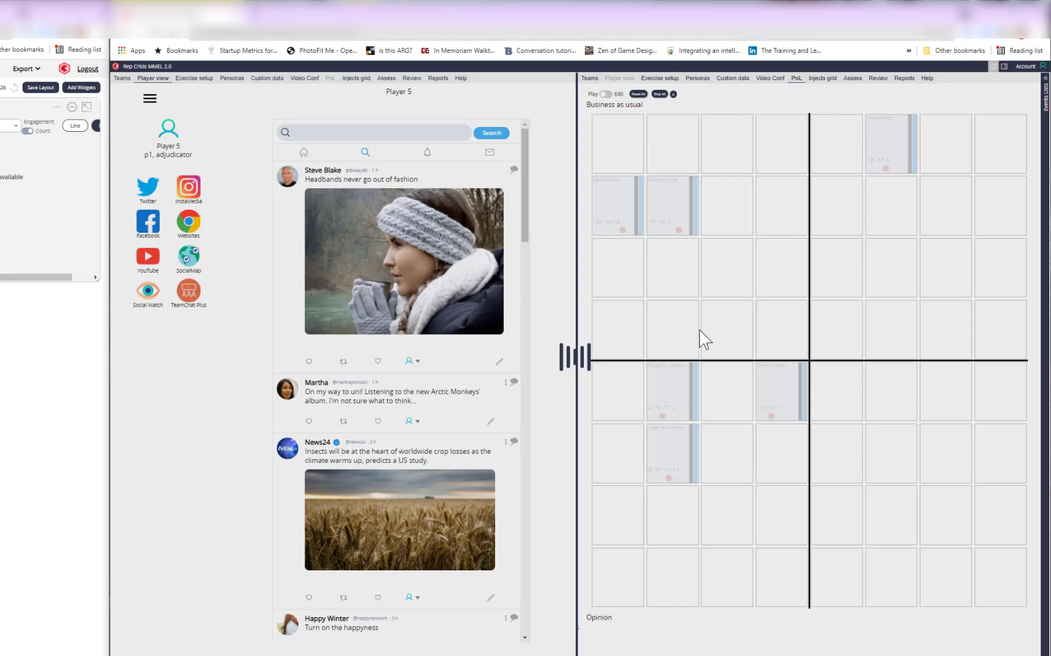
{"action": "left_click", "coordinate": [672, 392]}
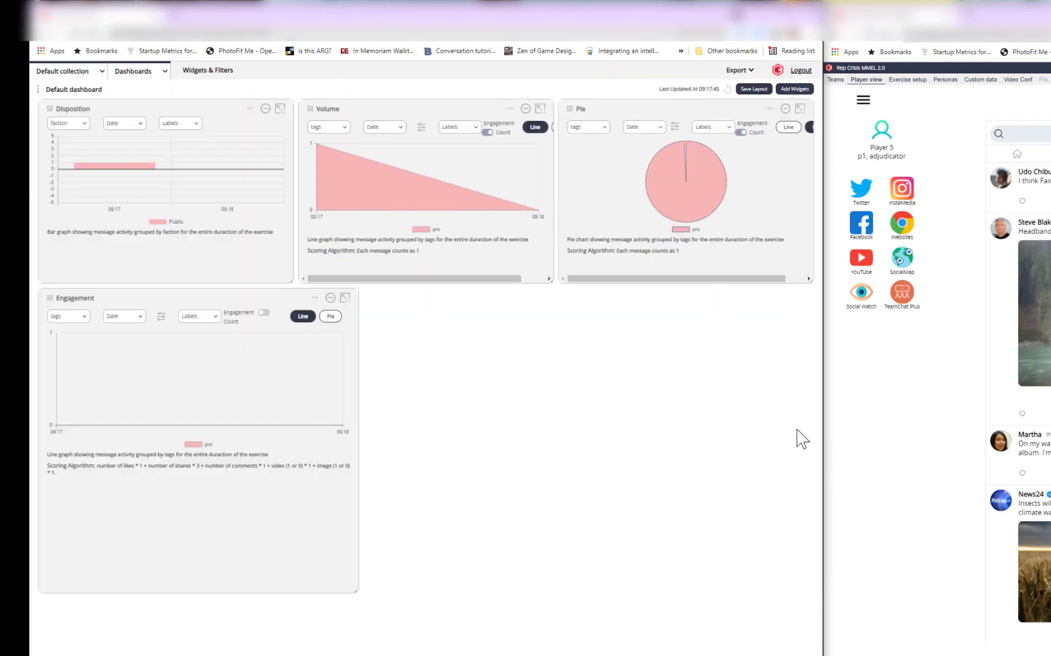
{"action": "mouse_move", "coordinate": [736, 288]}
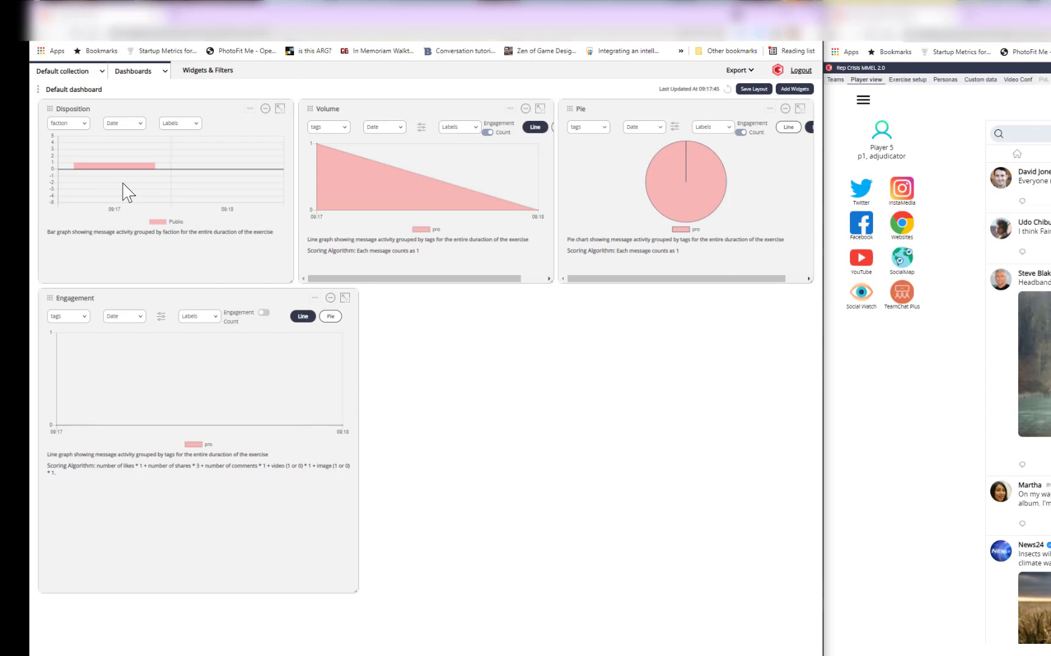
{"action": "mouse_move", "coordinate": [76, 154]}
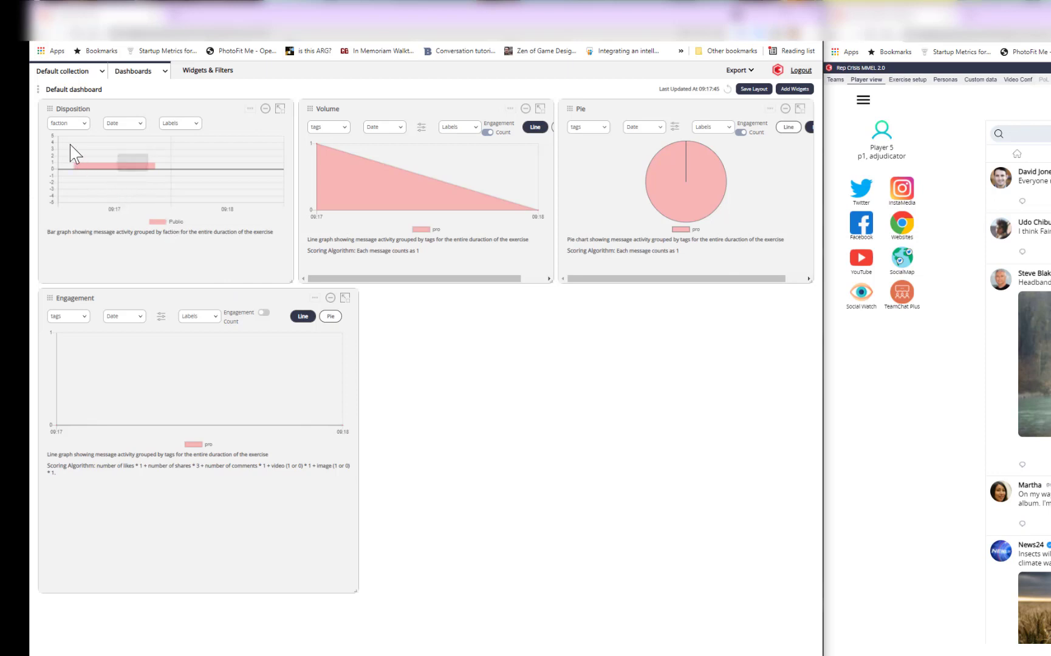
{"action": "mouse_move", "coordinate": [100, 177]}
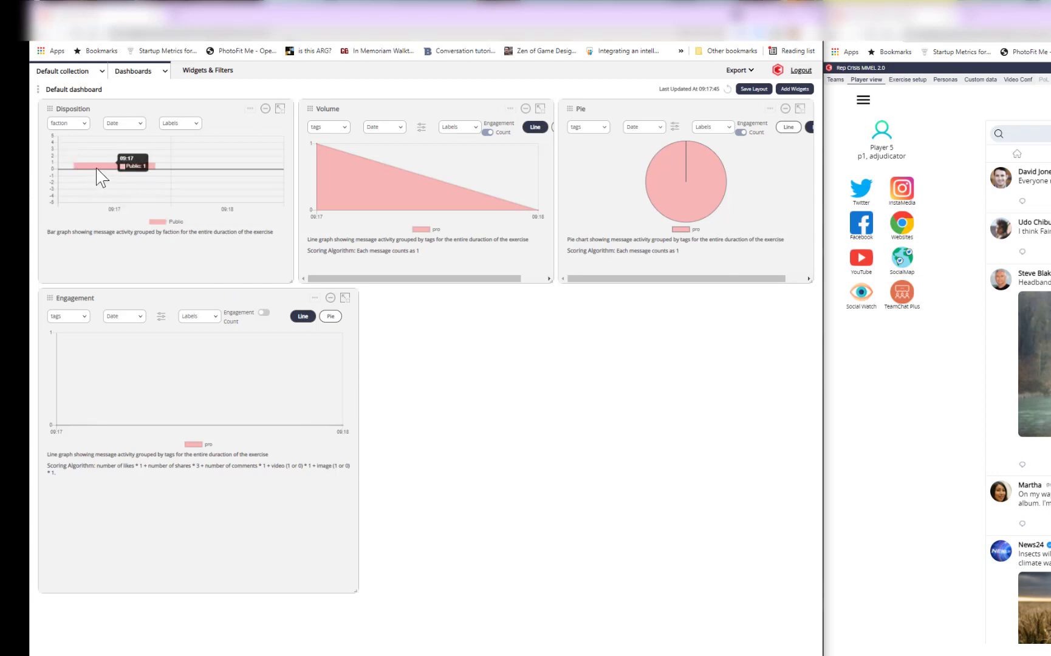
{"action": "mouse_move", "coordinate": [442, 394]}
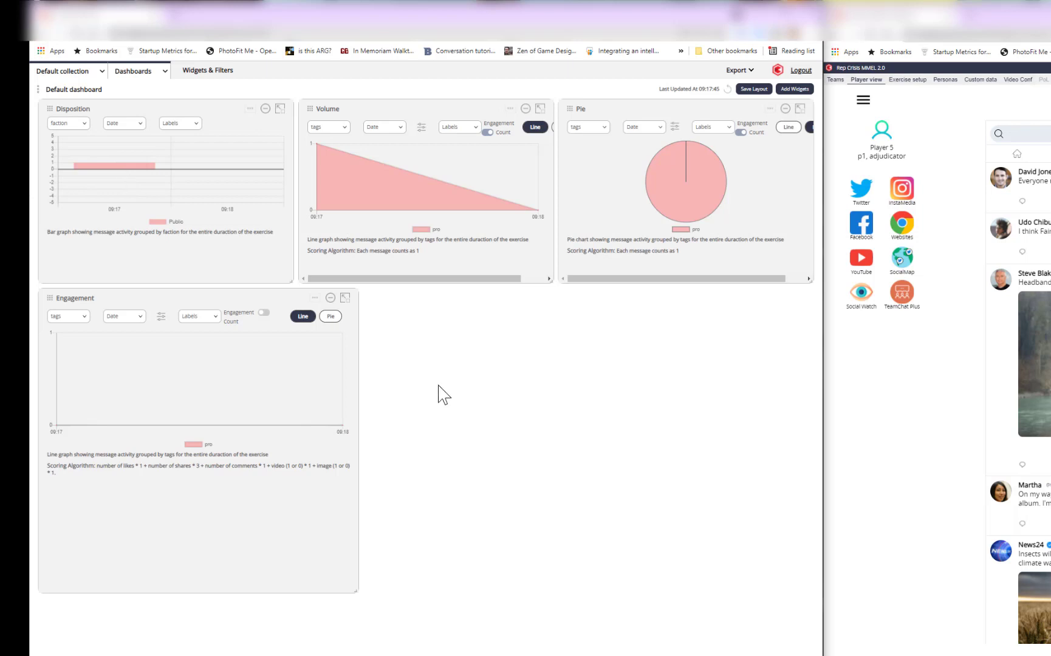
{"action": "mouse_move", "coordinate": [319, 155]}
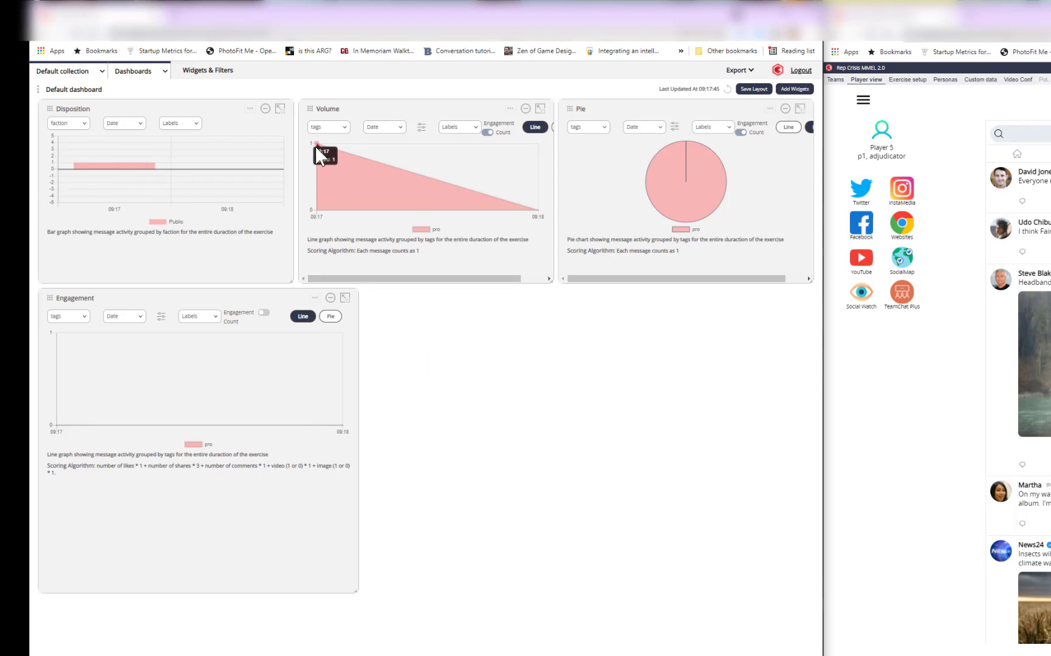
{"action": "mouse_move", "coordinate": [717, 211]}
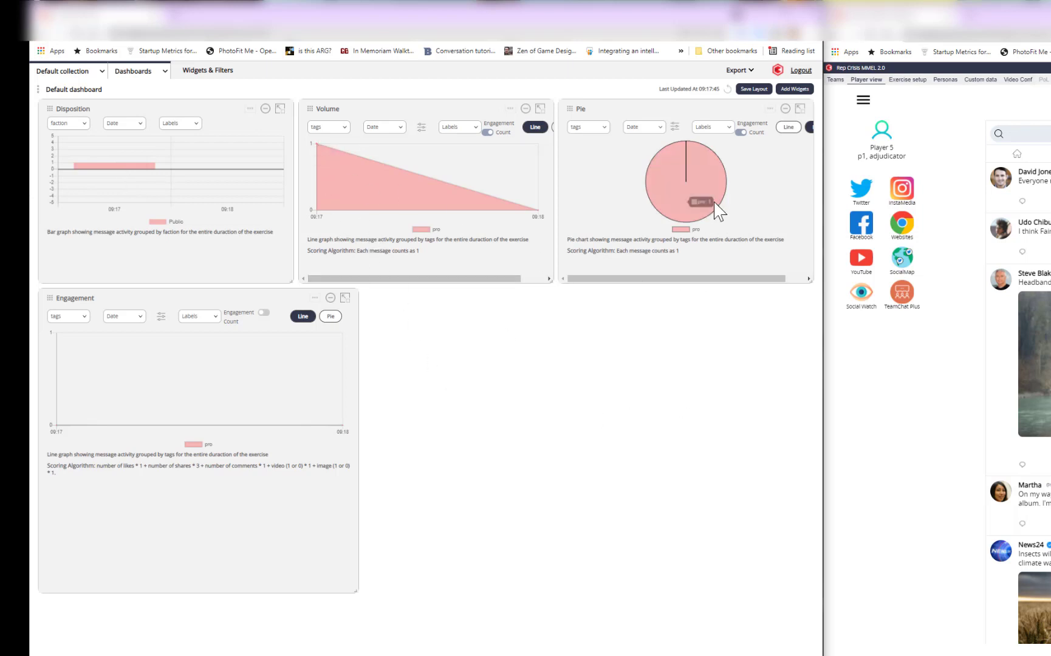
{"action": "mouse_move", "coordinate": [219, 408]}
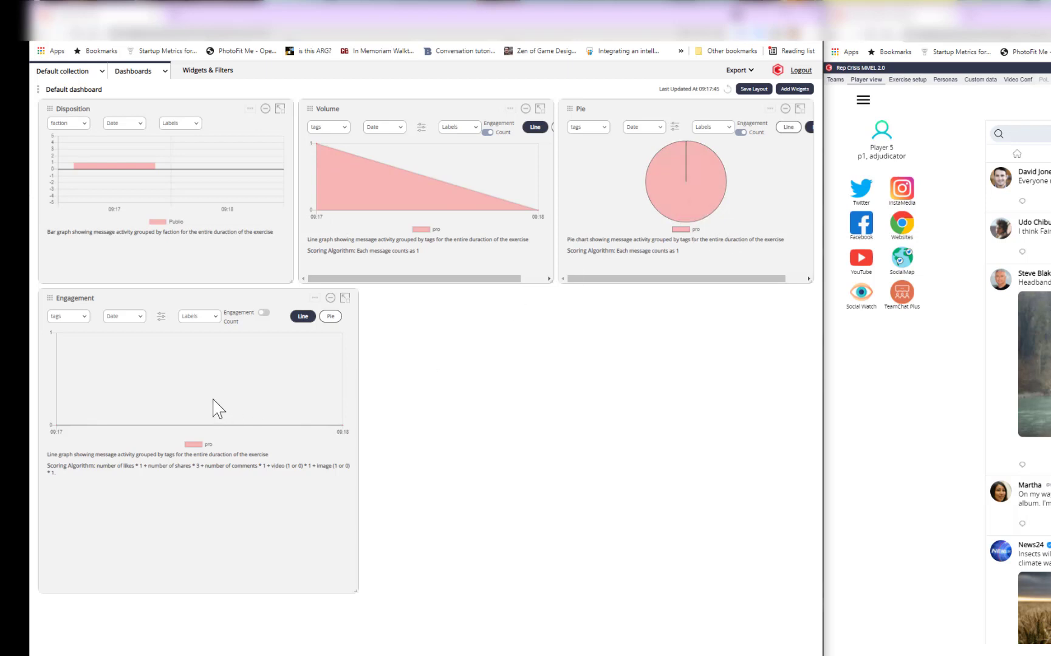
Refresh the Pulse dashboard via the icon next to Last Updated.
{"action": "scroll", "scroll_direction": "down", "scroll_amount": 3}
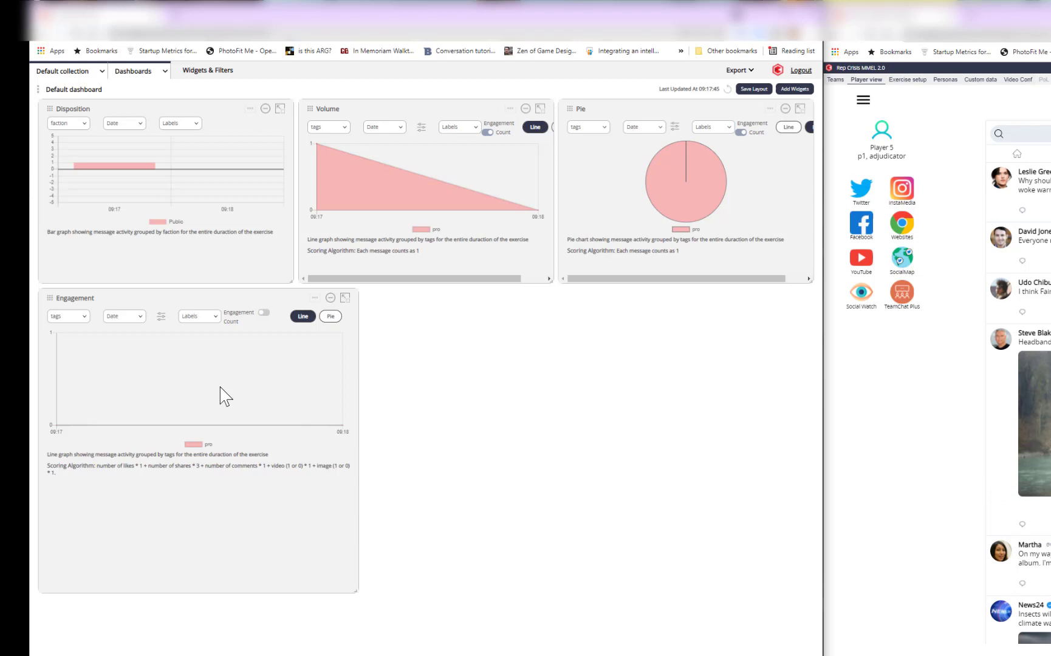
{"action": "left_click", "coordinate": [728, 89]}
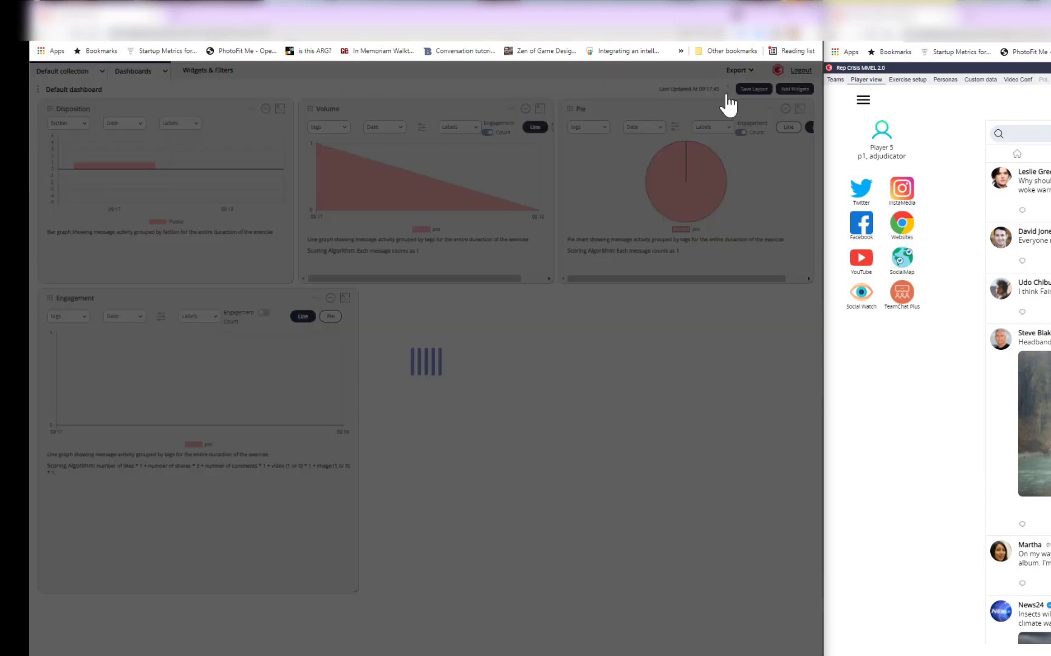
{"action": "mouse_move", "coordinate": [699, 511]}
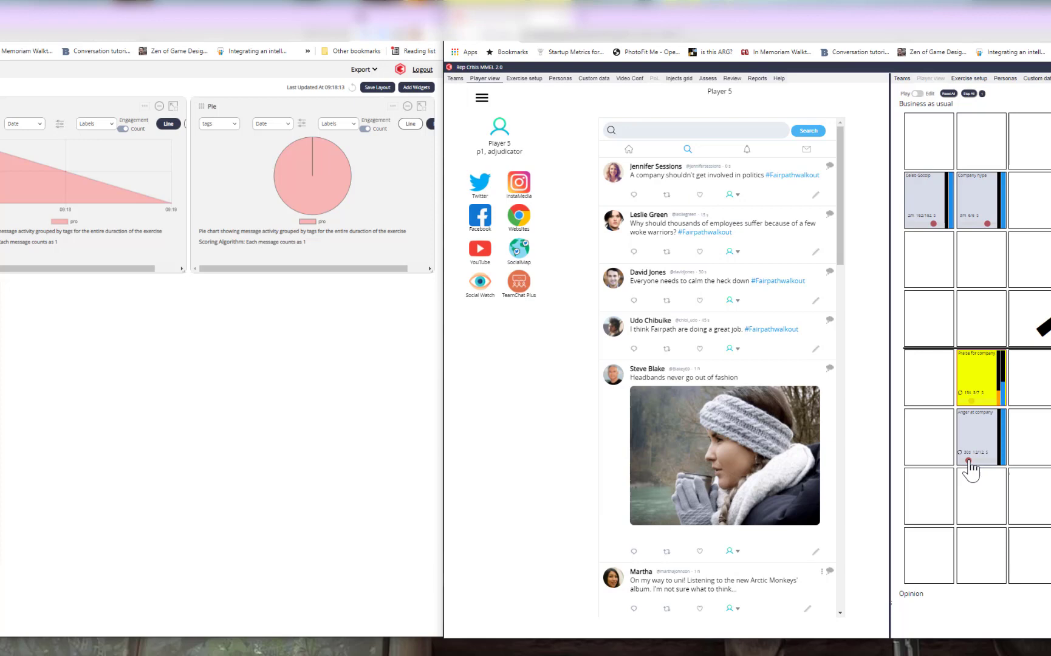
{"action": "mouse_move", "coordinate": [979, 459]}
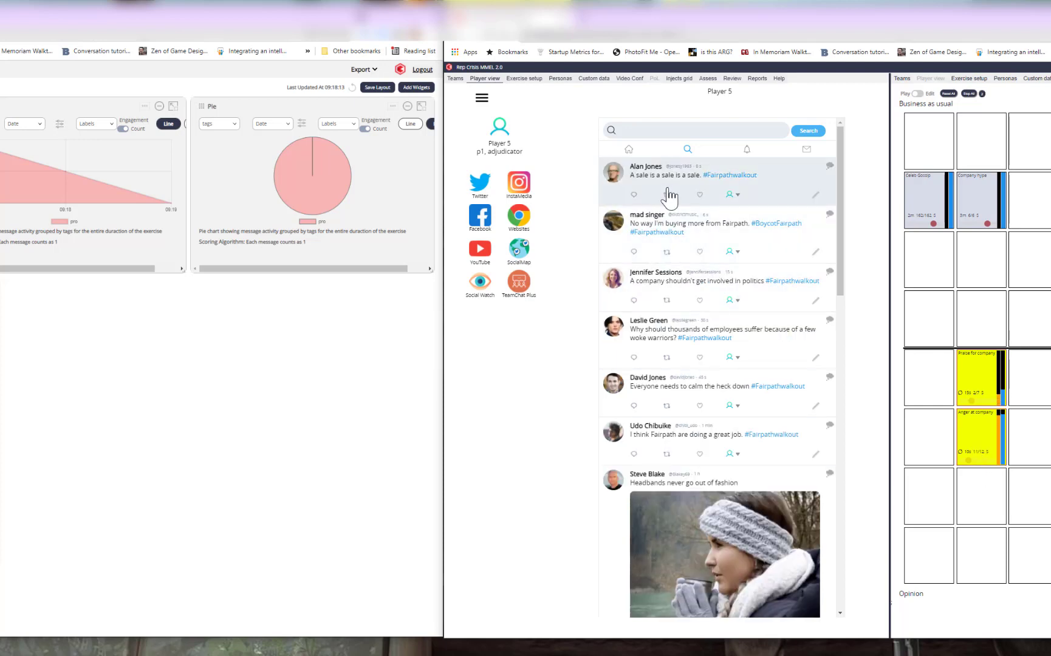
Scroll the Player view feed to see the new anti-Fairpath posts.
{"action": "scroll", "scroll_direction": "up", "scroll_amount": 3}
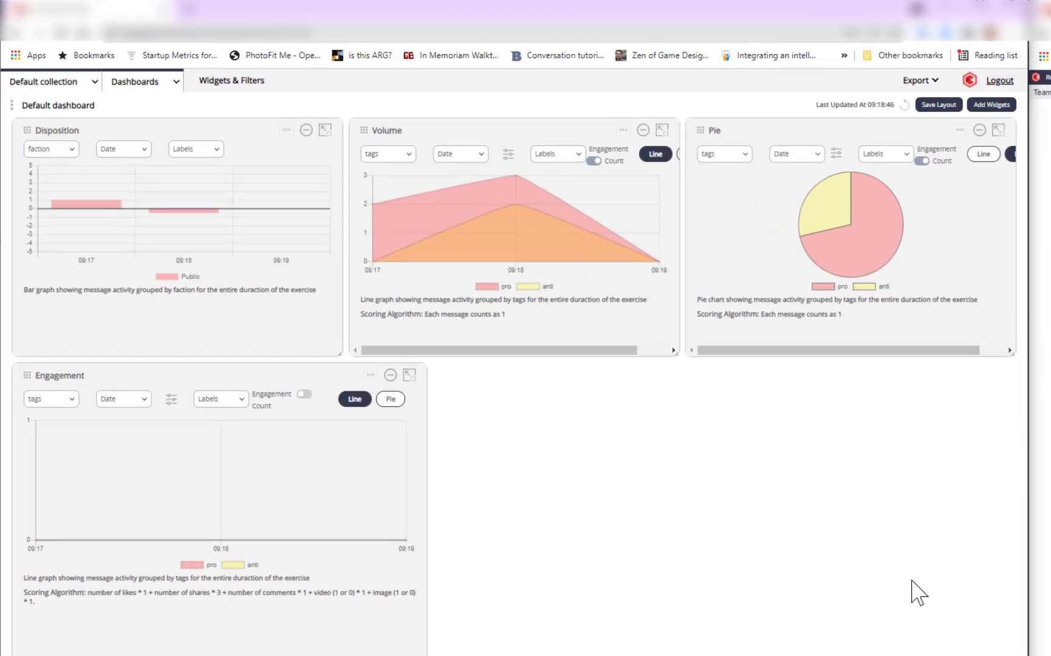
{"action": "mouse_move", "coordinate": [918, 432]}
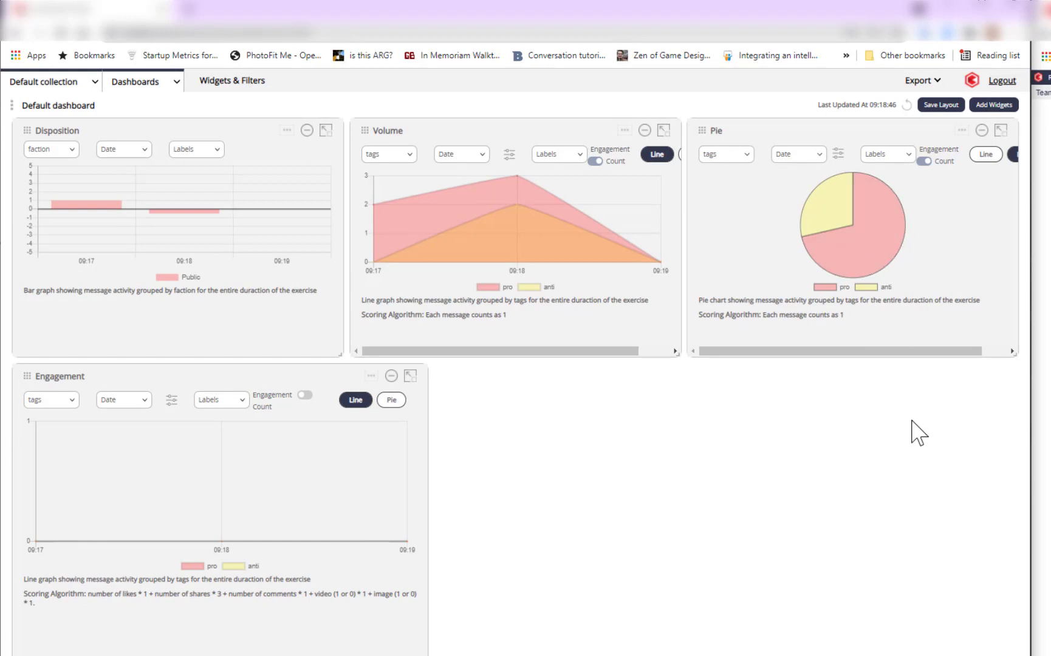
{"action": "mouse_move", "coordinate": [925, 235]}
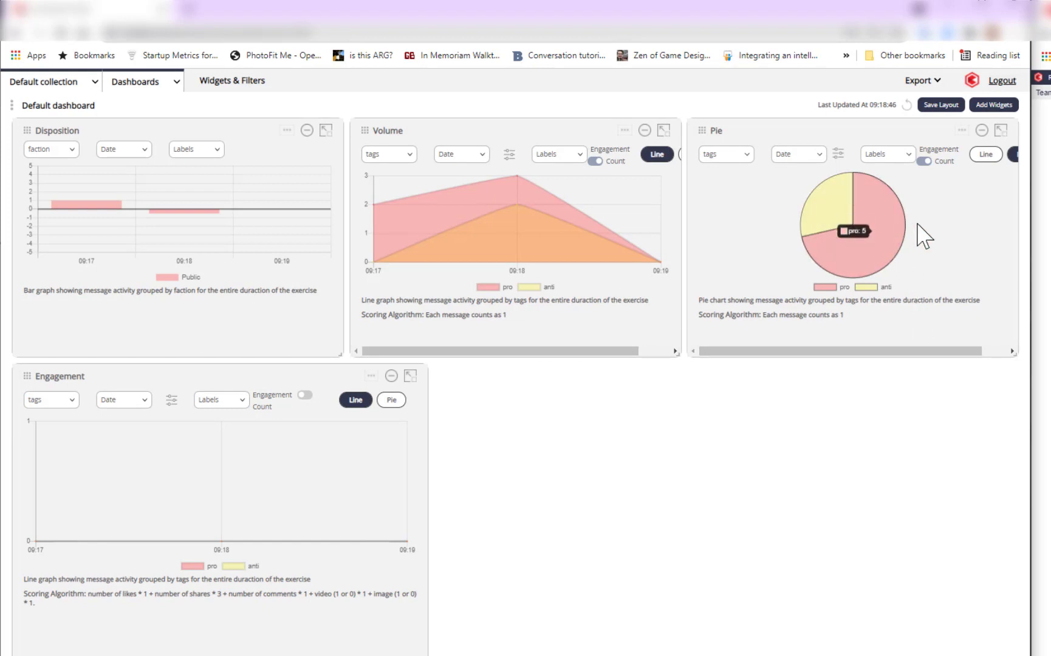
{"action": "mouse_move", "coordinate": [826, 436]}
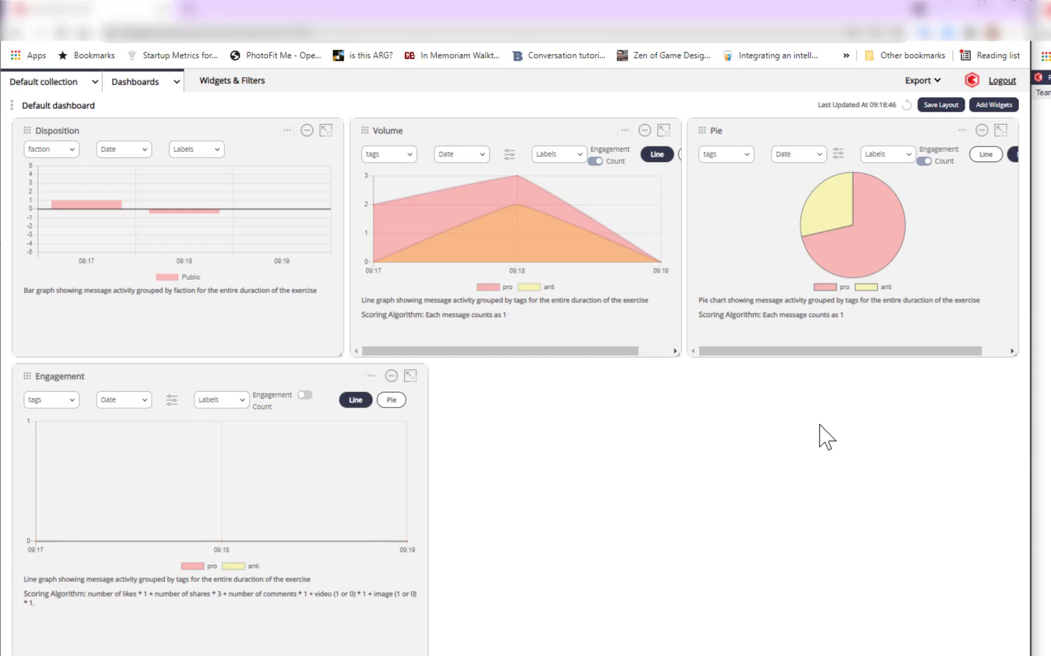
{"action": "mouse_move", "coordinate": [518, 218]}
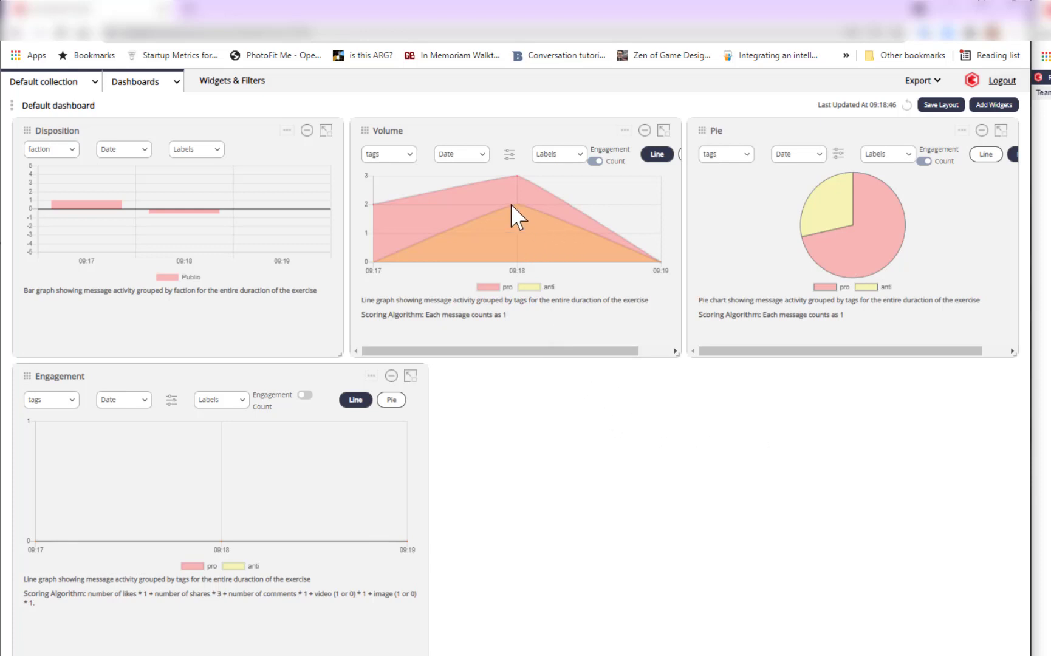
{"action": "mouse_move", "coordinate": [668, 498]}
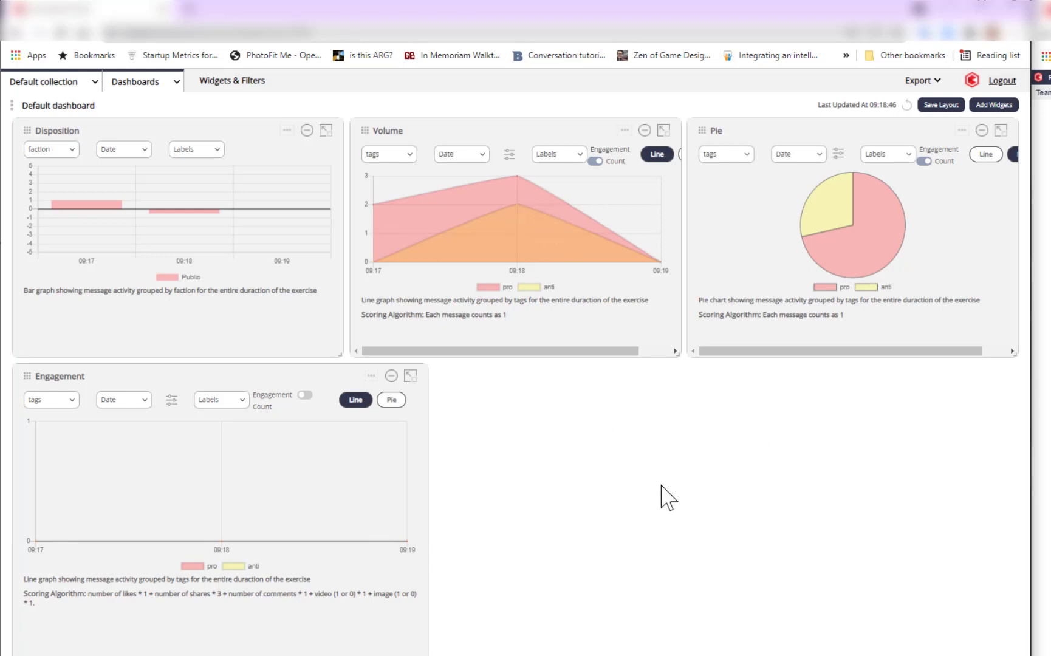
{"action": "mouse_move", "coordinate": [283, 230]}
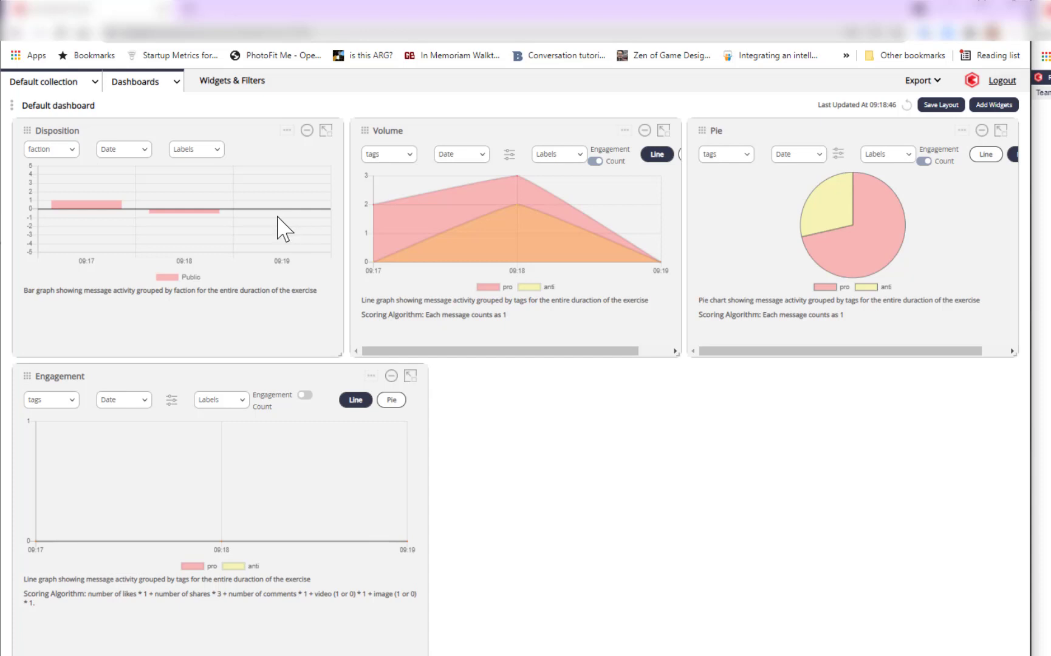
{"action": "mouse_move", "coordinate": [290, 227]}
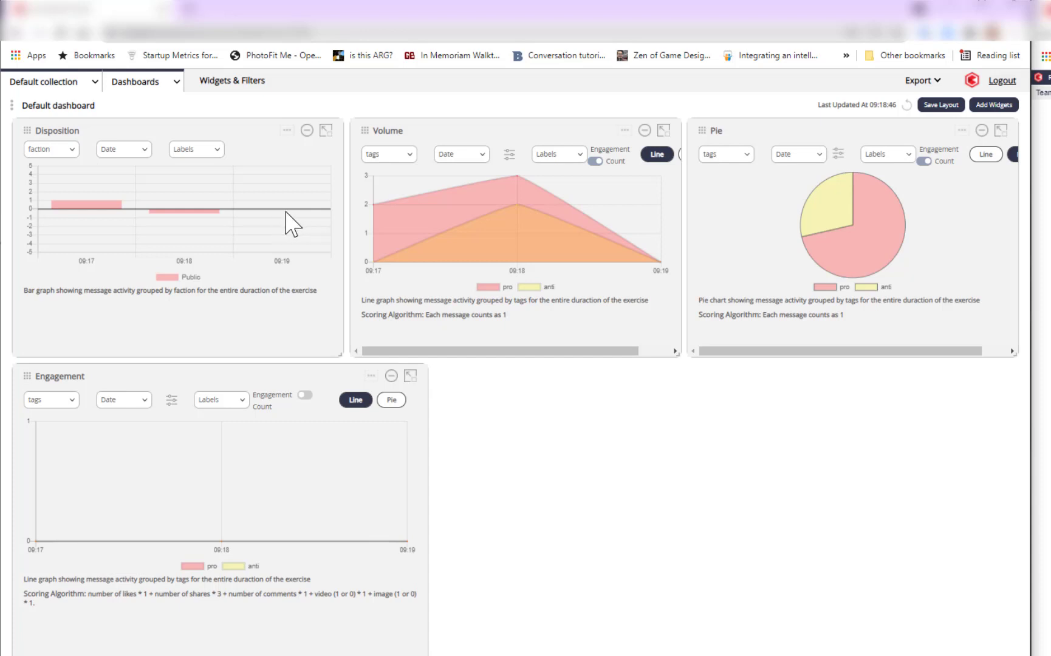
{"action": "mouse_move", "coordinate": [284, 222]}
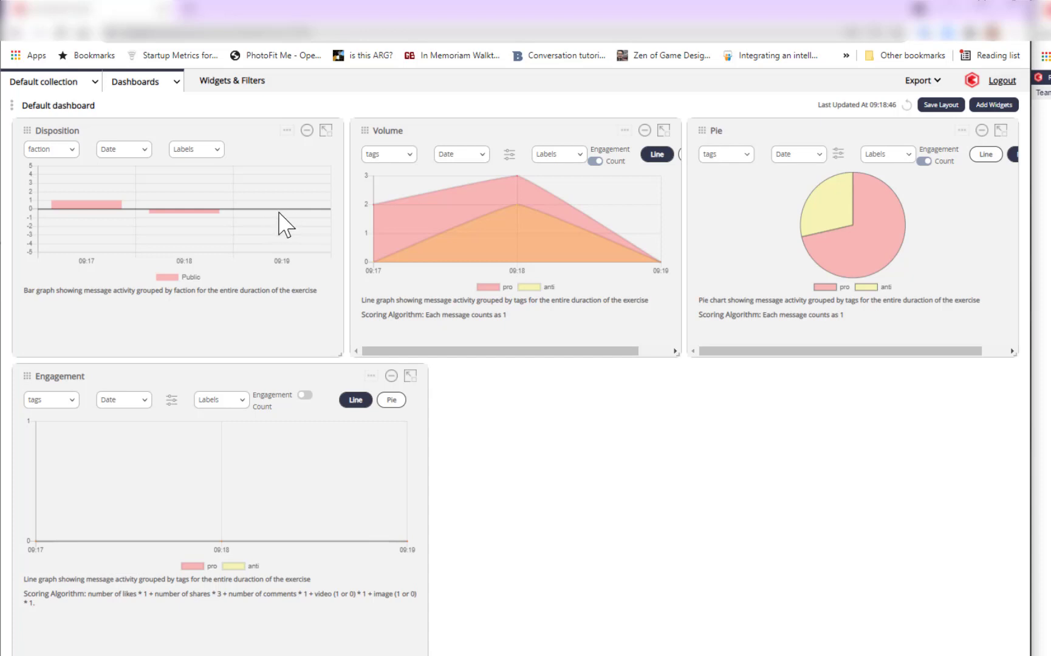
{"action": "mouse_move", "coordinate": [147, 483]}
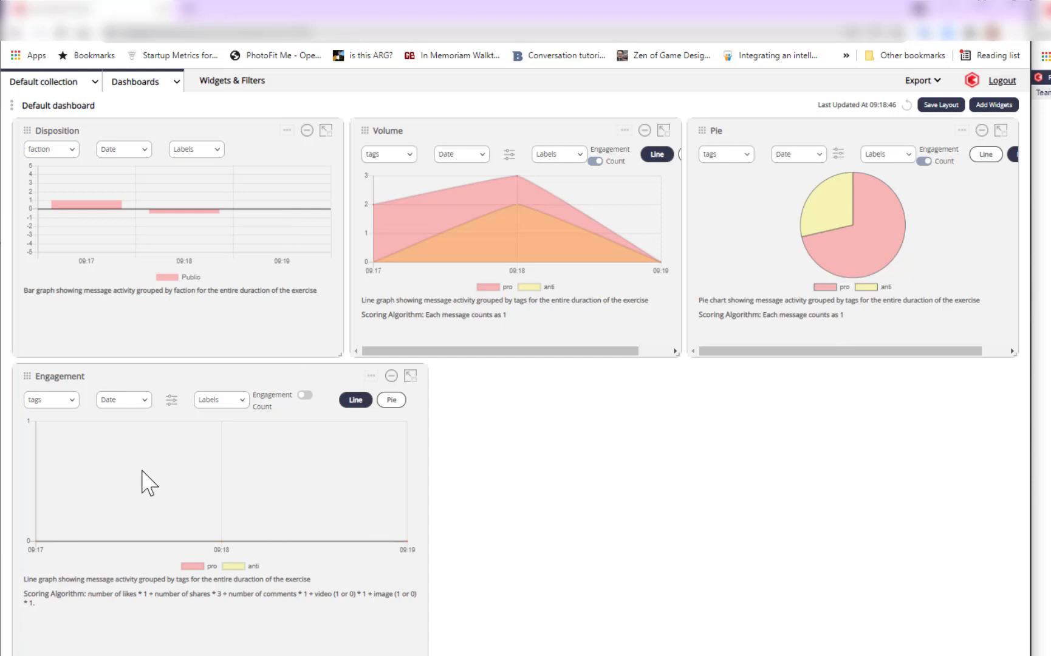
{"action": "mouse_move", "coordinate": [476, 405]}
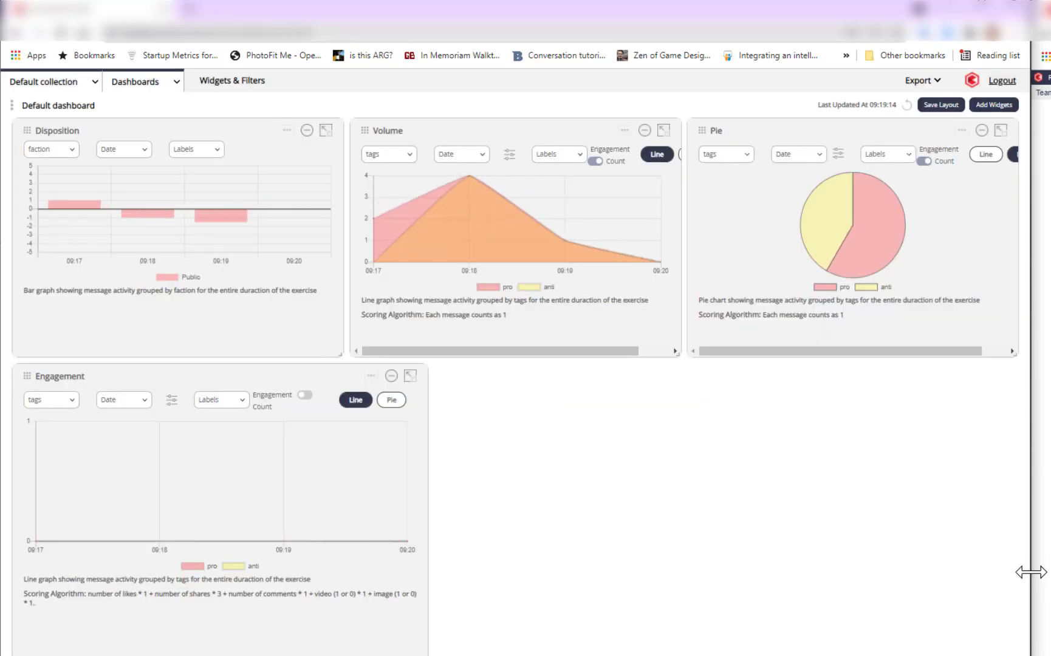
{"action": "mouse_move", "coordinate": [221, 227]}
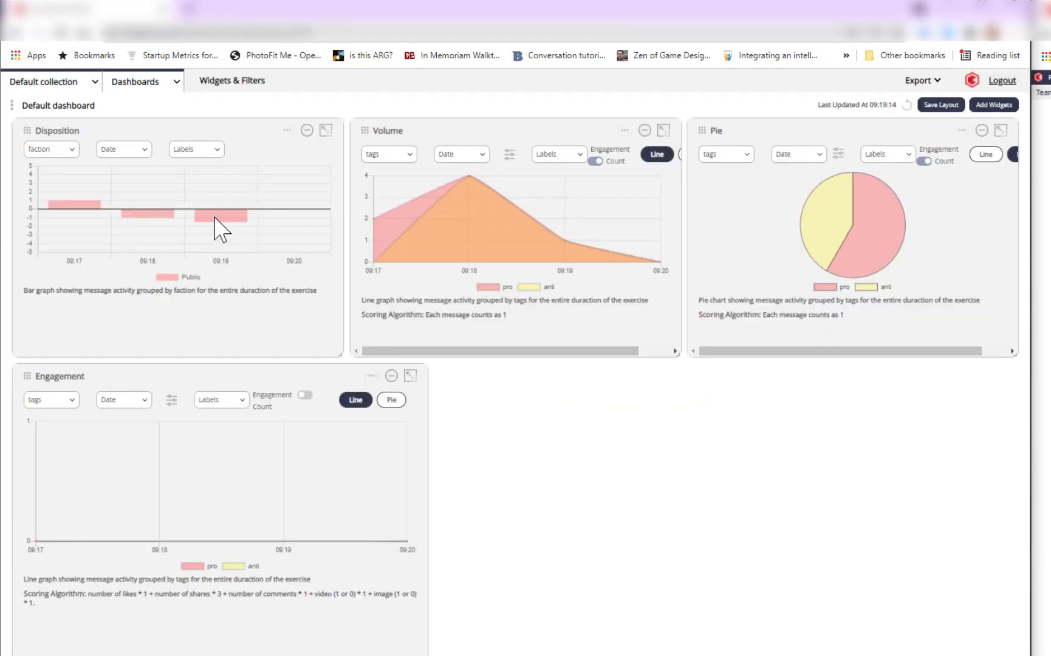
{"action": "mouse_move", "coordinate": [643, 469]}
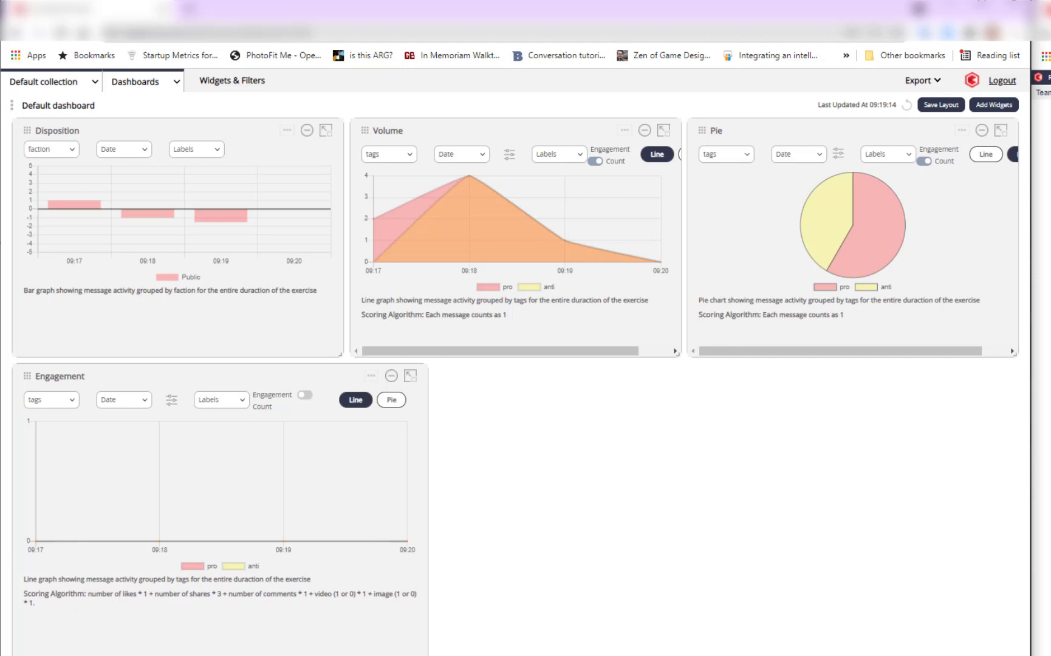
{"action": "mouse_move", "coordinate": [544, 308]}
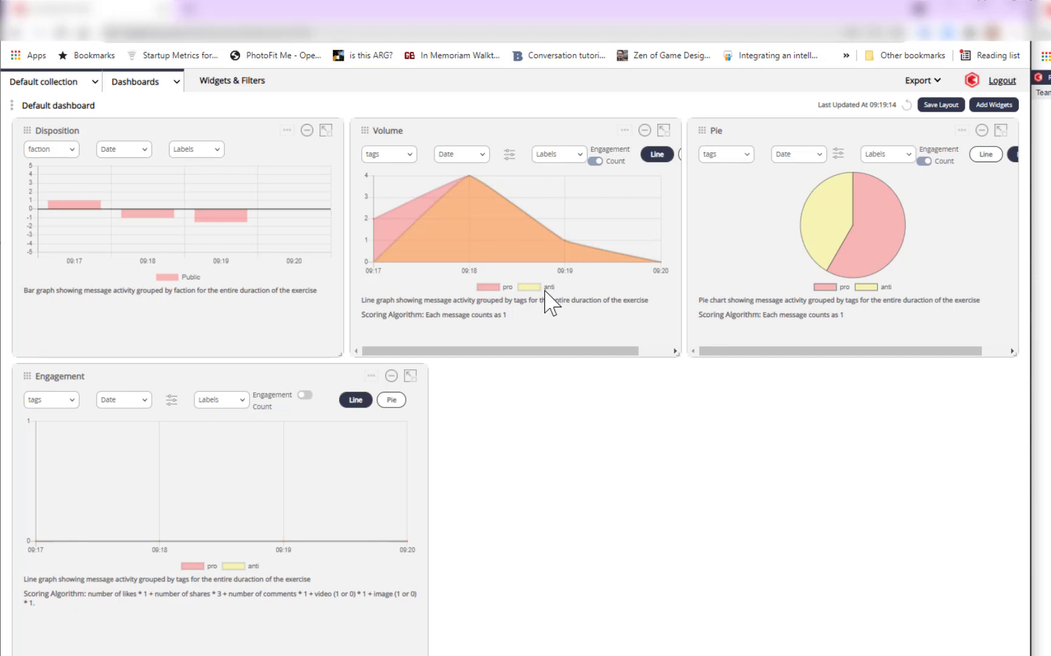
{"action": "mouse_move", "coordinate": [543, 301]}
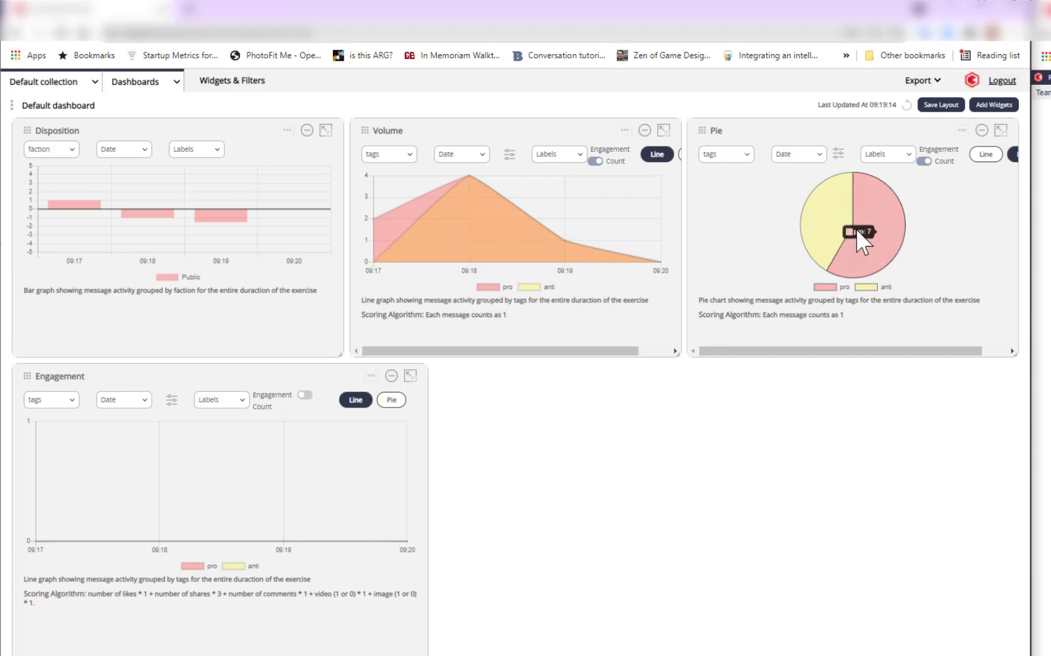
{"action": "mouse_move", "coordinate": [963, 130]}
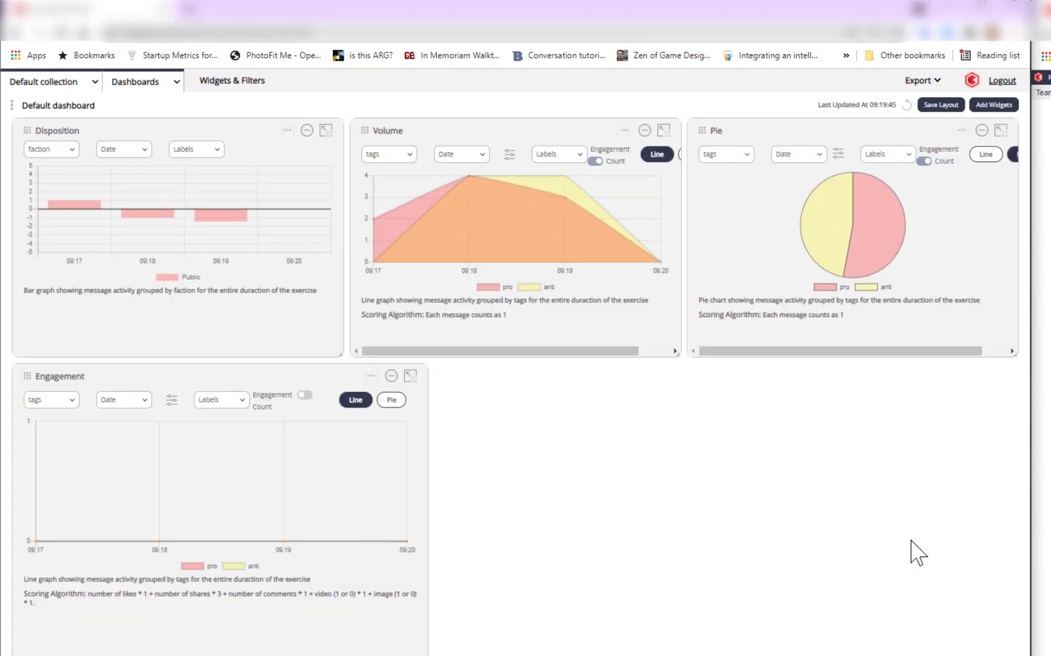
{"action": "mouse_move", "coordinate": [558, 186]}
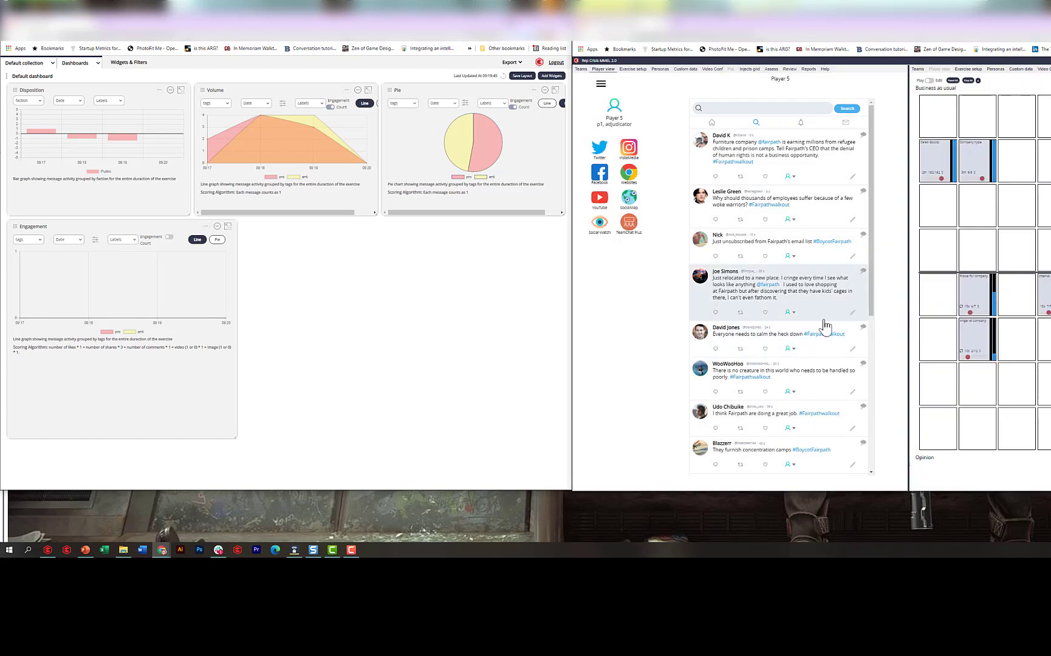
{"action": "mouse_move", "coordinate": [825, 314]}
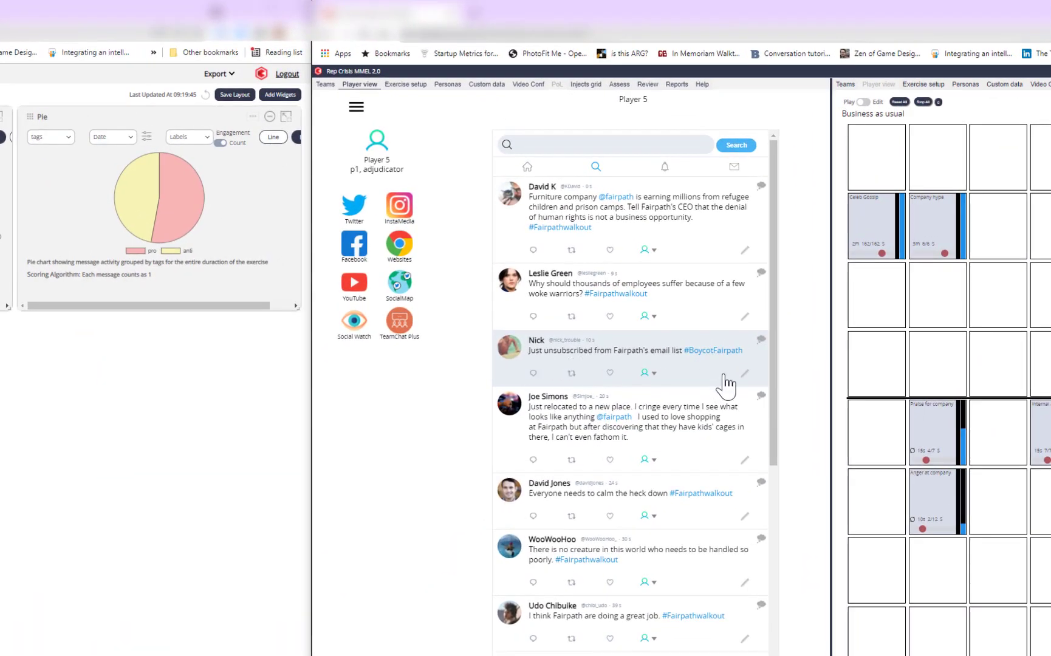
{"action": "mouse_move", "coordinate": [746, 382]}
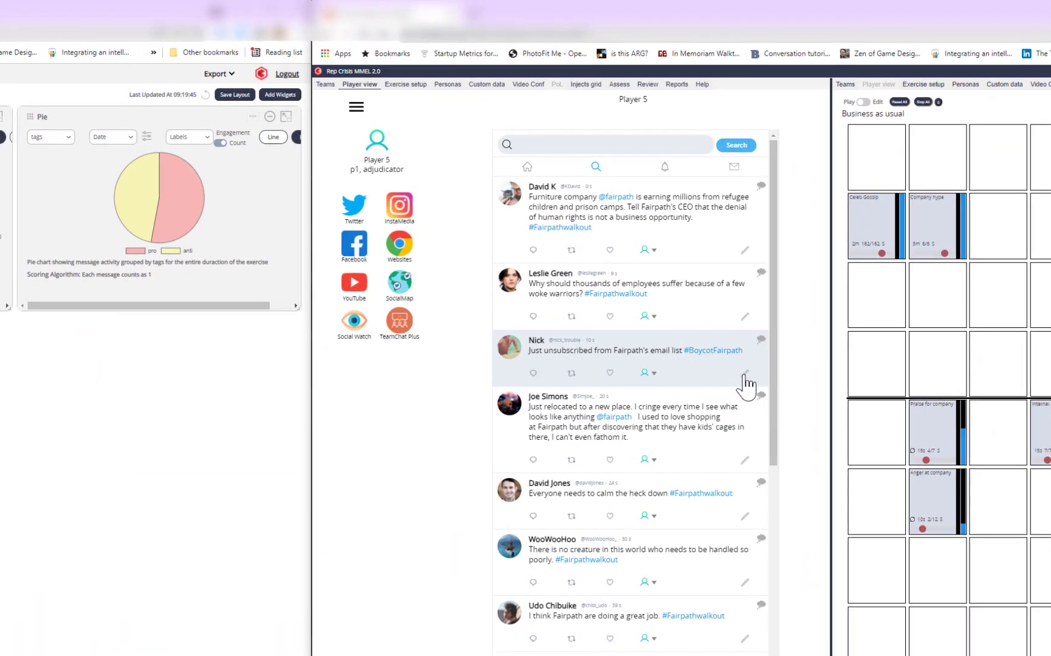
Edit the #BoycottFairpath unsubscribe post, set likes to 3 and save.
{"action": "left_click", "coordinate": [744, 373]}
{"action": "type", "text": "3"}
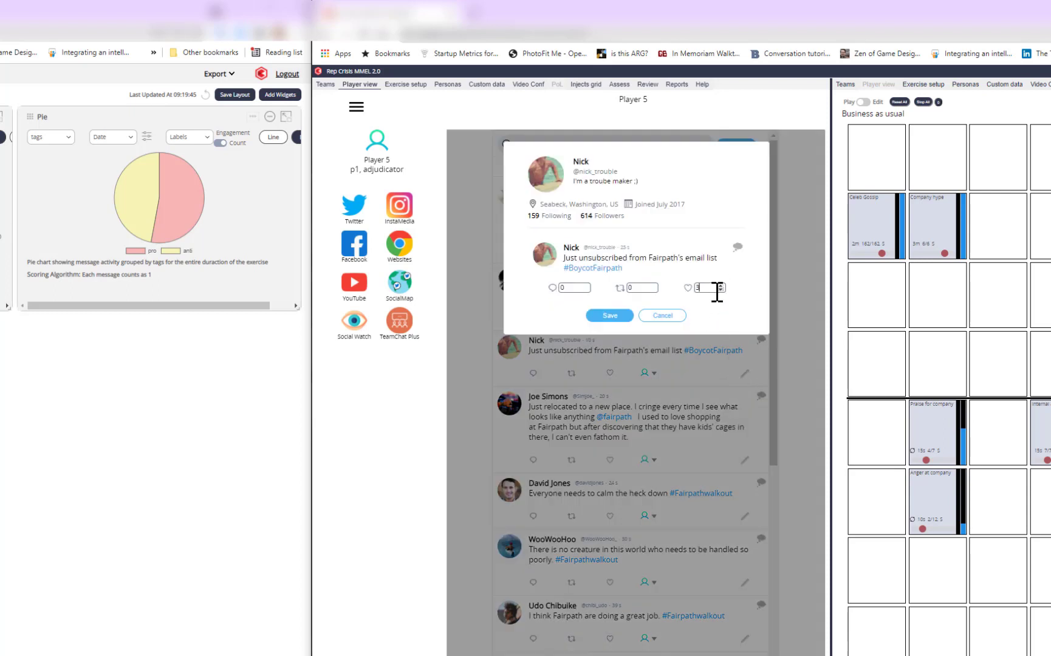
{"action": "left_click", "coordinate": [661, 315]}
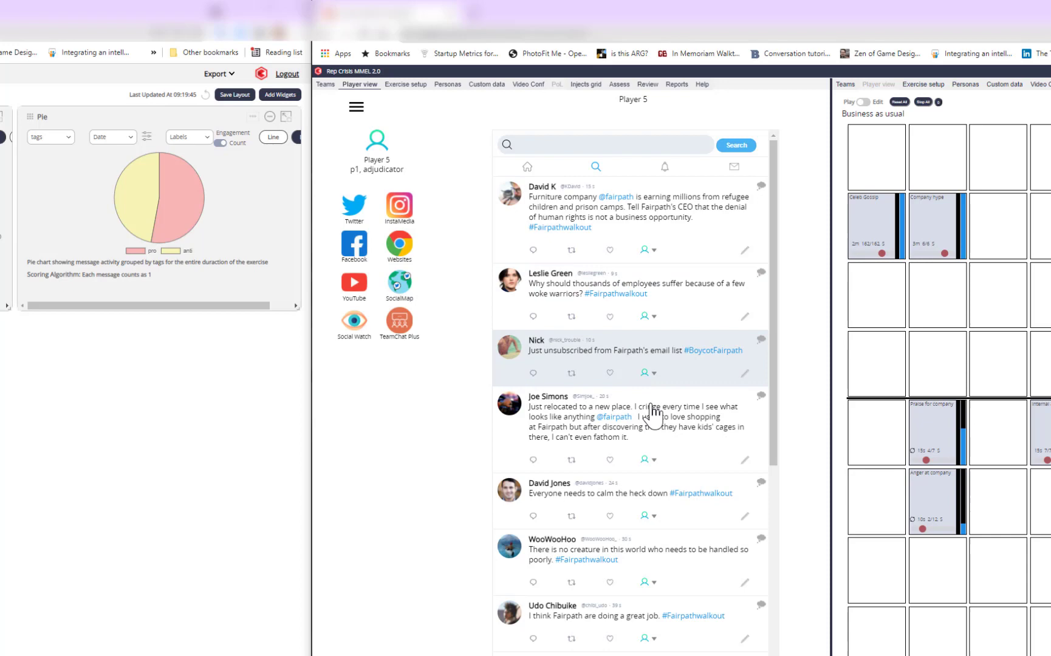
{"action": "left_click", "coordinate": [610, 373]}
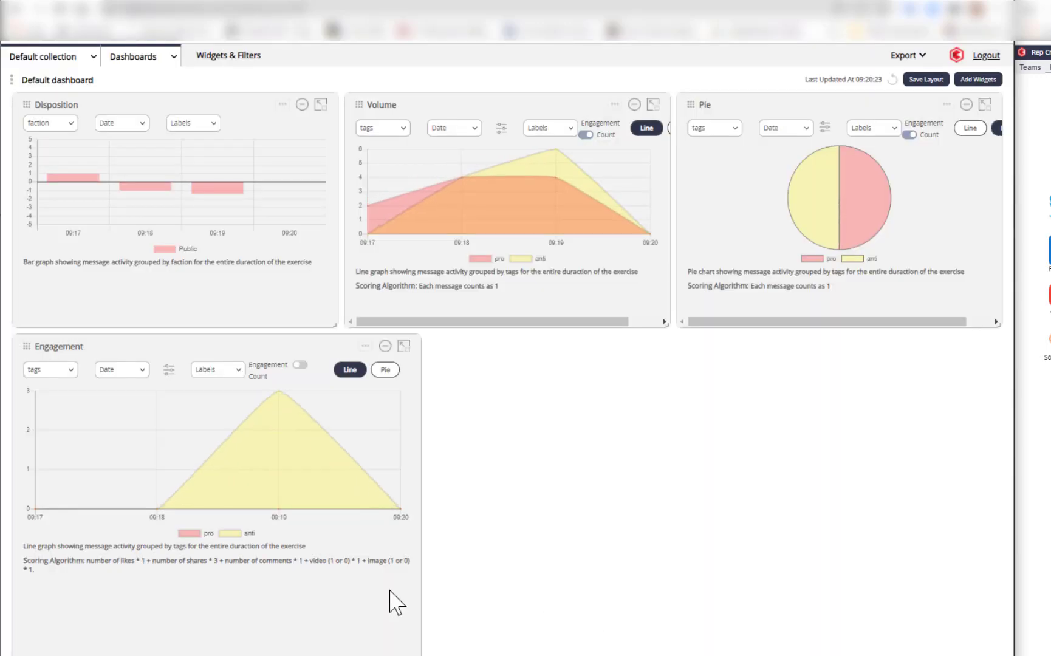
{"action": "mouse_move", "coordinate": [293, 411]}
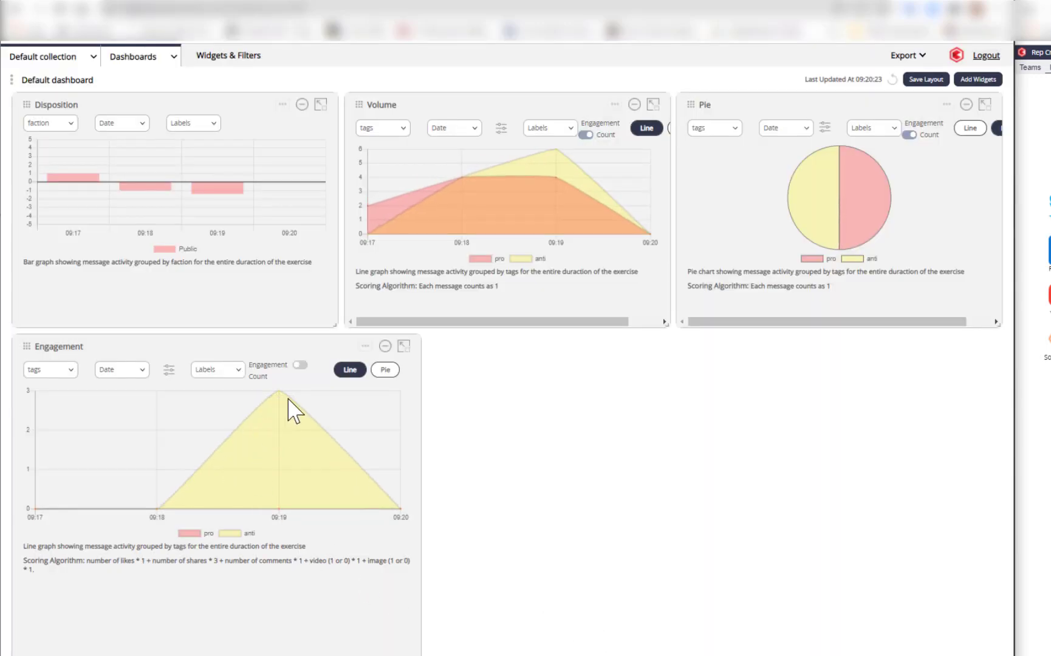
{"action": "mouse_move", "coordinate": [317, 465]}
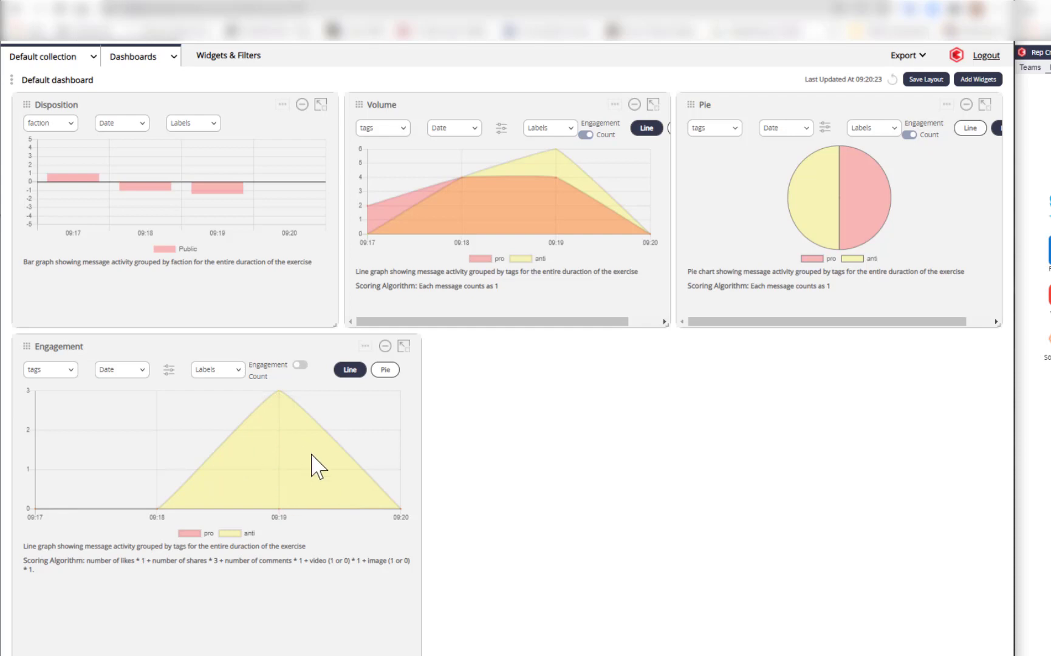
{"action": "mouse_move", "coordinate": [284, 405]}
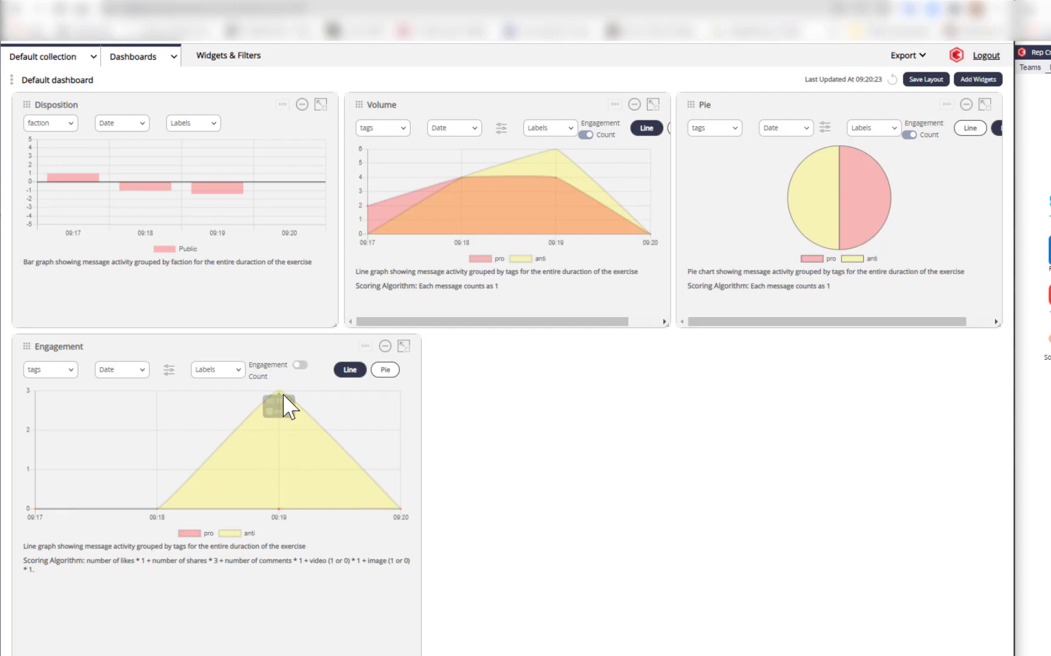
{"action": "mouse_move", "coordinate": [696, 510]}
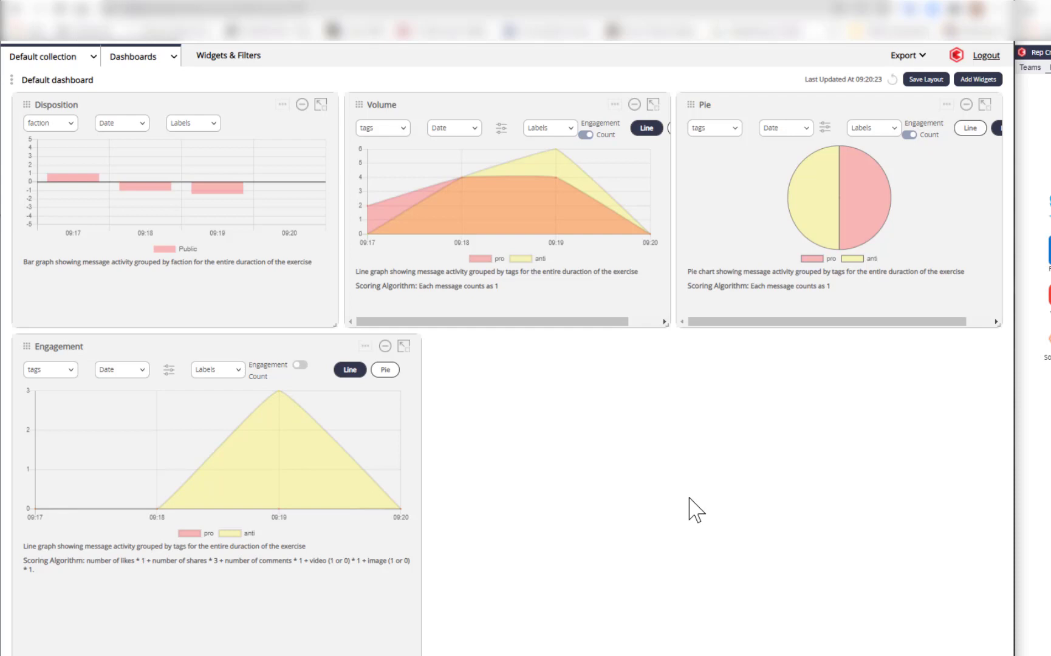
{"action": "mouse_move", "coordinate": [883, 477]}
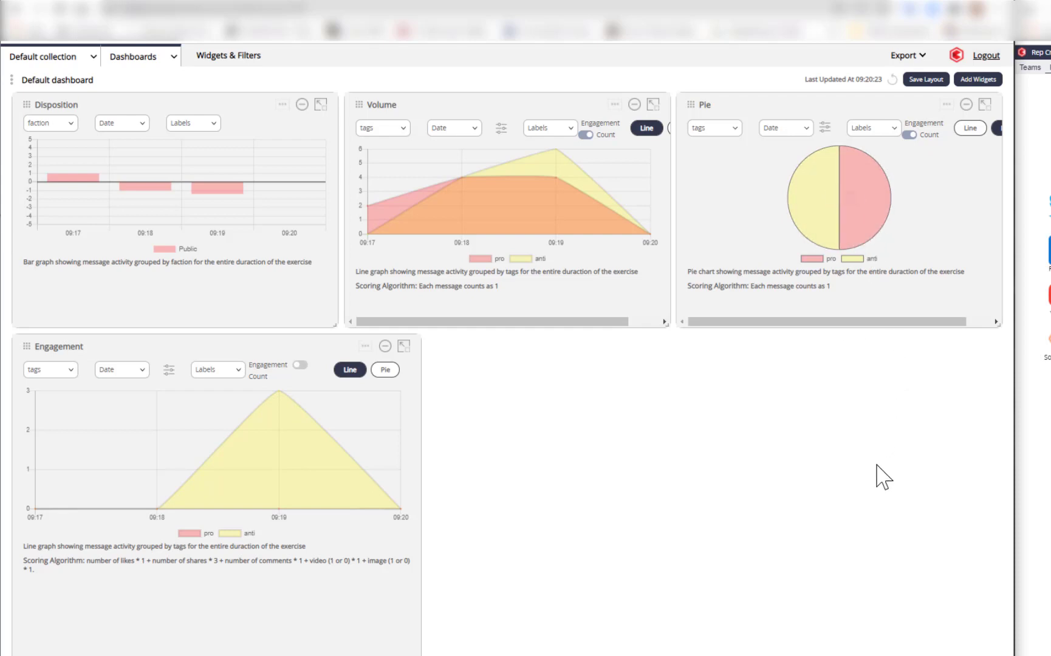
{"action": "mouse_move", "coordinate": [814, 196]}
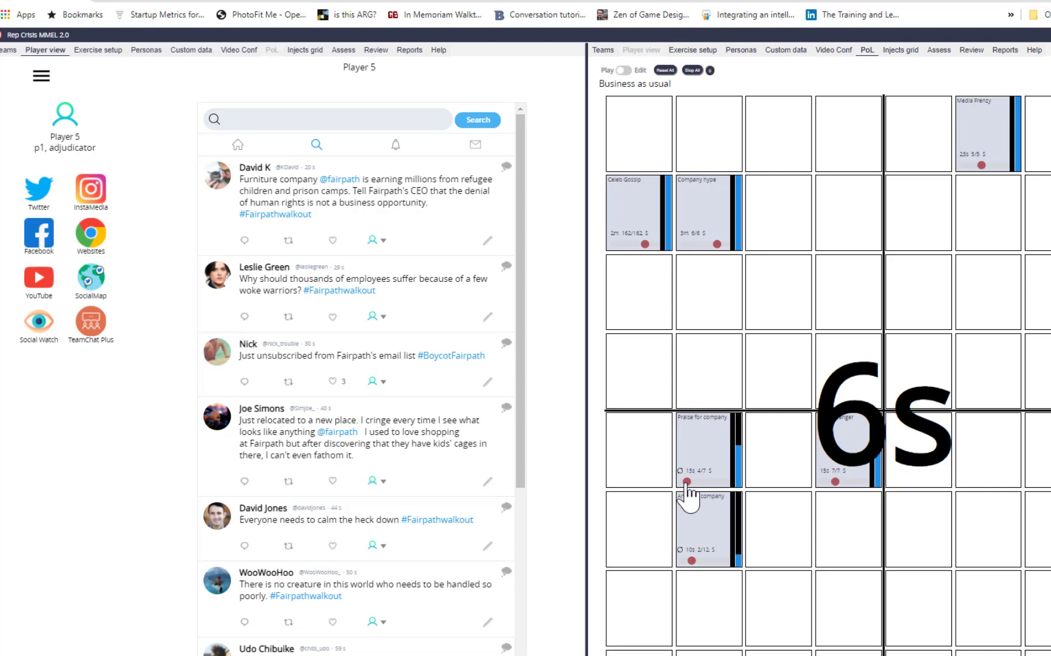
Launch Praise for company and save 1 retweet on the companies-in-politics post.
{"action": "left_click", "coordinate": [691, 71]}
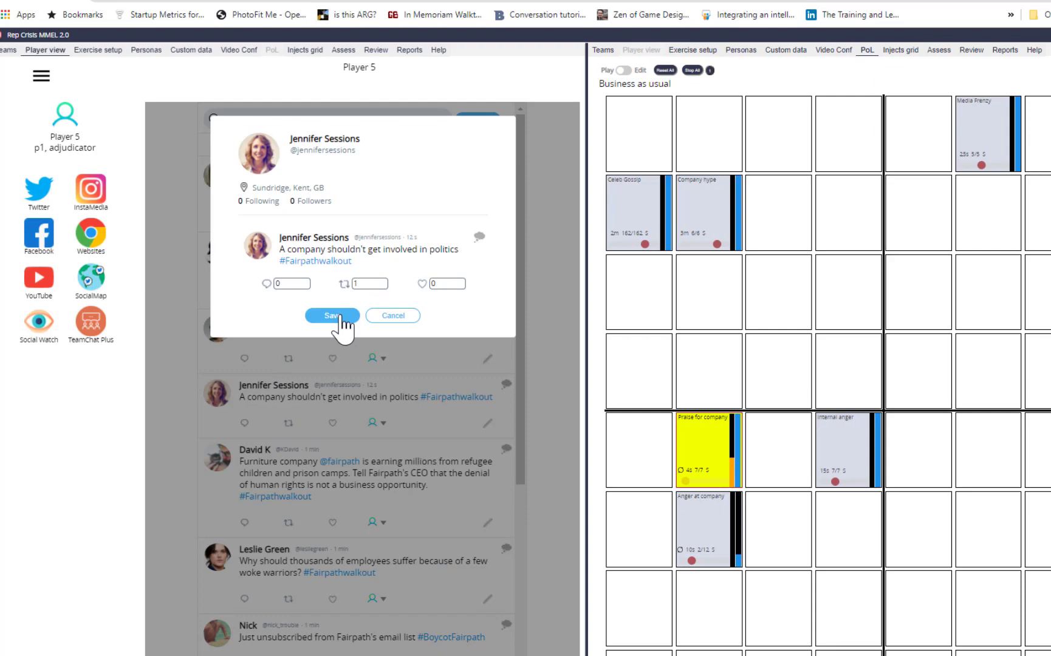
{"action": "left_click", "coordinate": [332, 316]}
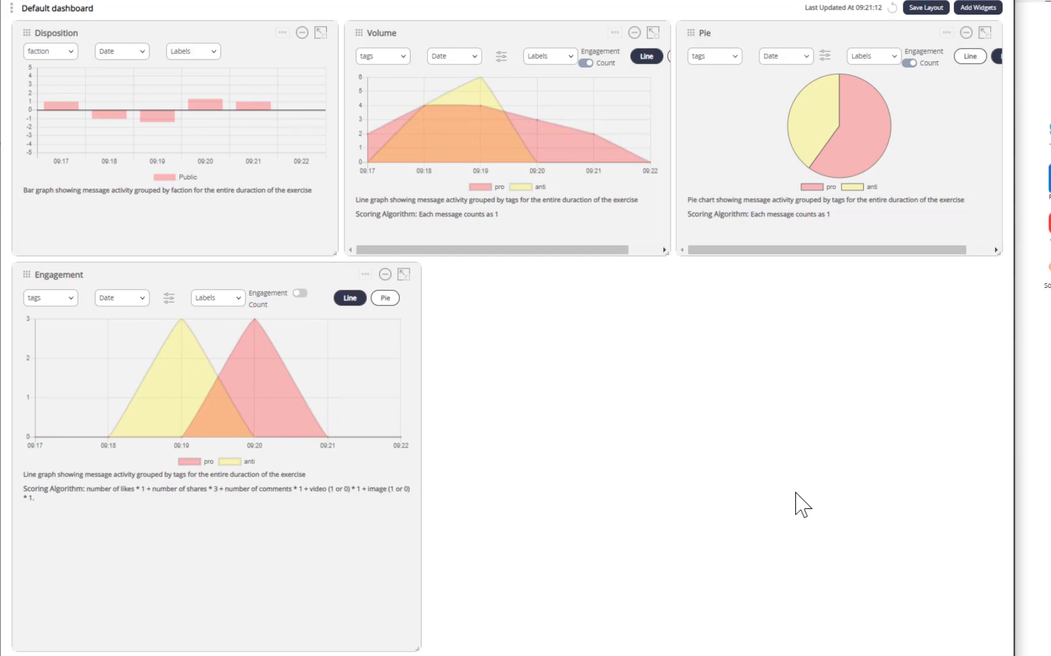
{"action": "mouse_move", "coordinate": [256, 396]}
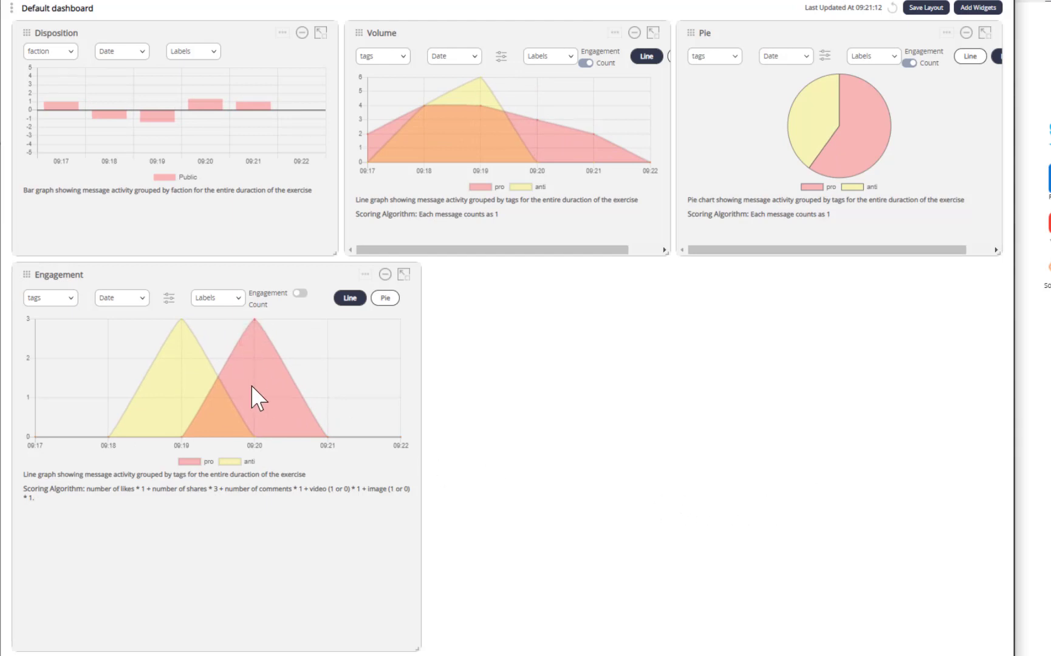
{"action": "mouse_move", "coordinate": [261, 349]}
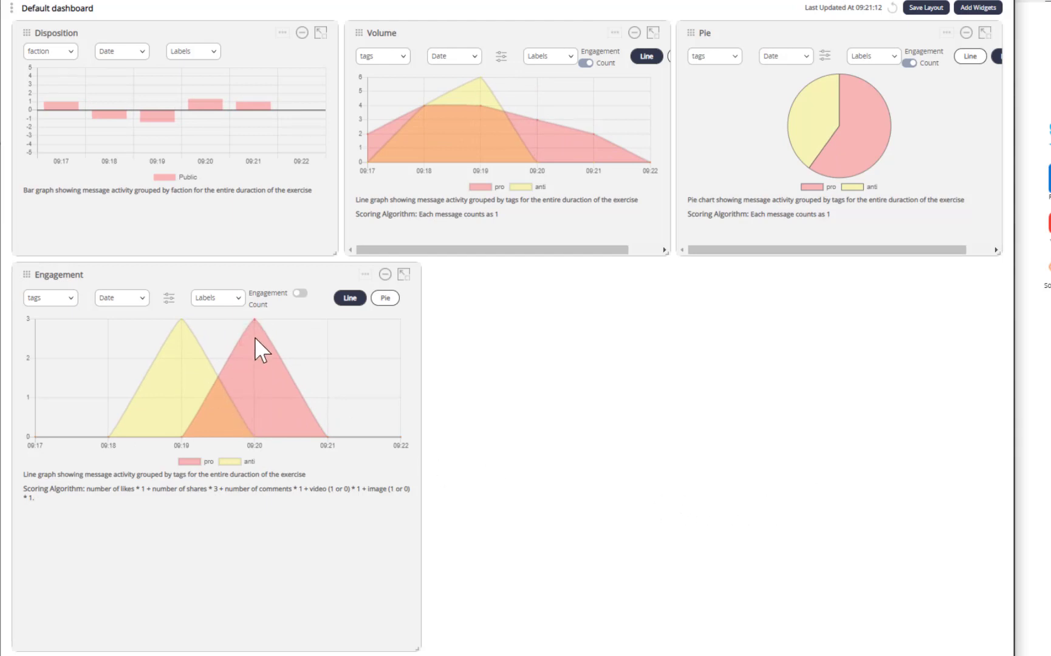
{"action": "mouse_move", "coordinate": [228, 319]}
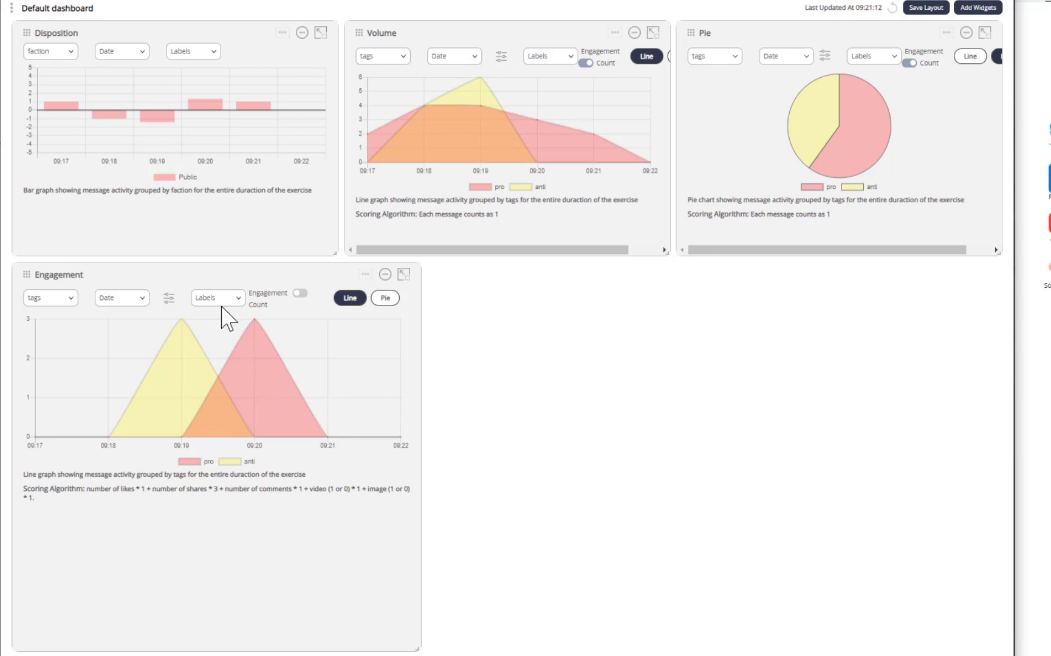
{"action": "mouse_move", "coordinate": [238, 158]}
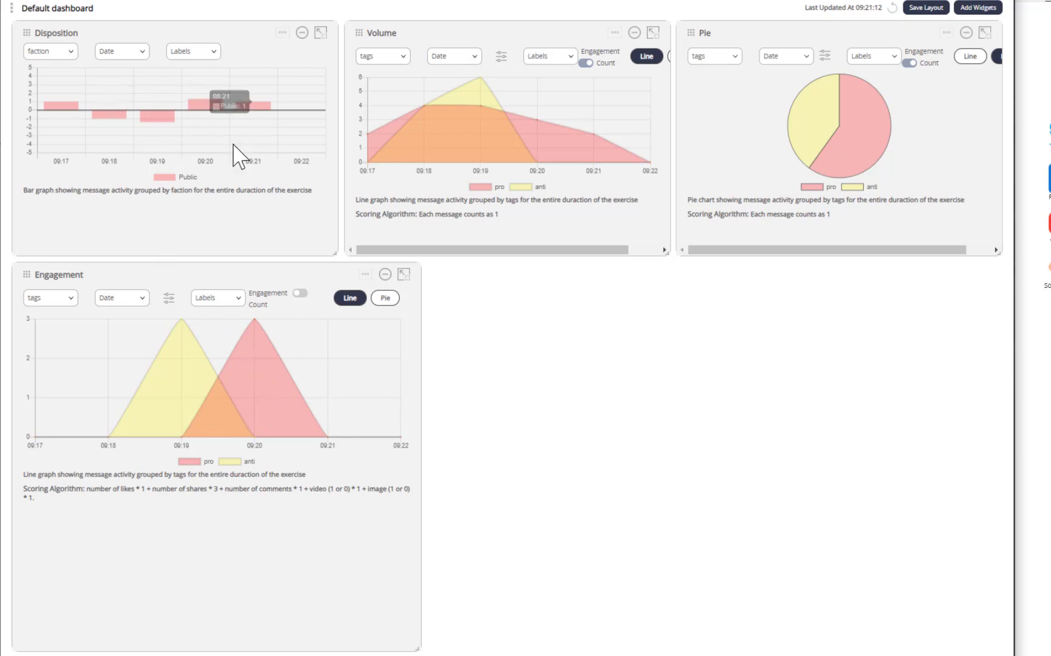
{"action": "mouse_move", "coordinate": [66, 128]}
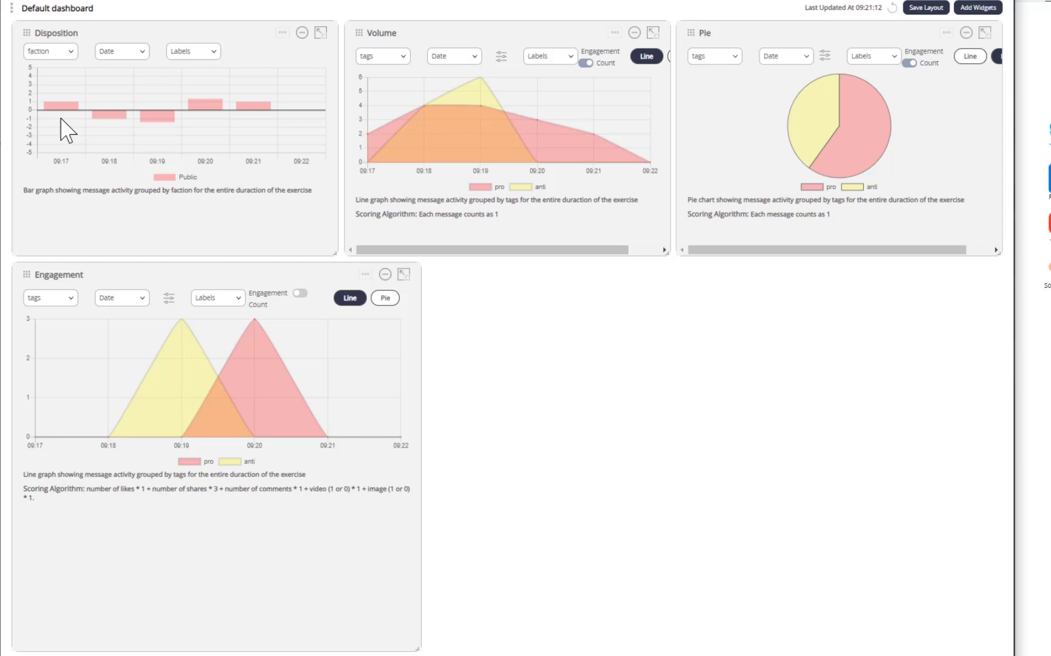
{"action": "mouse_move", "coordinate": [147, 142]}
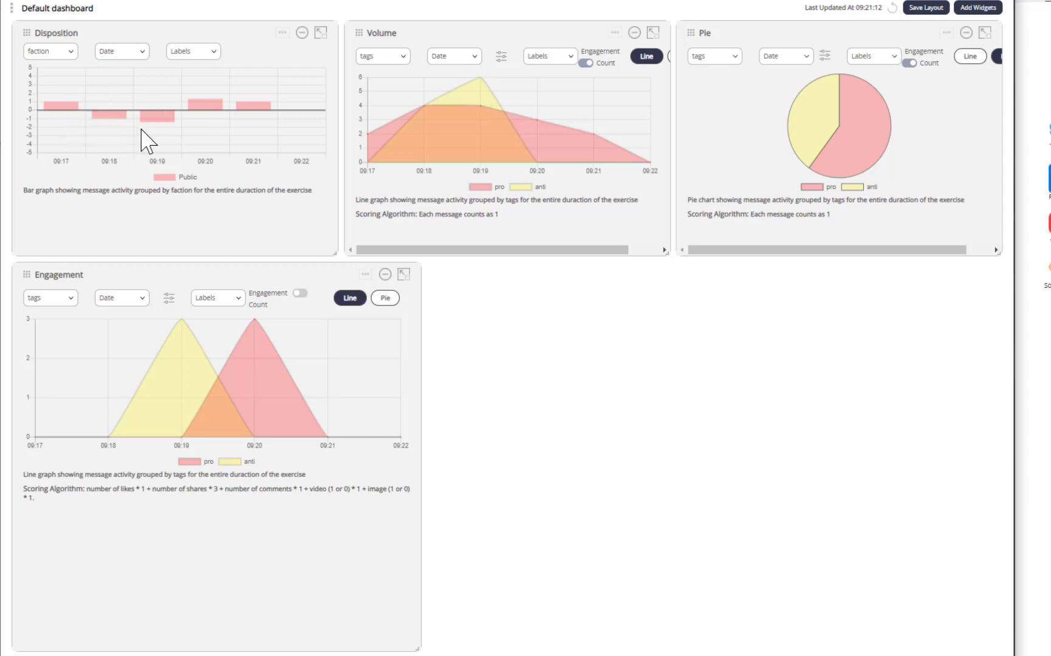
{"action": "mouse_move", "coordinate": [260, 107]}
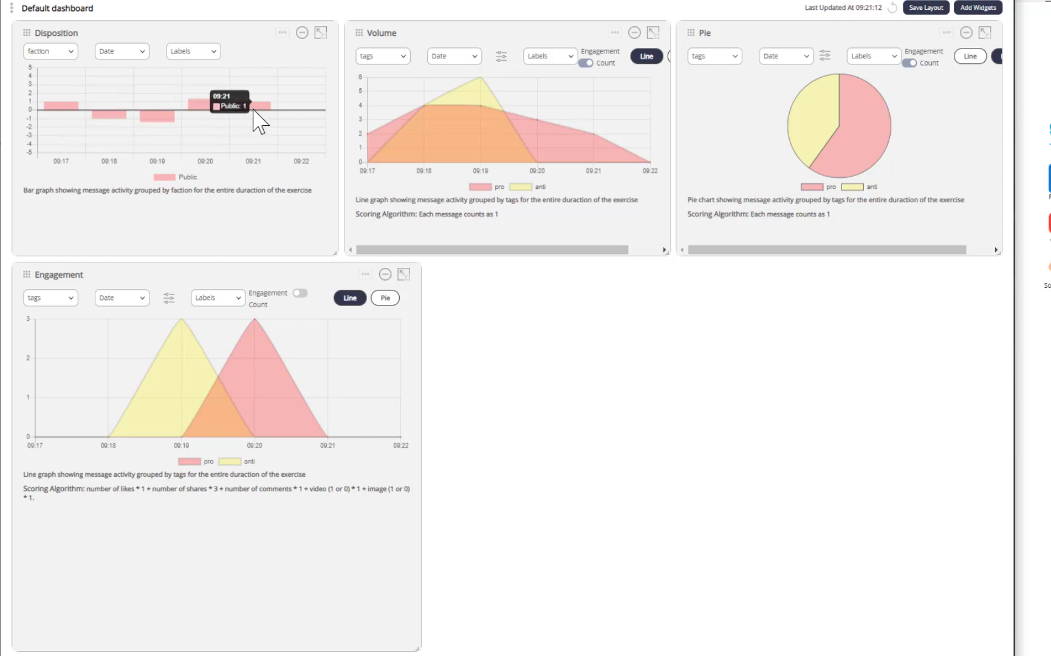
{"action": "mouse_move", "coordinate": [864, 144]}
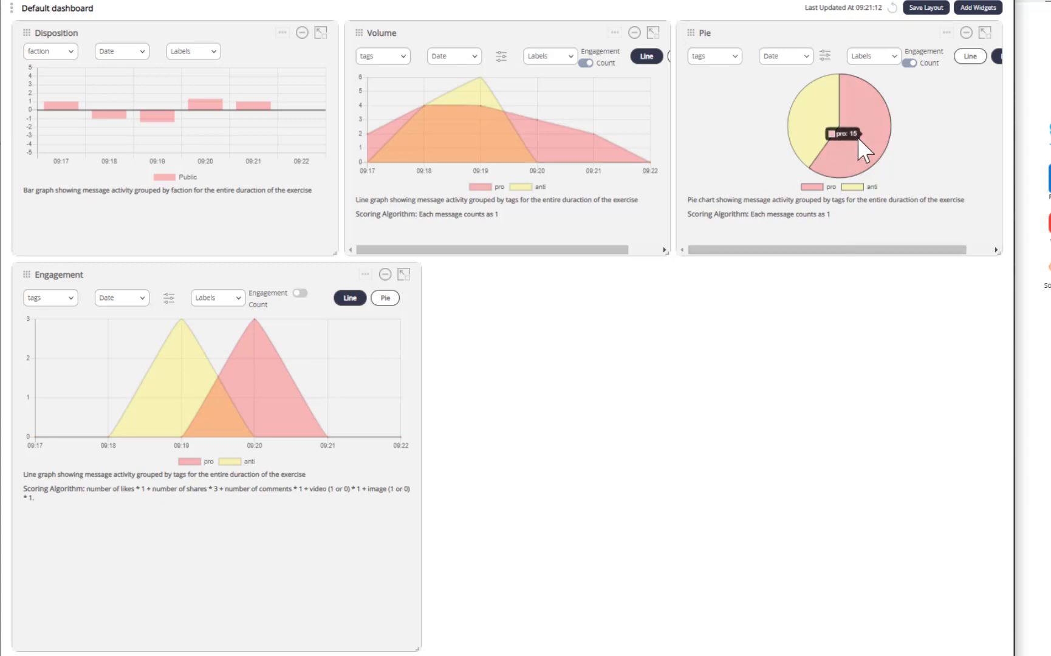
{"action": "mouse_move", "coordinate": [875, 173]}
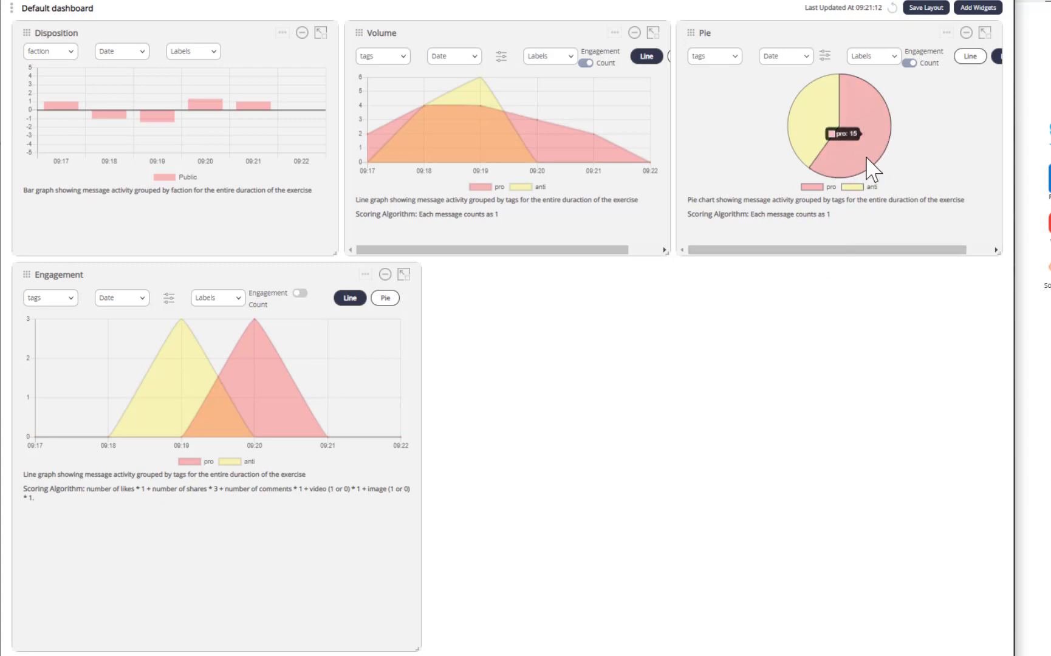
{"action": "mouse_move", "coordinate": [622, 411]}
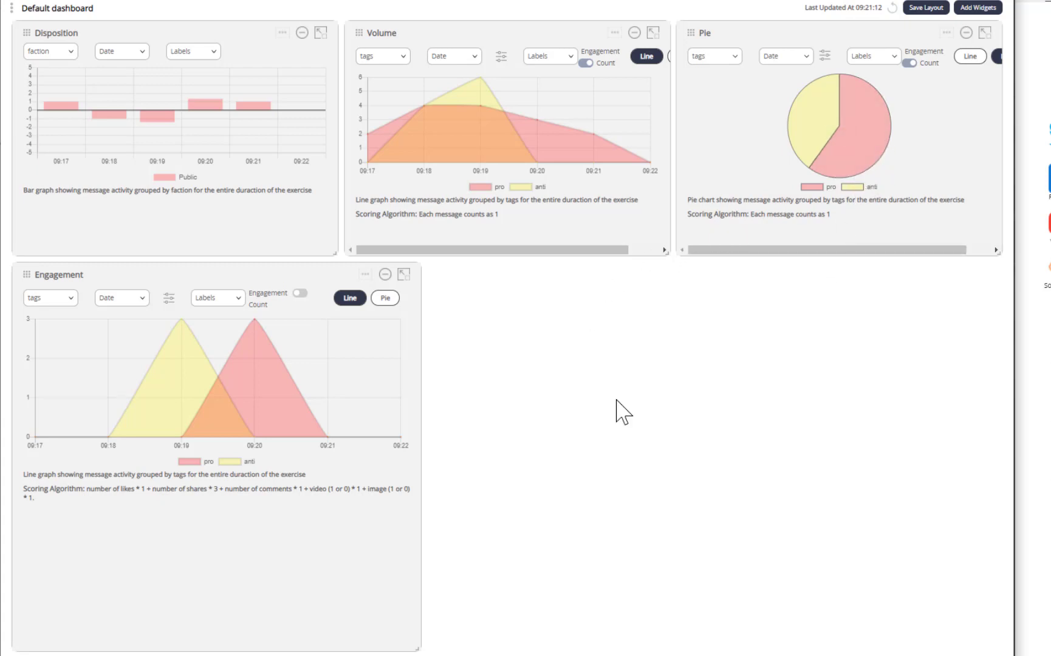
{"action": "mouse_move", "coordinate": [579, 610]}
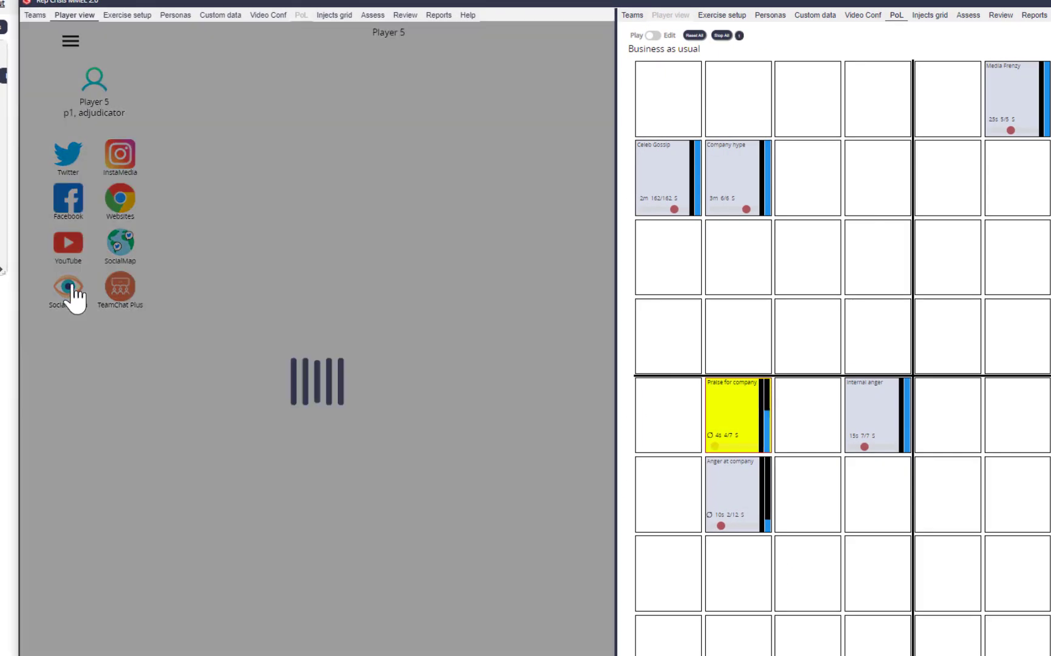
Add a Social Watch column for #Fairpathwalkout chosen from the #fai suggestions.
{"action": "left_click", "coordinate": [68, 290]}
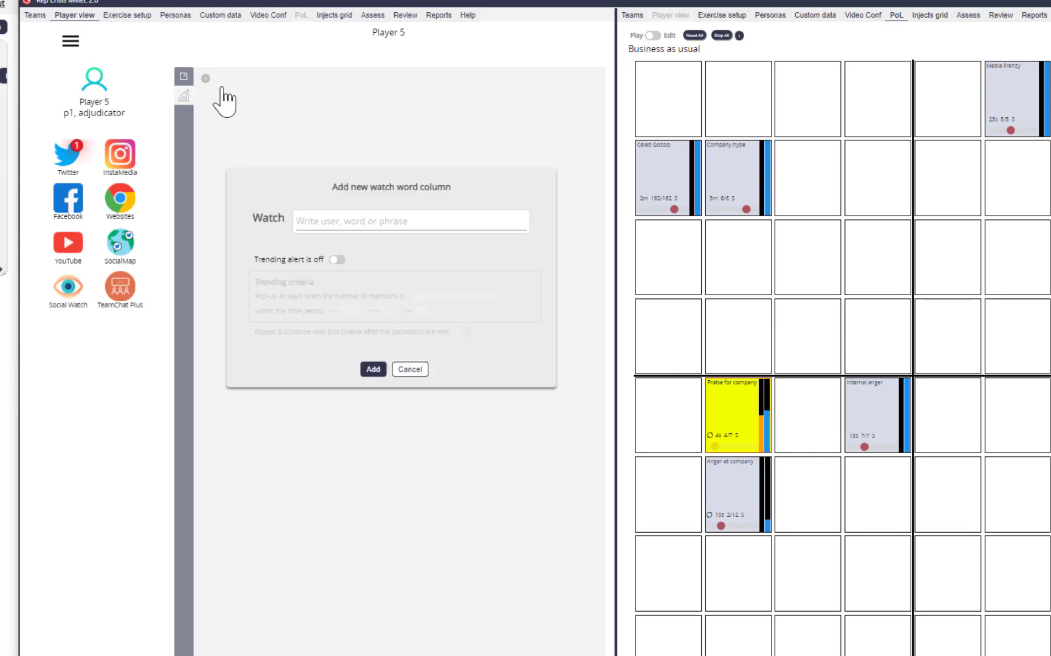
{"action": "left_click", "coordinate": [410, 221]}
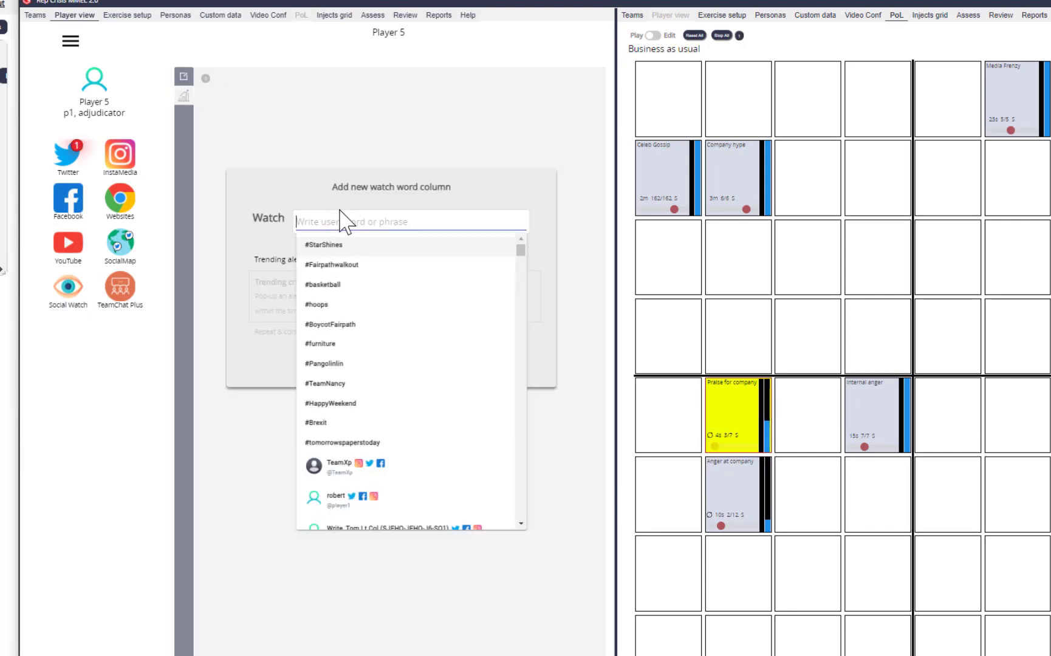
{"action": "type", "text": "#fai"}
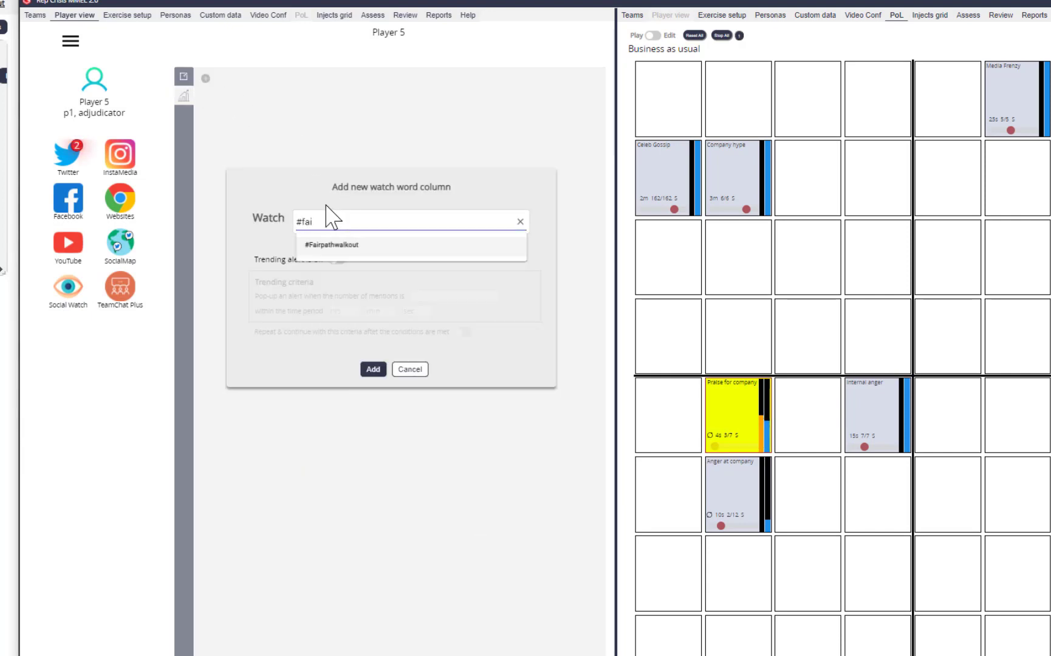
{"action": "left_click", "coordinate": [331, 245]}
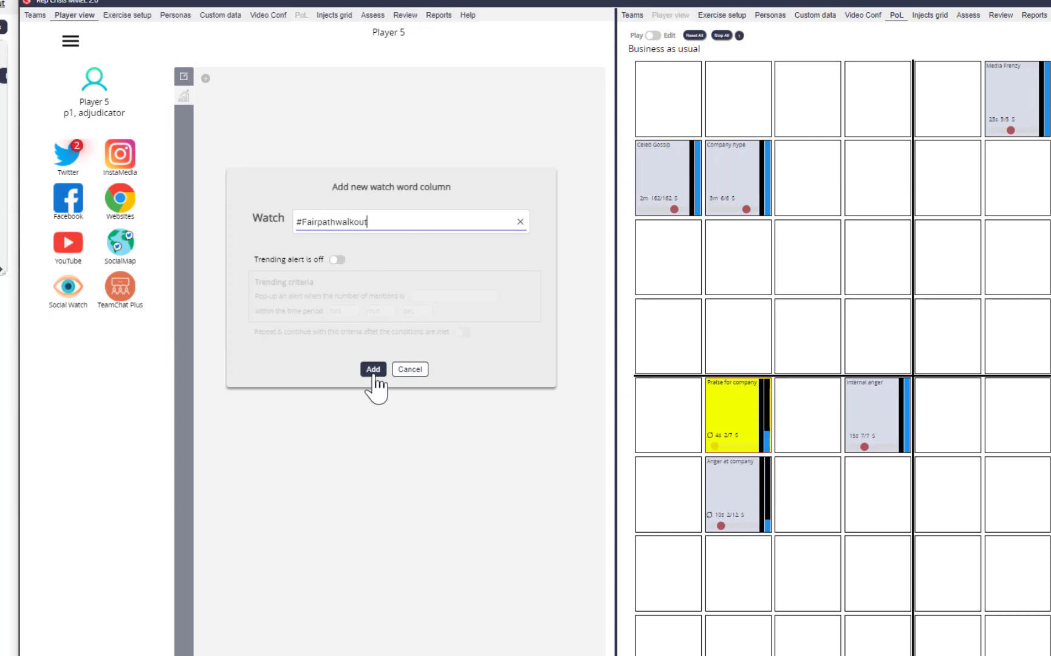
{"action": "left_click", "coordinate": [372, 369]}
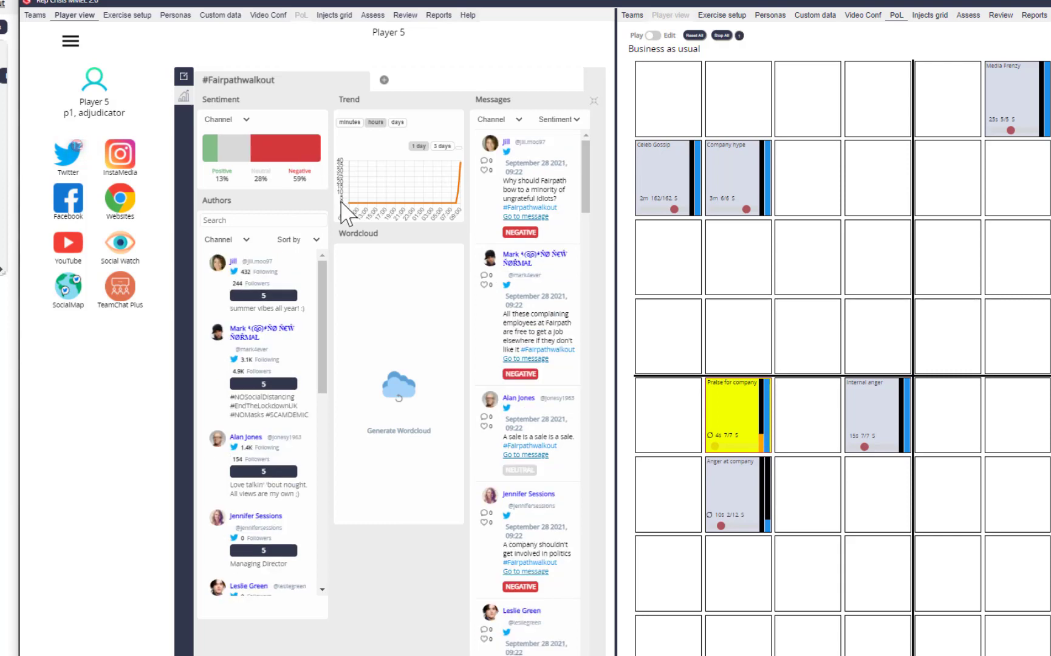
{"action": "mouse_move", "coordinate": [614, 298]}
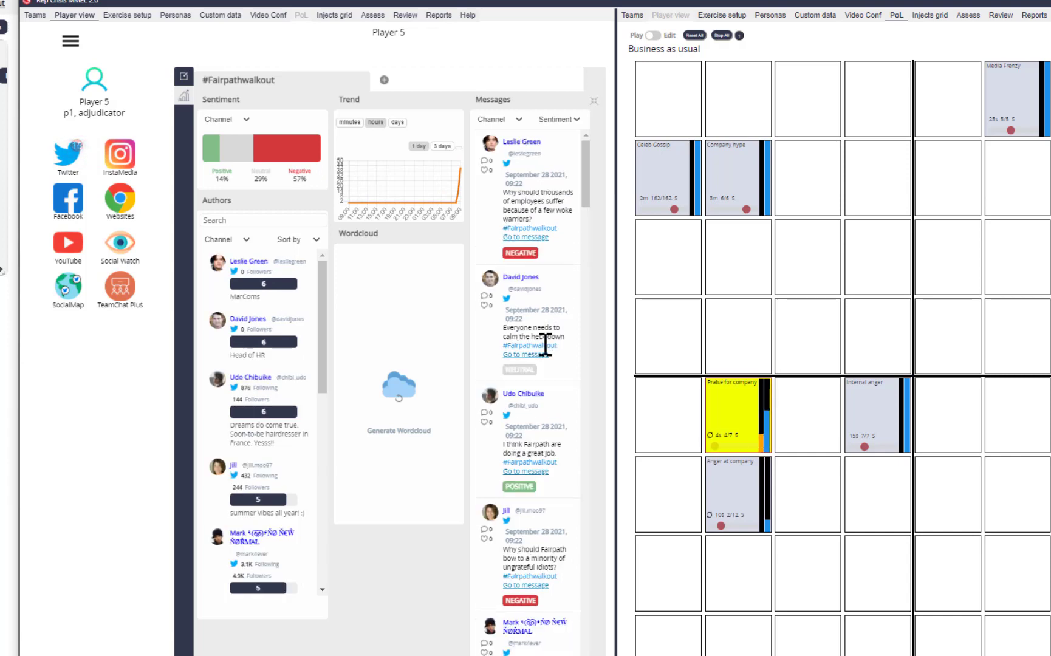
{"action": "mouse_move", "coordinate": [533, 272]}
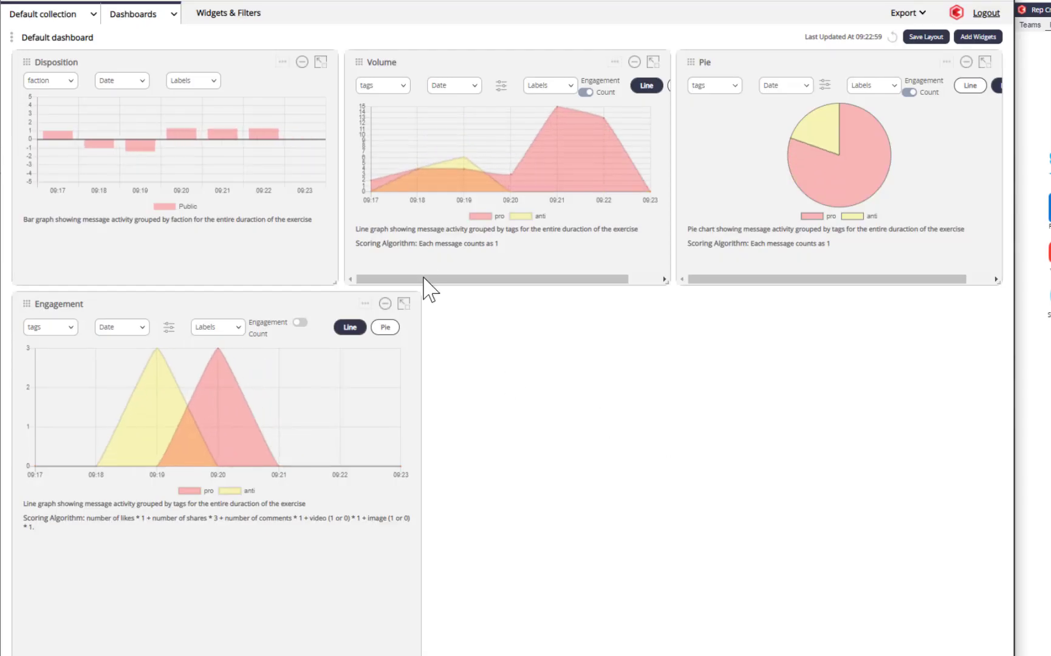
{"action": "mouse_move", "coordinate": [248, 155]}
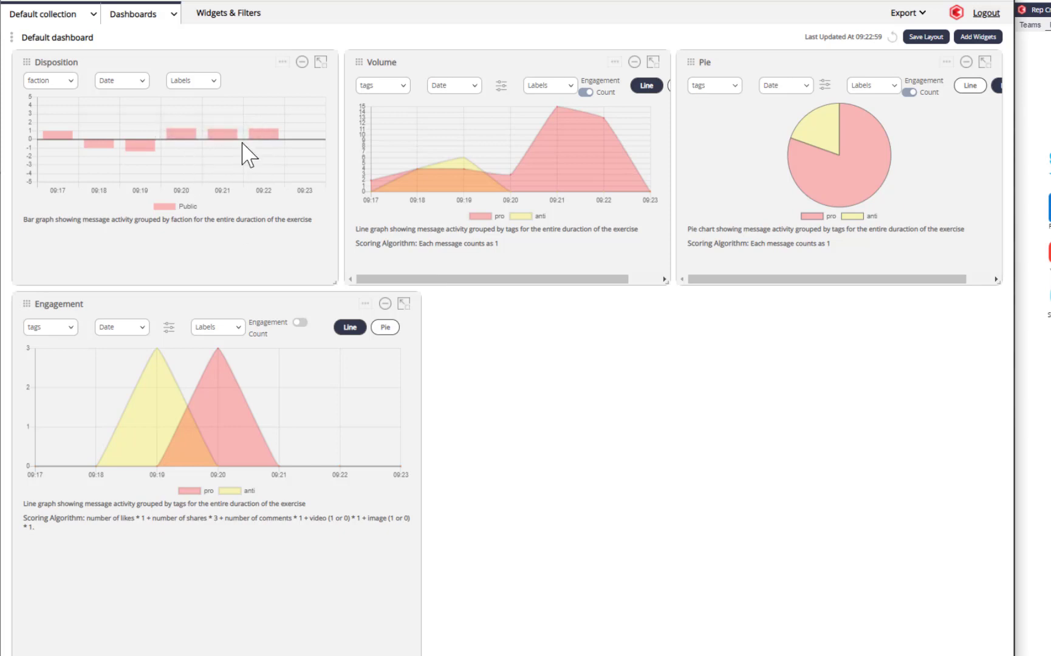
{"action": "mouse_move", "coordinate": [625, 160]}
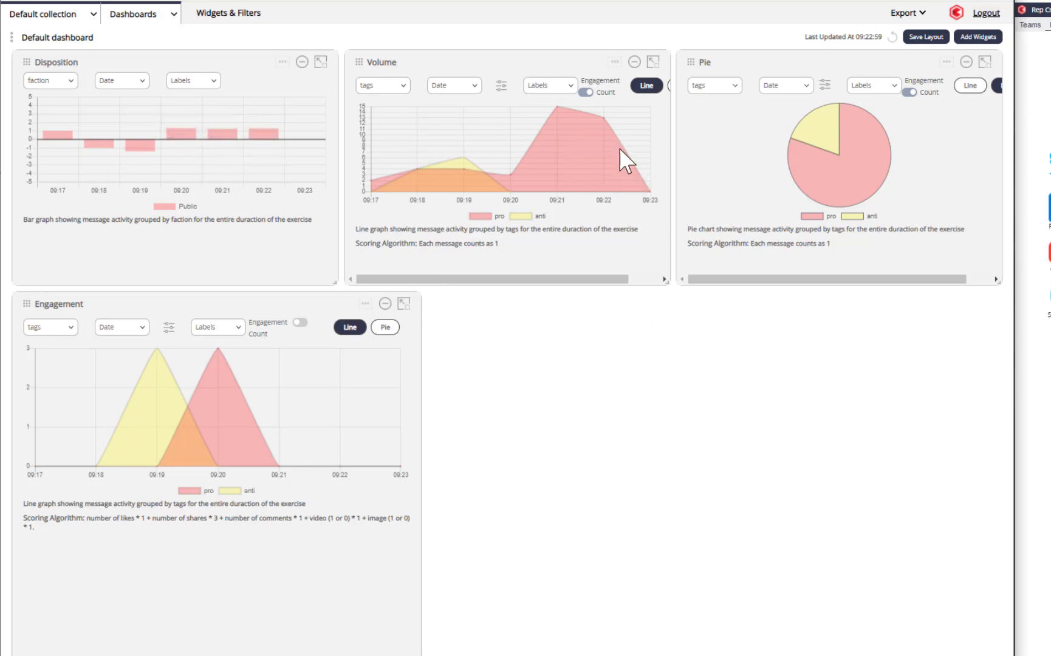
{"action": "mouse_move", "coordinate": [593, 593]}
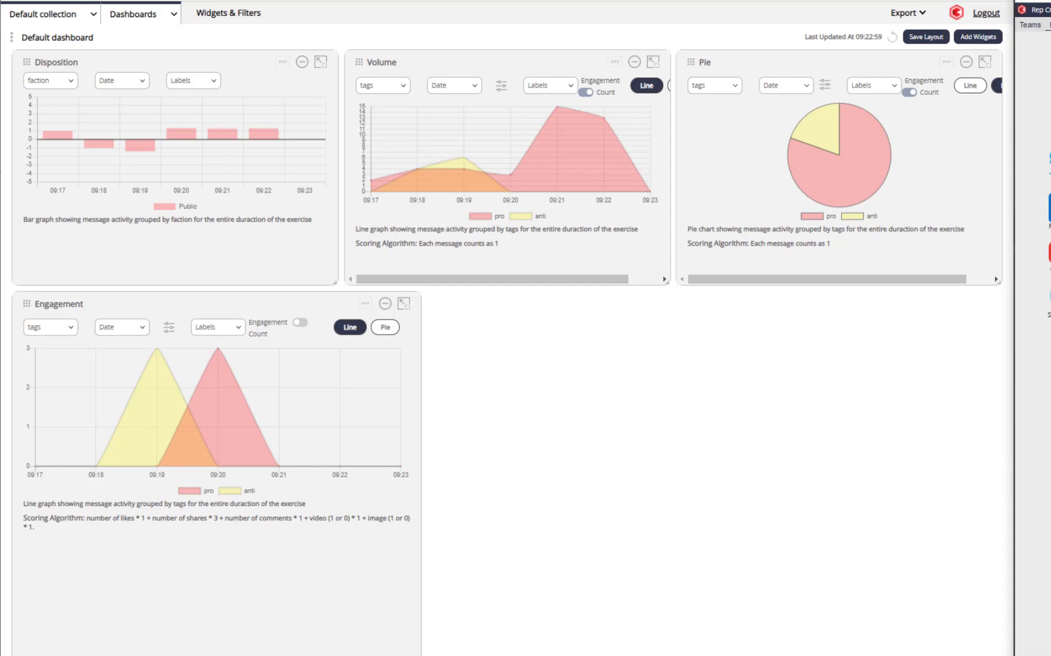
{"action": "mouse_move", "coordinate": [277, 248]}
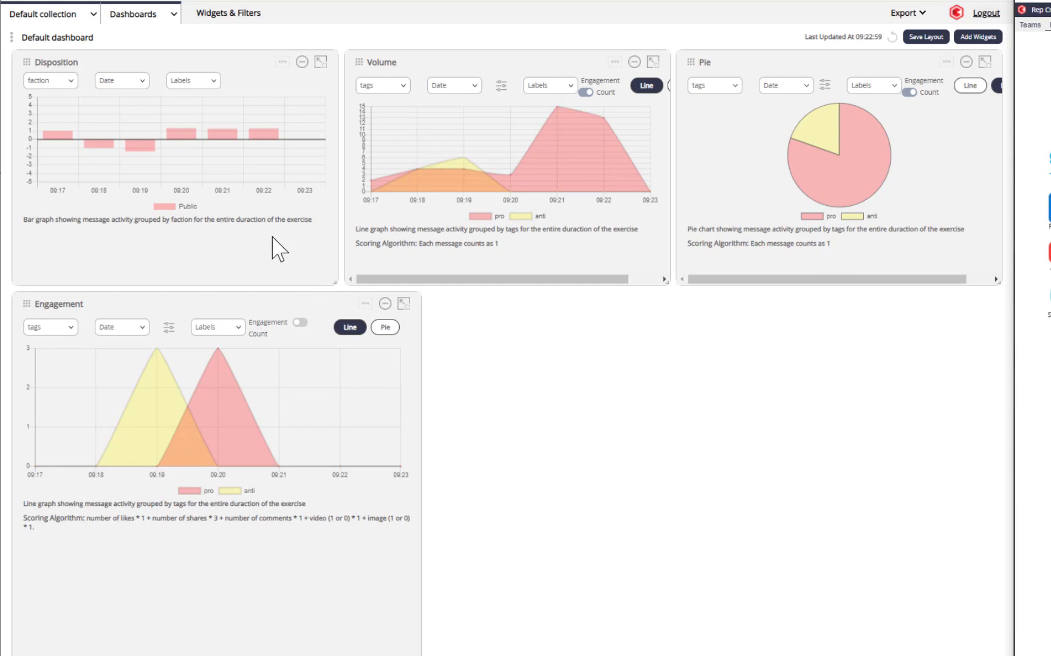
{"action": "mouse_move", "coordinate": [150, 103]}
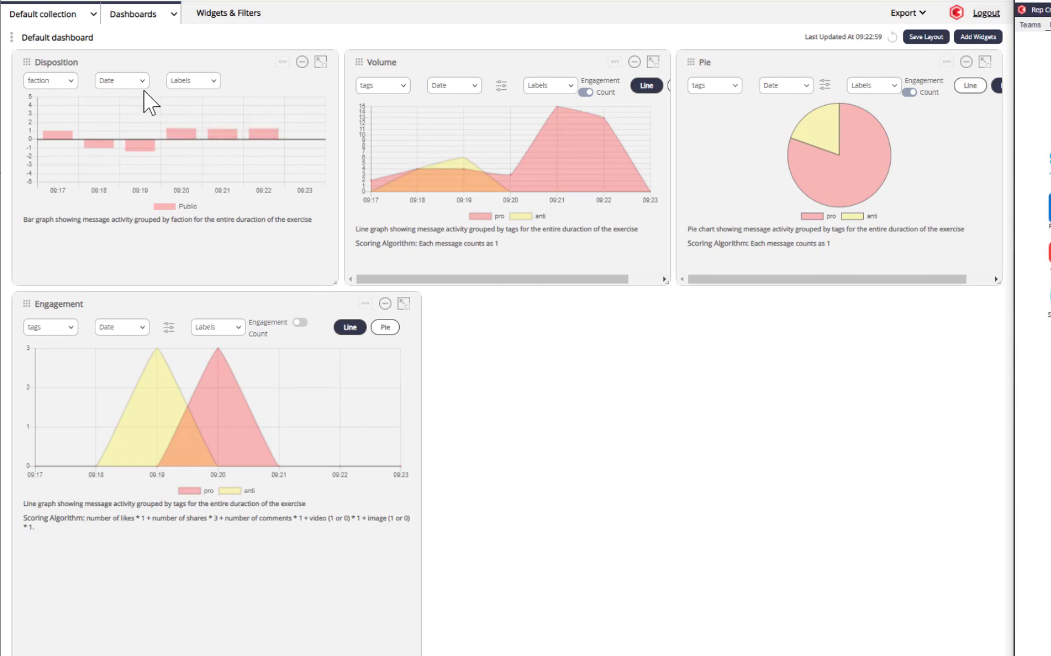
Set the Disposition chart date to Today, then back to the whole exercise.
{"action": "left_click", "coordinate": [121, 79]}
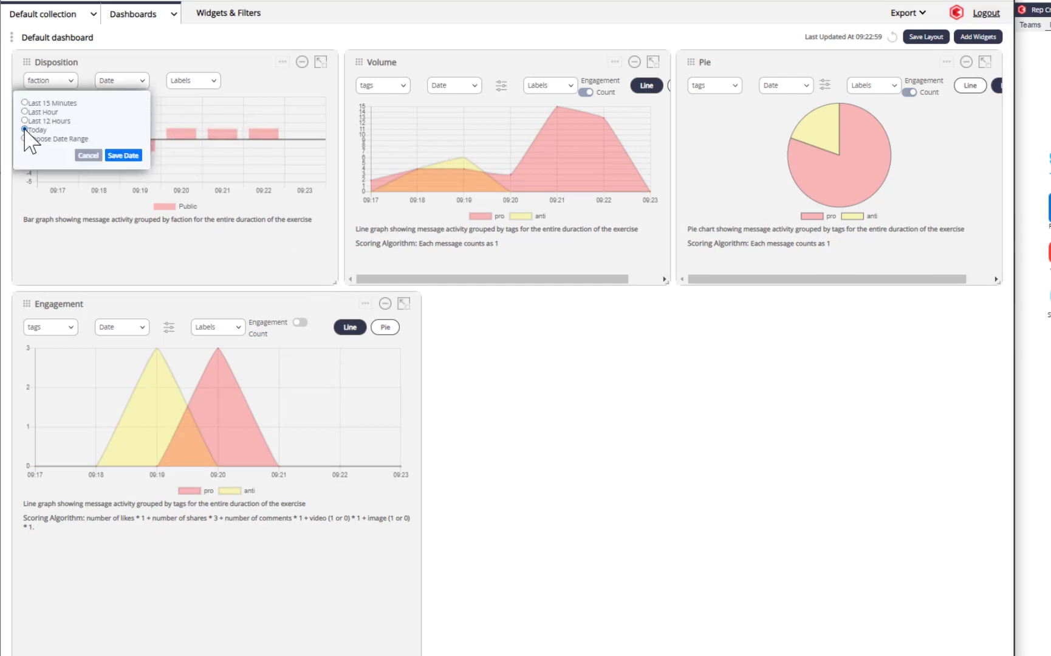
{"action": "left_click", "coordinate": [122, 154]}
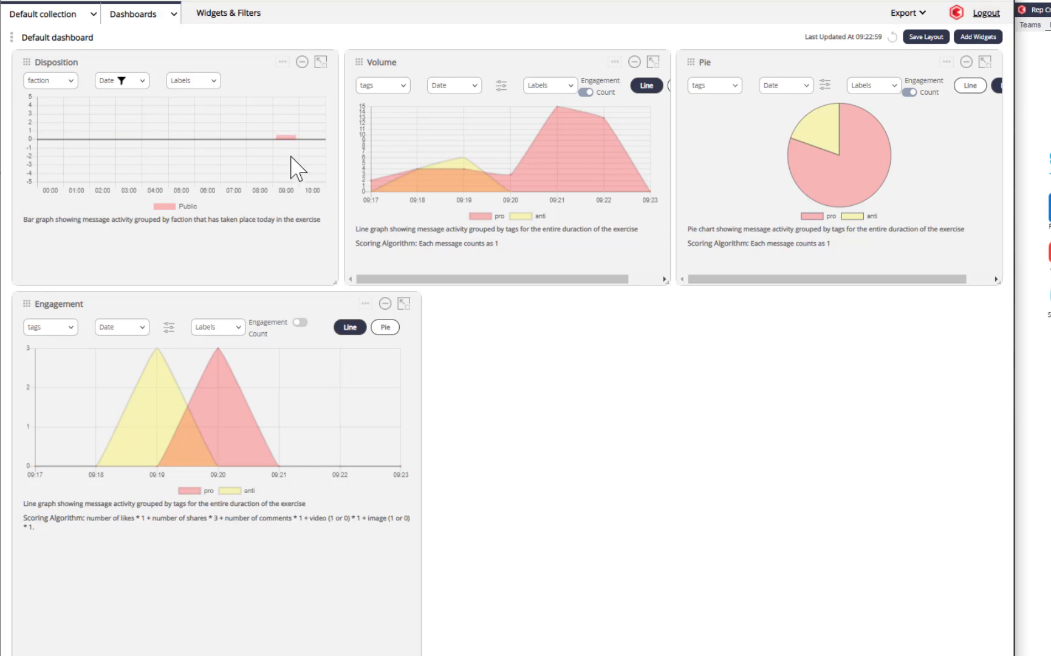
{"action": "mouse_move", "coordinate": [298, 180]}
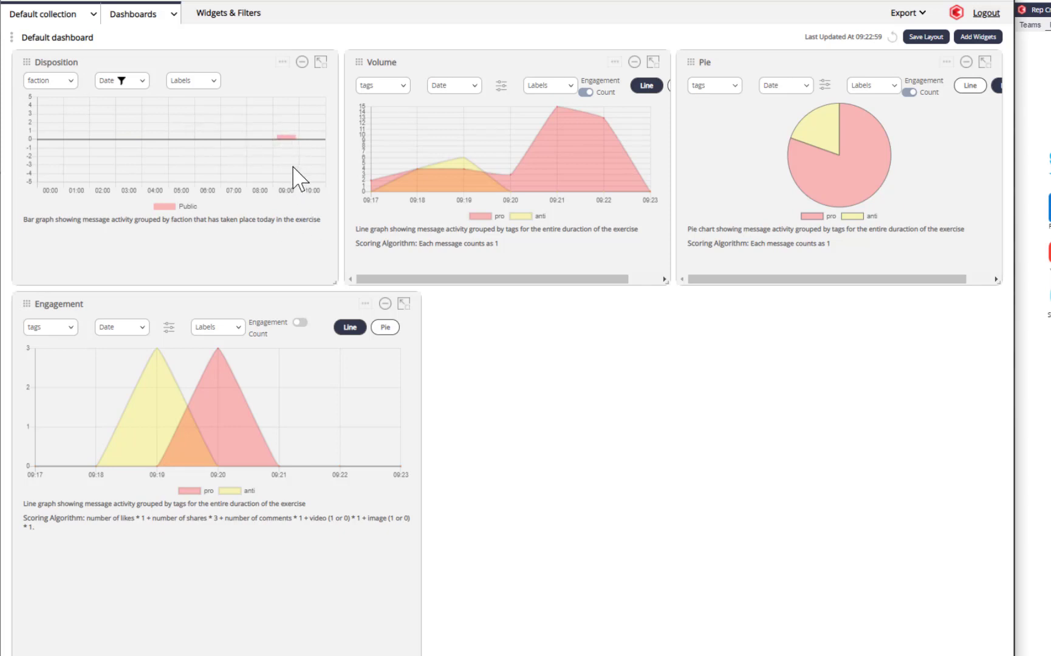
{"action": "mouse_move", "coordinate": [288, 137]}
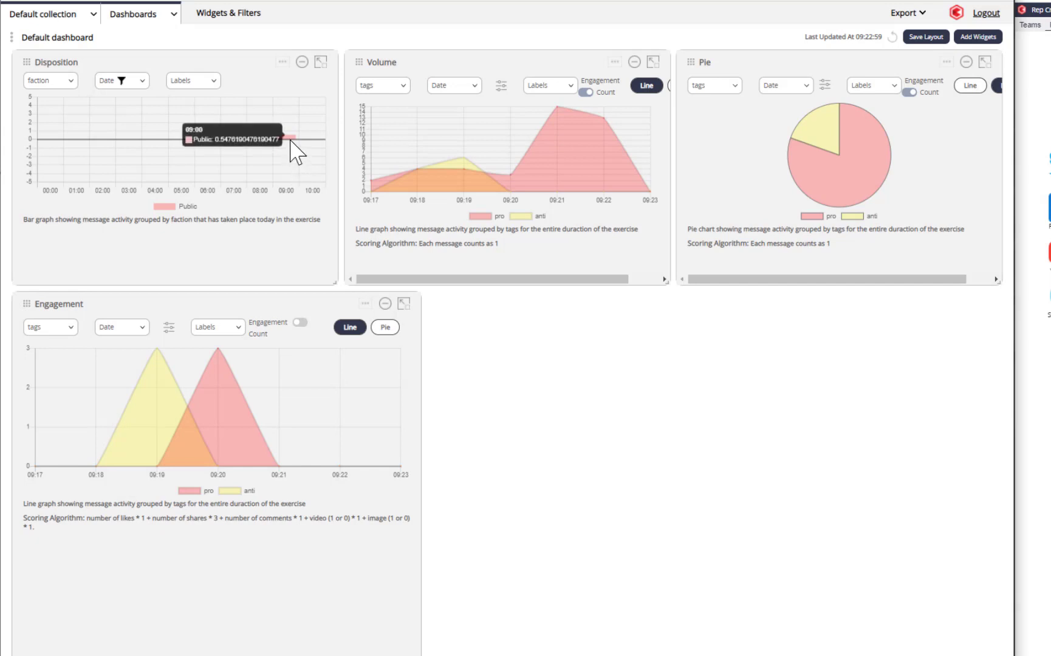
{"action": "mouse_move", "coordinate": [143, 80]}
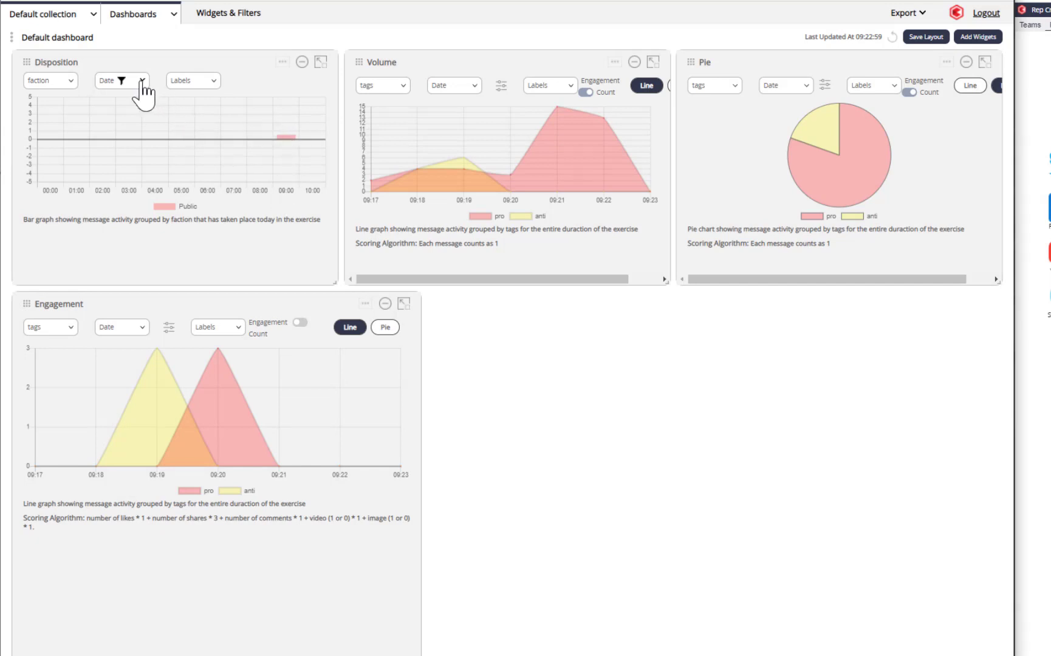
{"action": "left_click", "coordinate": [121, 80]}
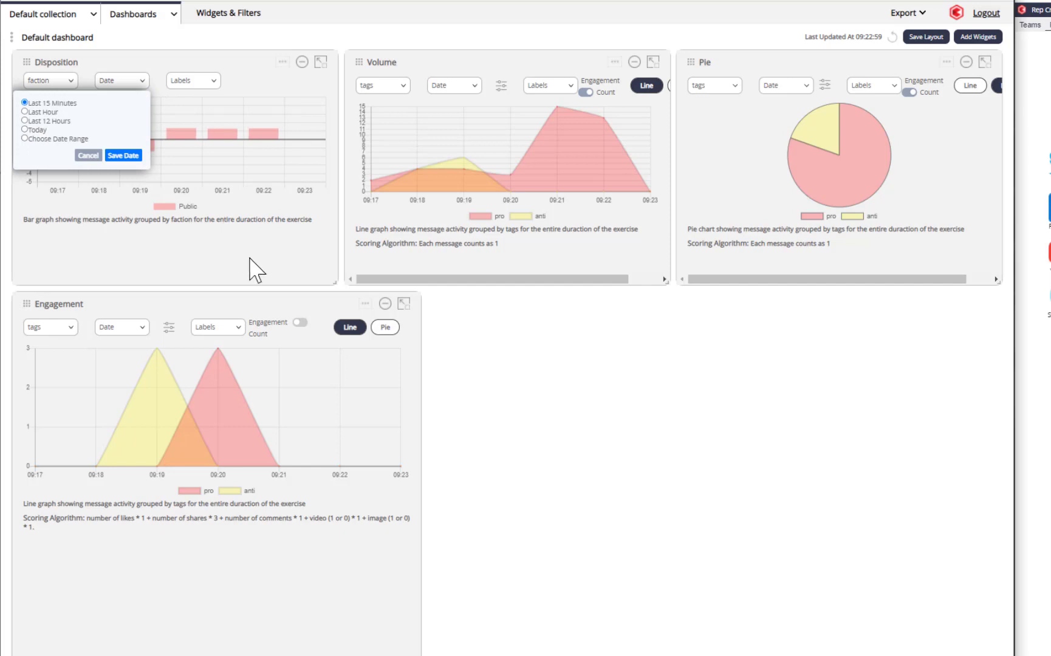
{"action": "left_click", "coordinate": [89, 155]}
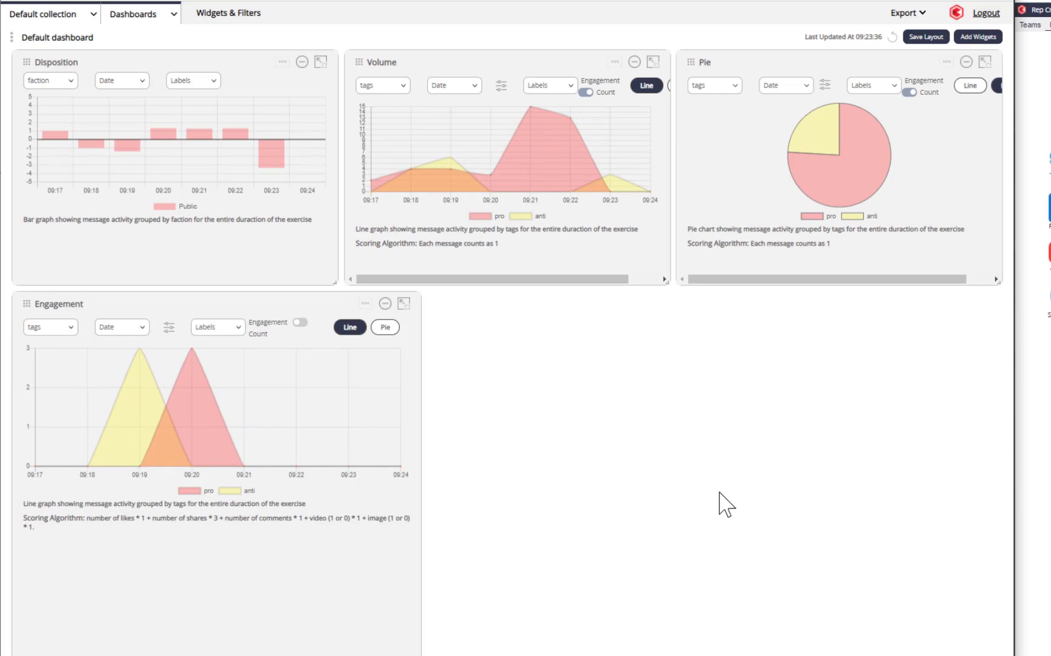
{"action": "mouse_move", "coordinate": [878, 516]}
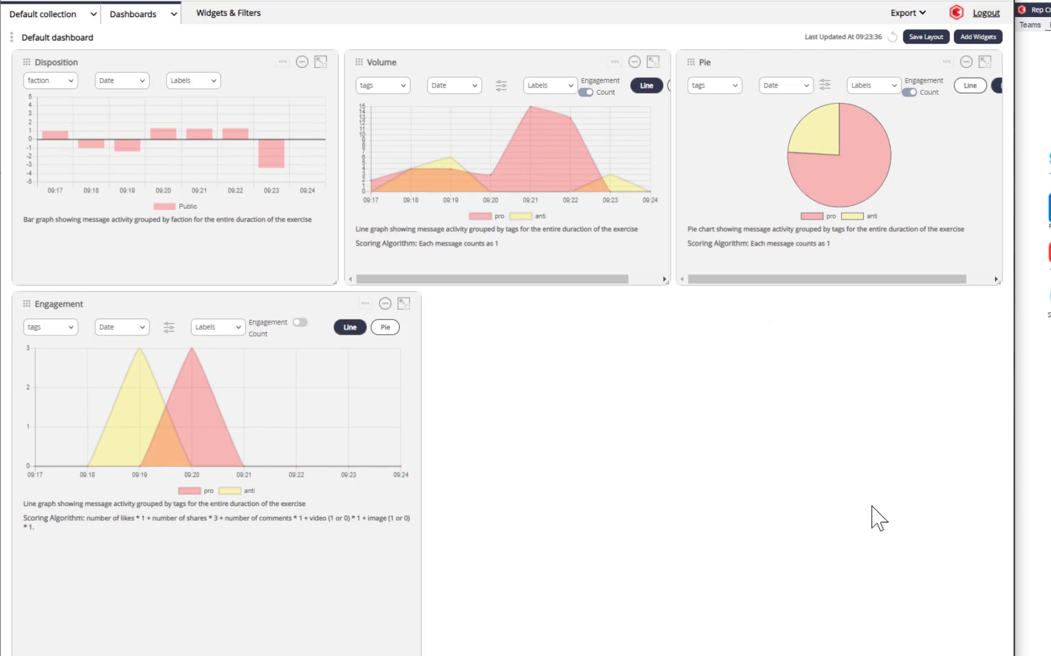
{"action": "mouse_move", "coordinate": [616, 512]}
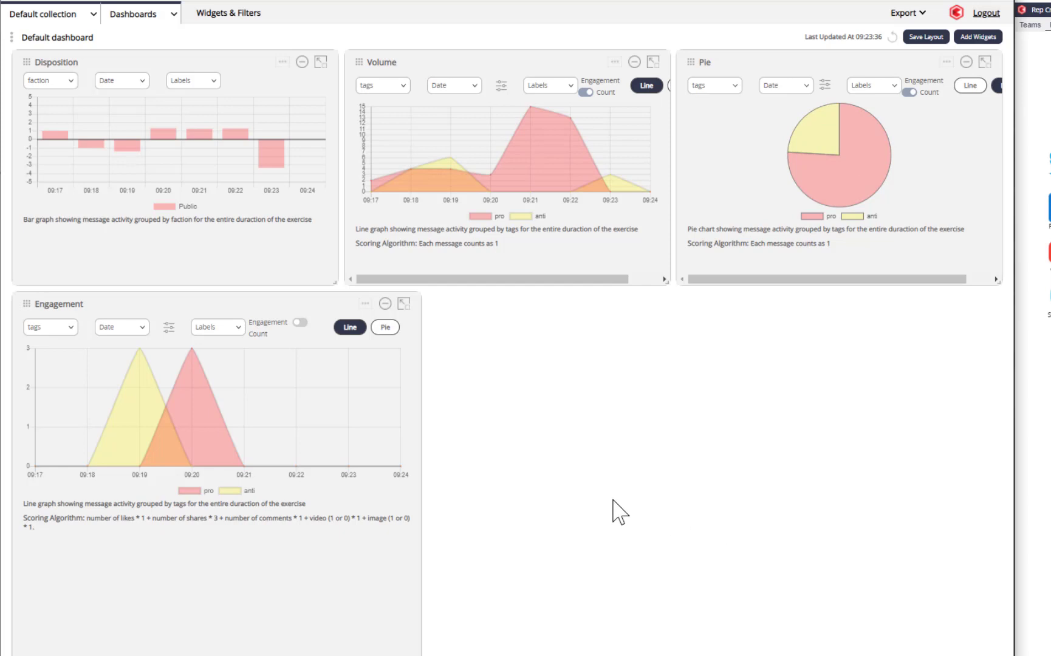